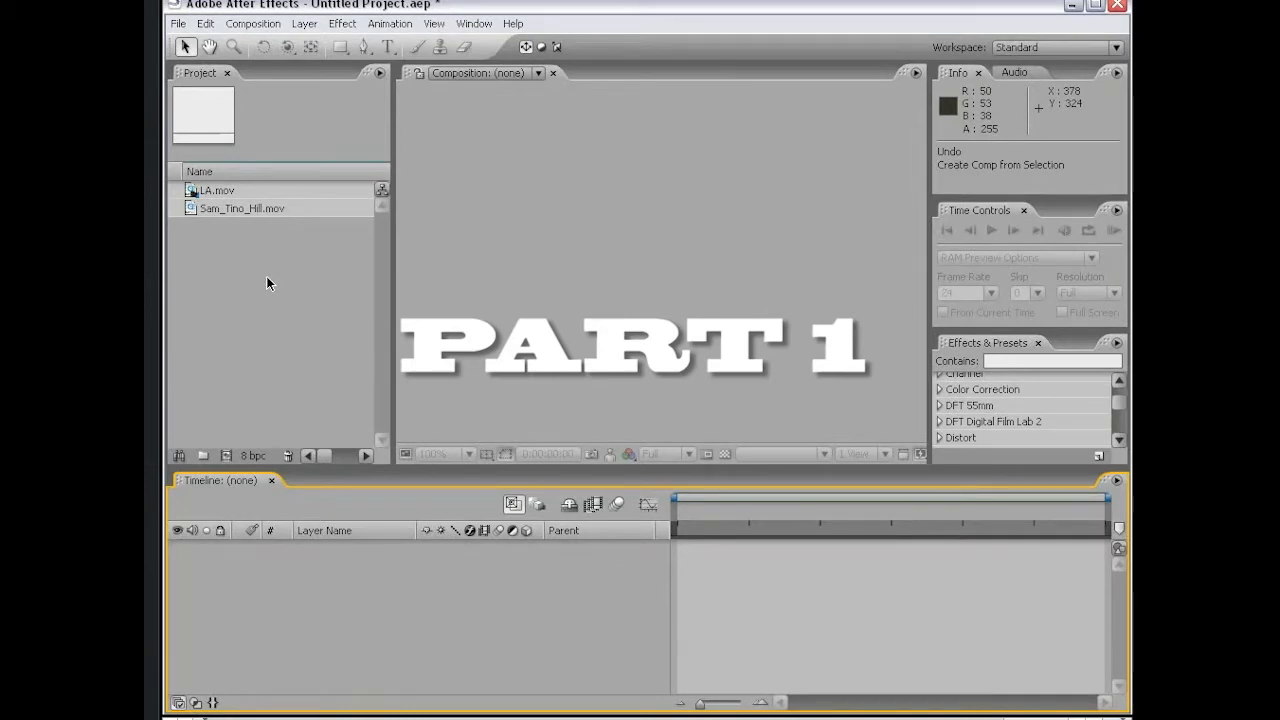
{"action": "mouse_move", "coordinate": [298, 194]}
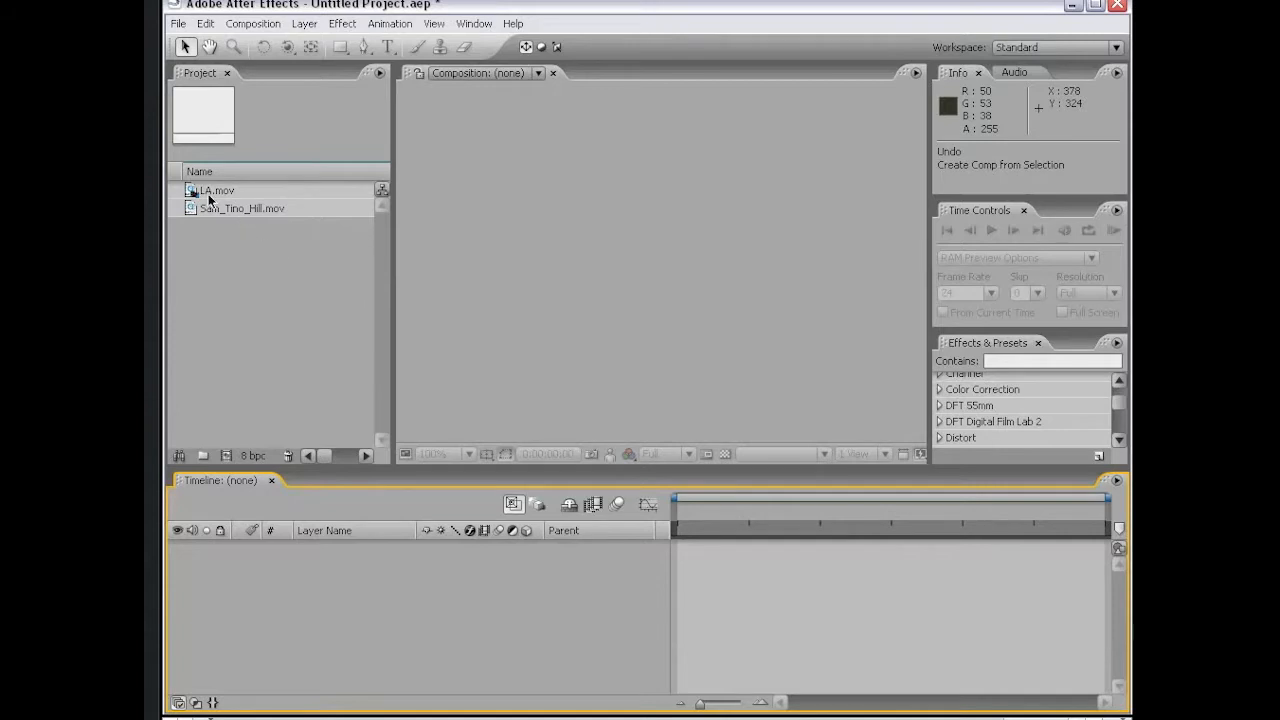
- Build a new composition from the LA.mov footage in the Project panel
{"action": "left_click", "coordinate": [216, 190]}
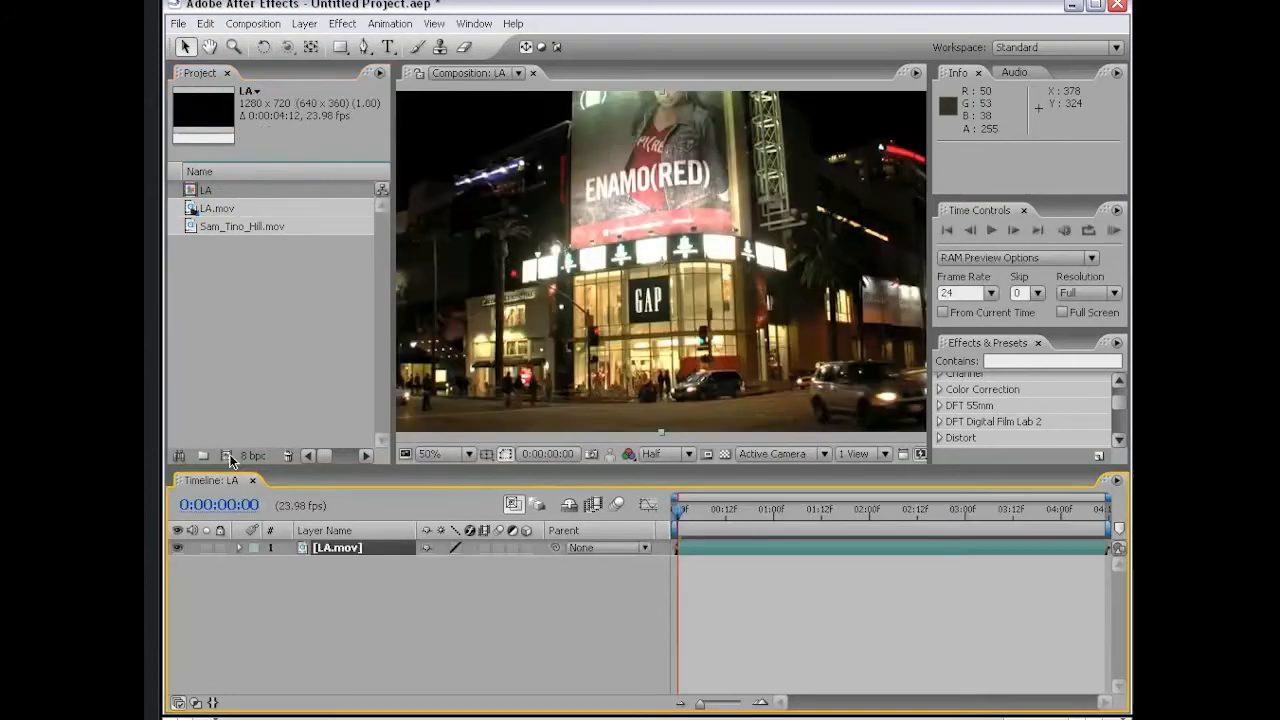
{"action": "mouse_move", "coordinate": [730, 272]}
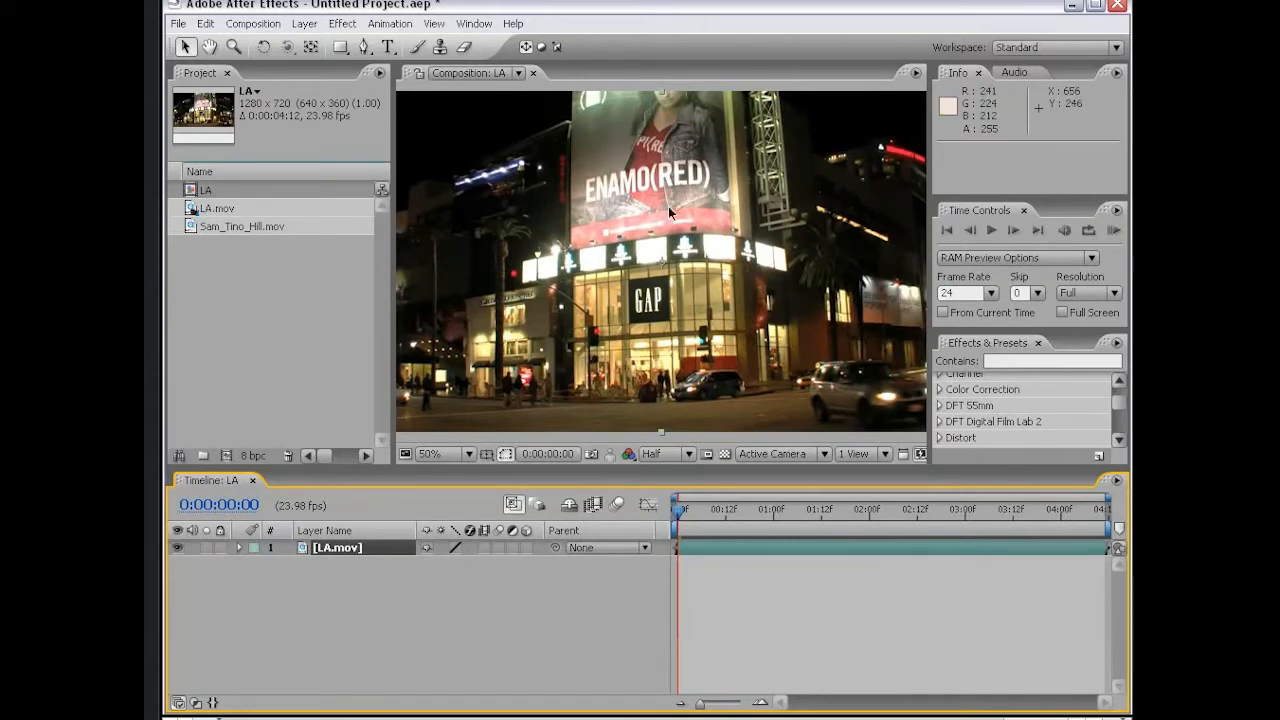
{"action": "left_click", "coordinate": [924, 510]}
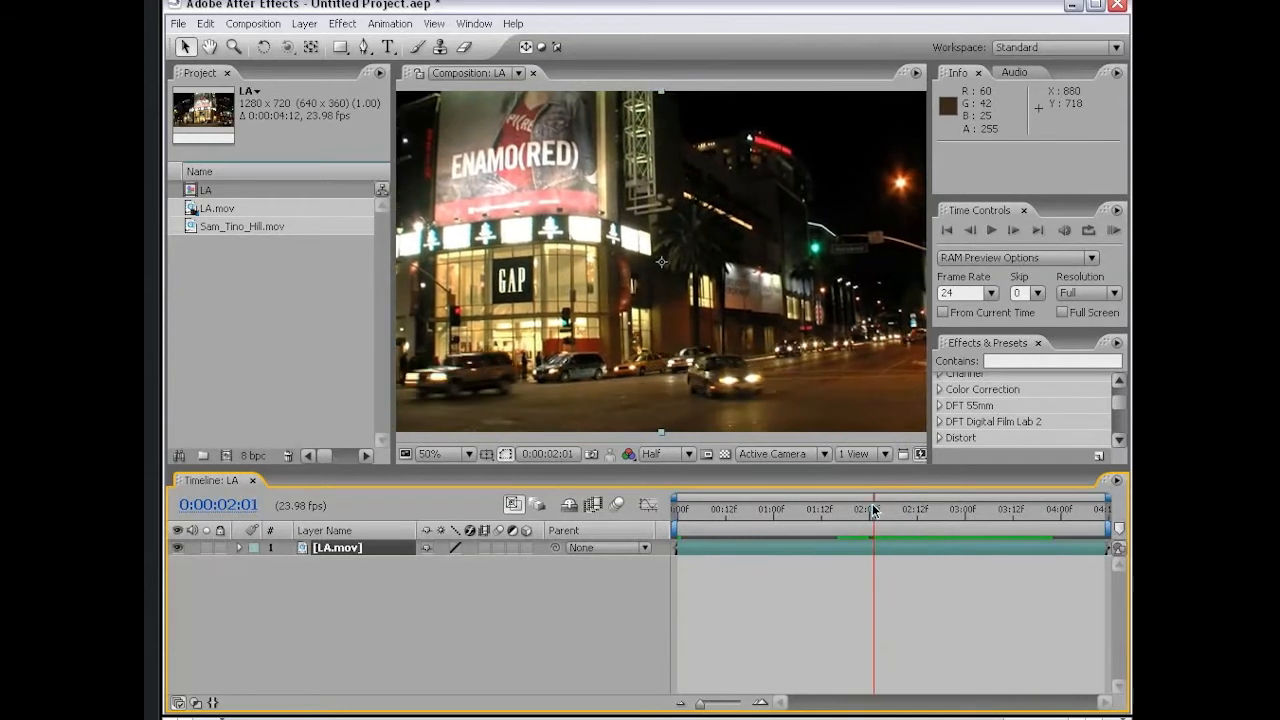
{"action": "left_click_drag", "start_coordinate": [872, 510], "coordinate": [956, 510]}
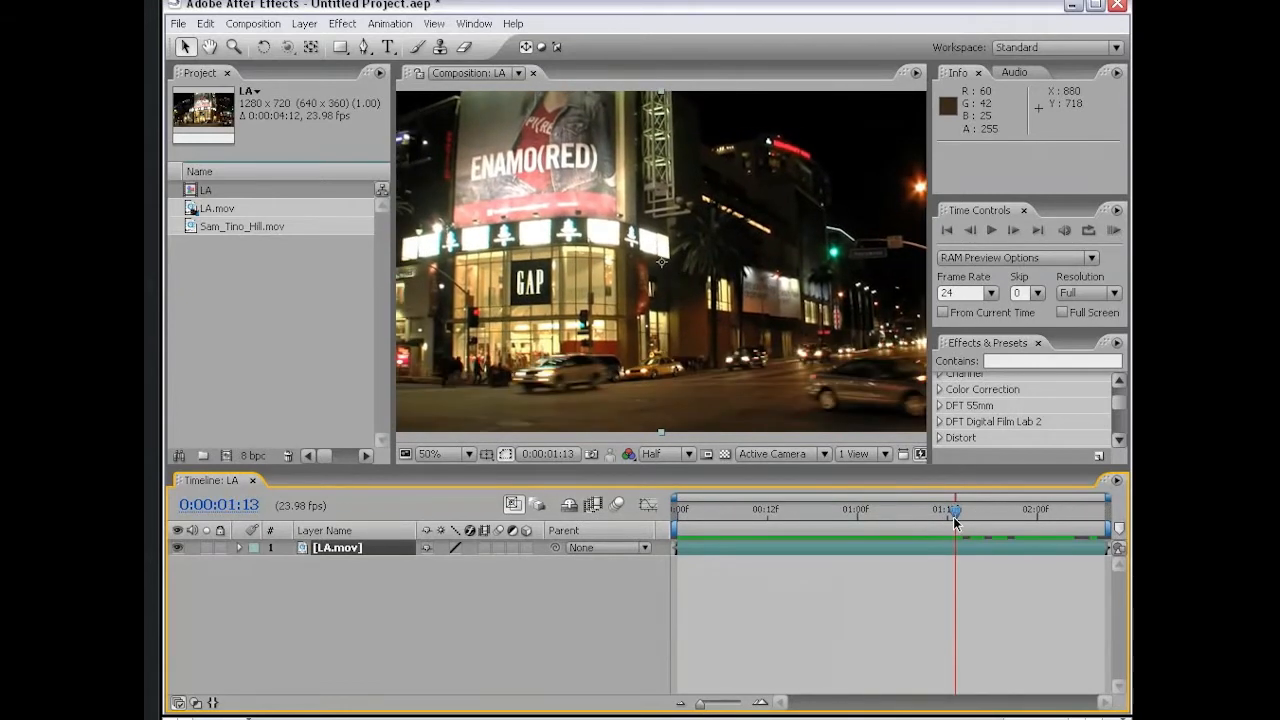
{"action": "left_click_drag", "start_coordinate": [956, 510], "coordinate": [1010, 510]}
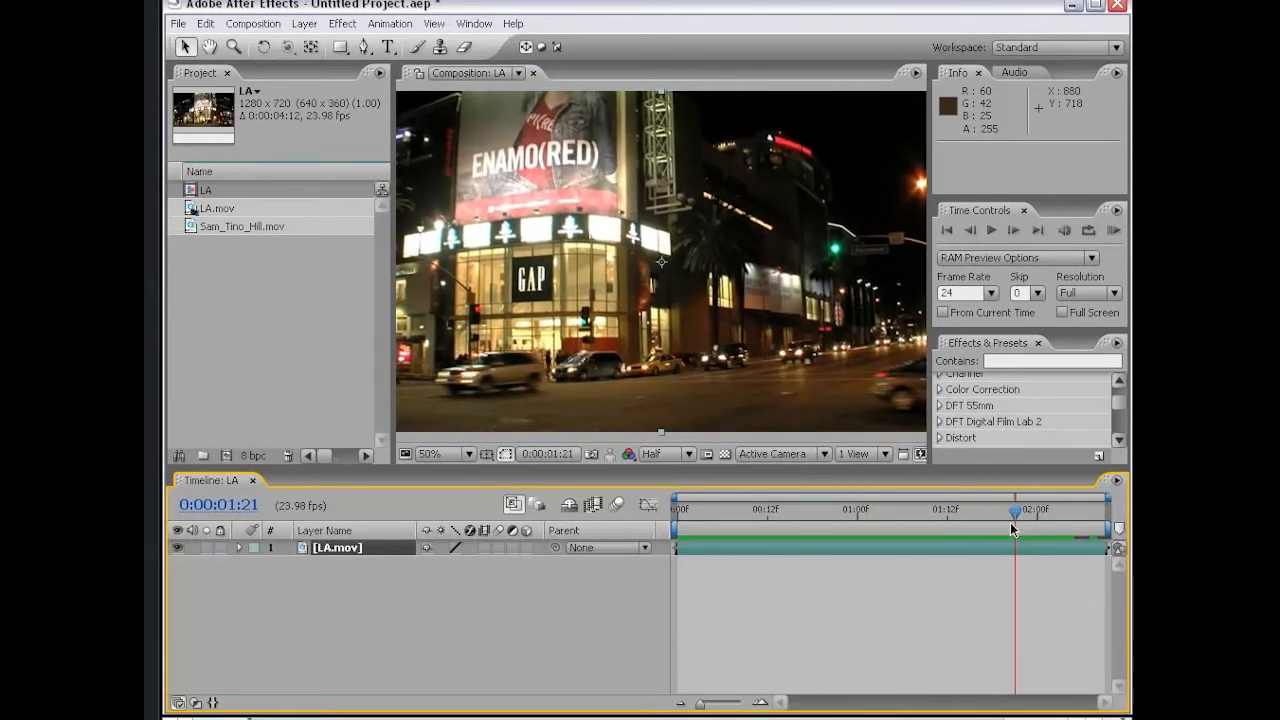
{"action": "left_click_drag", "start_coordinate": [1012, 510], "coordinate": [864, 510]}
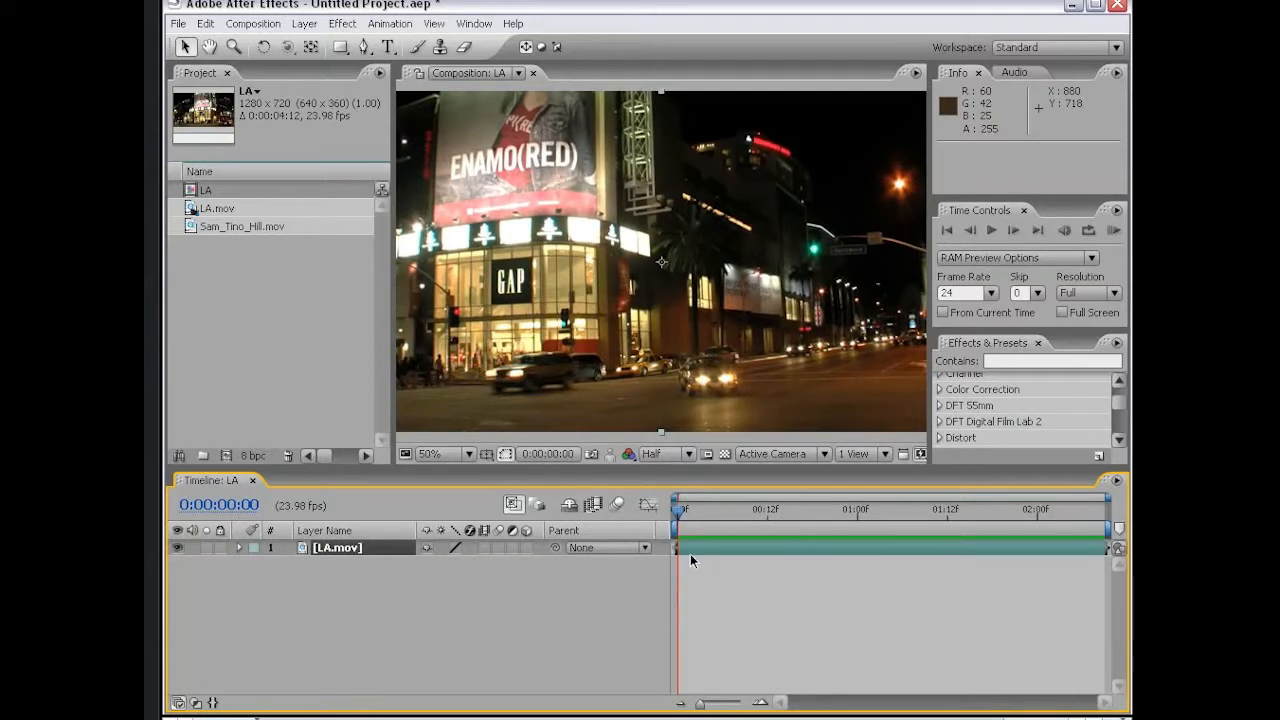
- Open LA.mov in its own Layer viewer and bring up the Window menu
{"action": "double_click", "coordinate": [336, 548]}
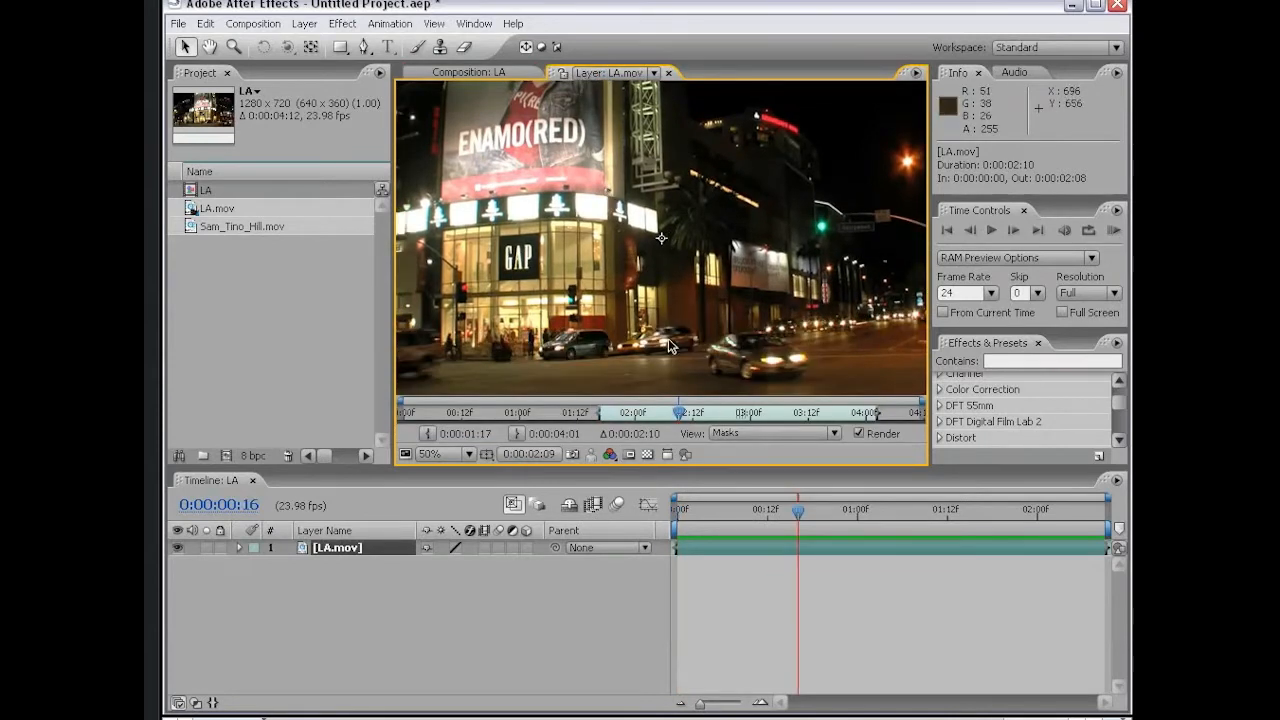
{"action": "left_click", "coordinate": [470, 72]}
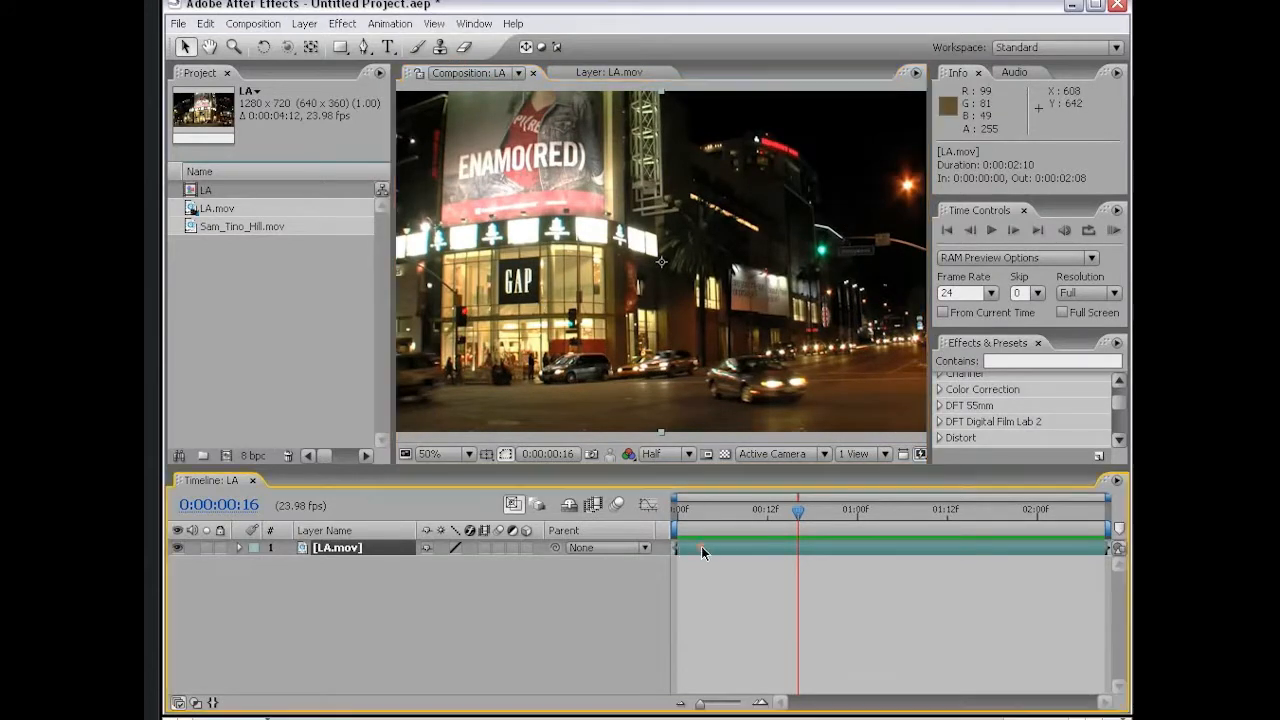
{"action": "left_click", "coordinate": [610, 72]}
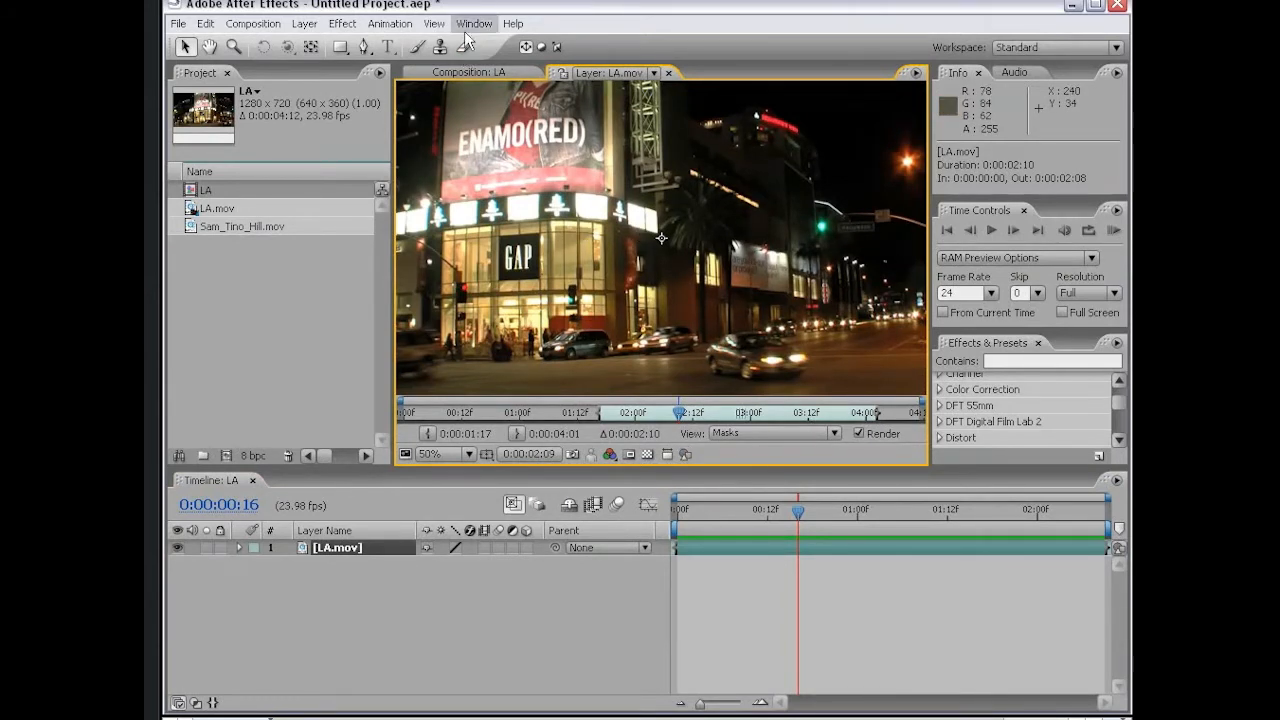
{"action": "left_click", "coordinate": [474, 24]}
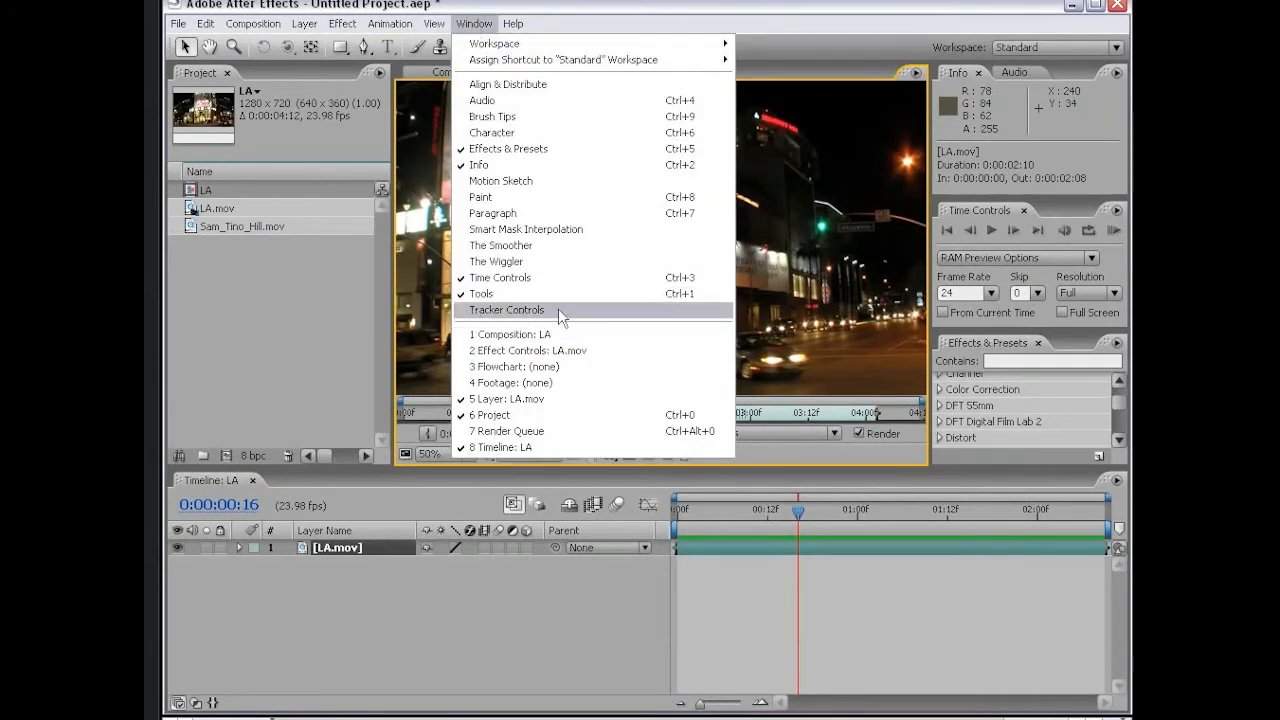
- Show the Tracker Controls panel beside the LA layer view
{"action": "left_click", "coordinate": [506, 308]}
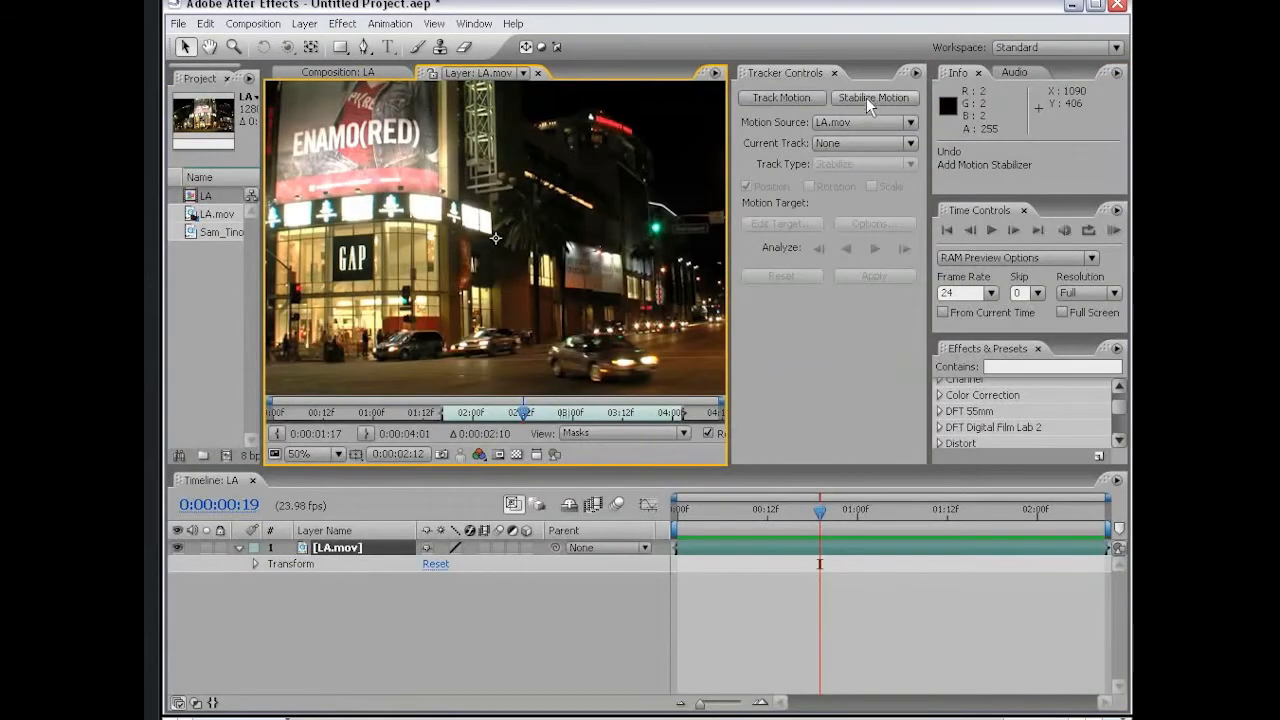
{"action": "mouse_move", "coordinate": [556, 316]}
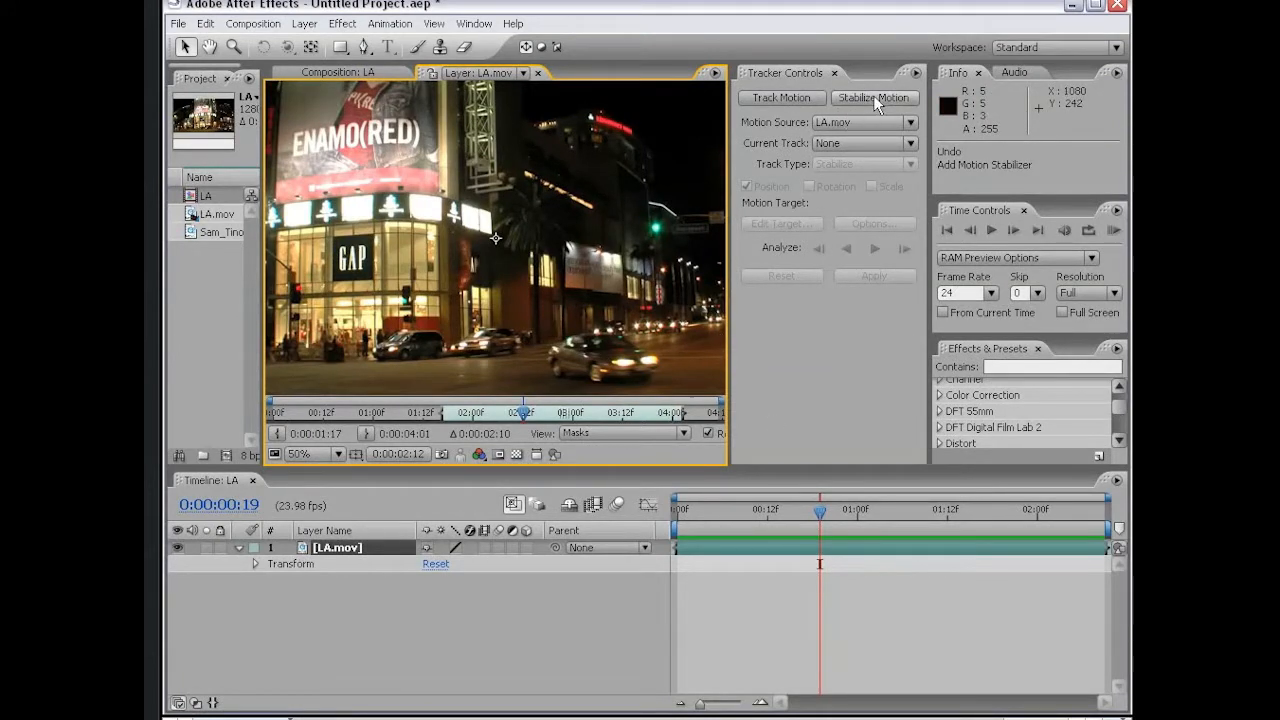
- Add a Stabilize Motion tracker to LA.mov and zoom in to place the track point
{"action": "left_click", "coordinate": [872, 96]}
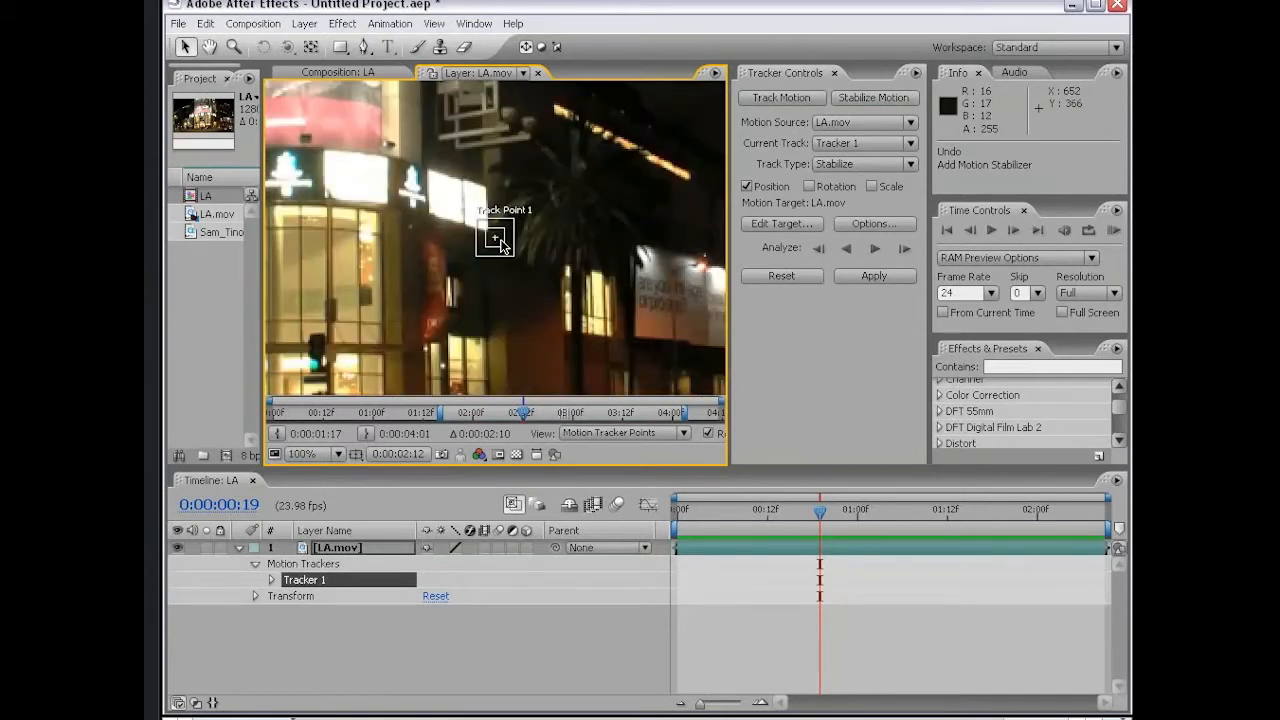
{"action": "left_click", "coordinate": [338, 452]}
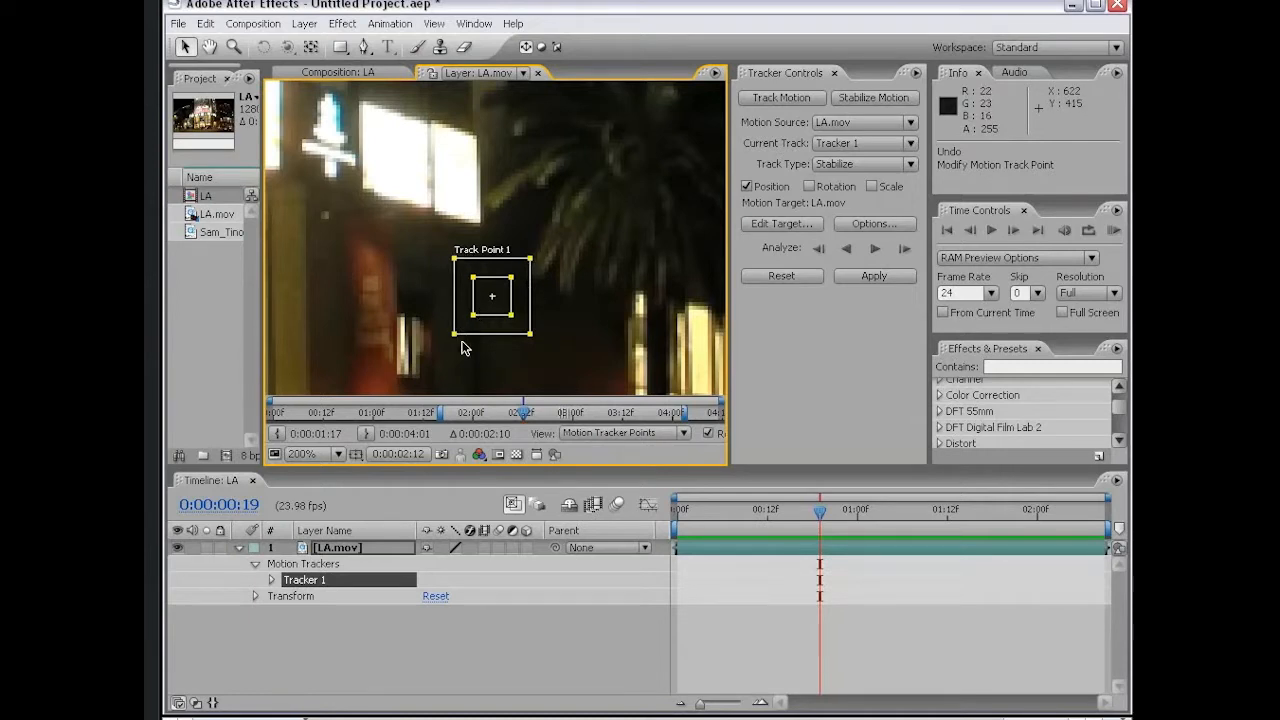
{"action": "mouse_move", "coordinate": [532, 338]}
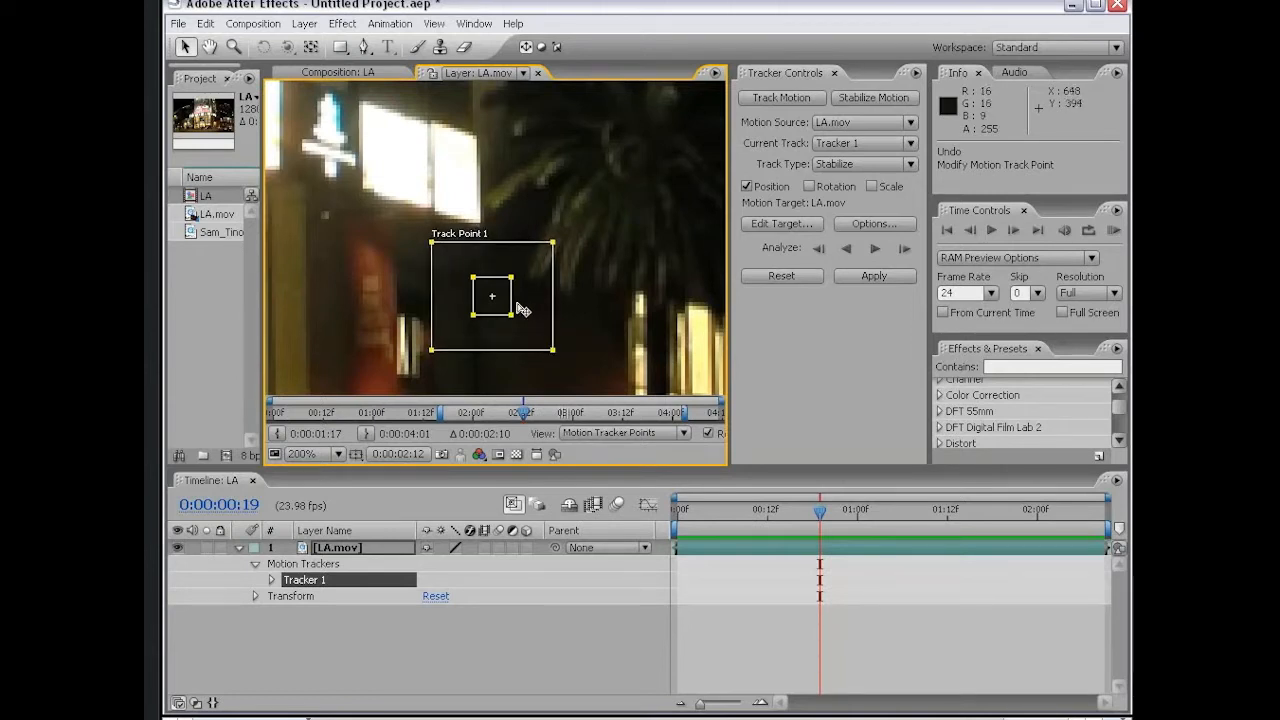
{"action": "mouse_move", "coordinate": [484, 290]}
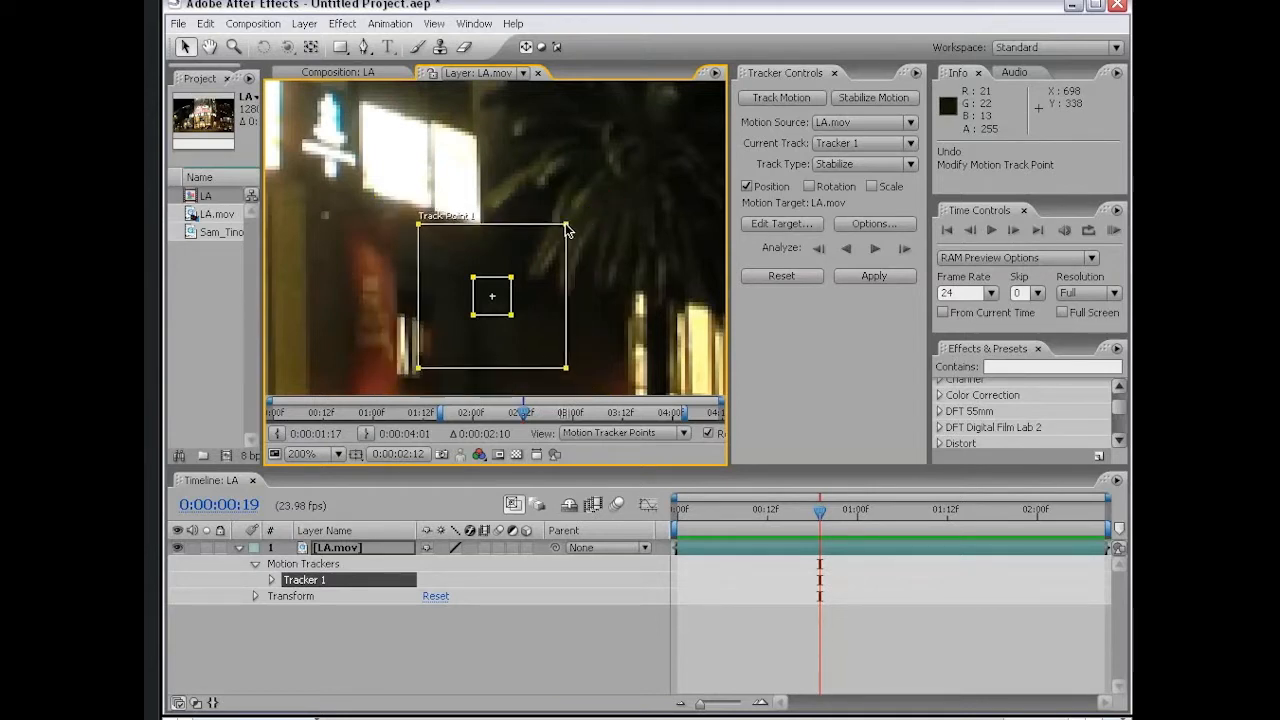
- Shrink Track Point 1's search region and move it onto the bright window light
{"action": "left_click_drag", "start_coordinate": [564, 230], "coordinate": [548, 238]}
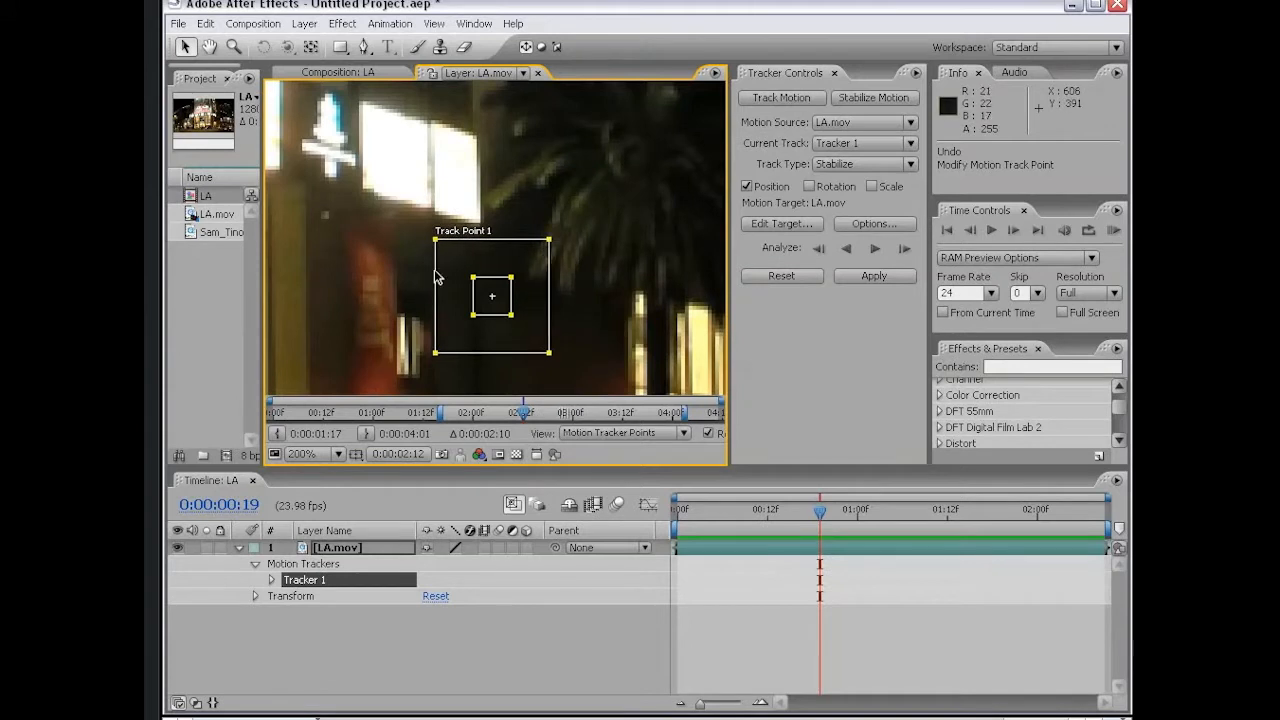
{"action": "mouse_move", "coordinate": [488, 296]}
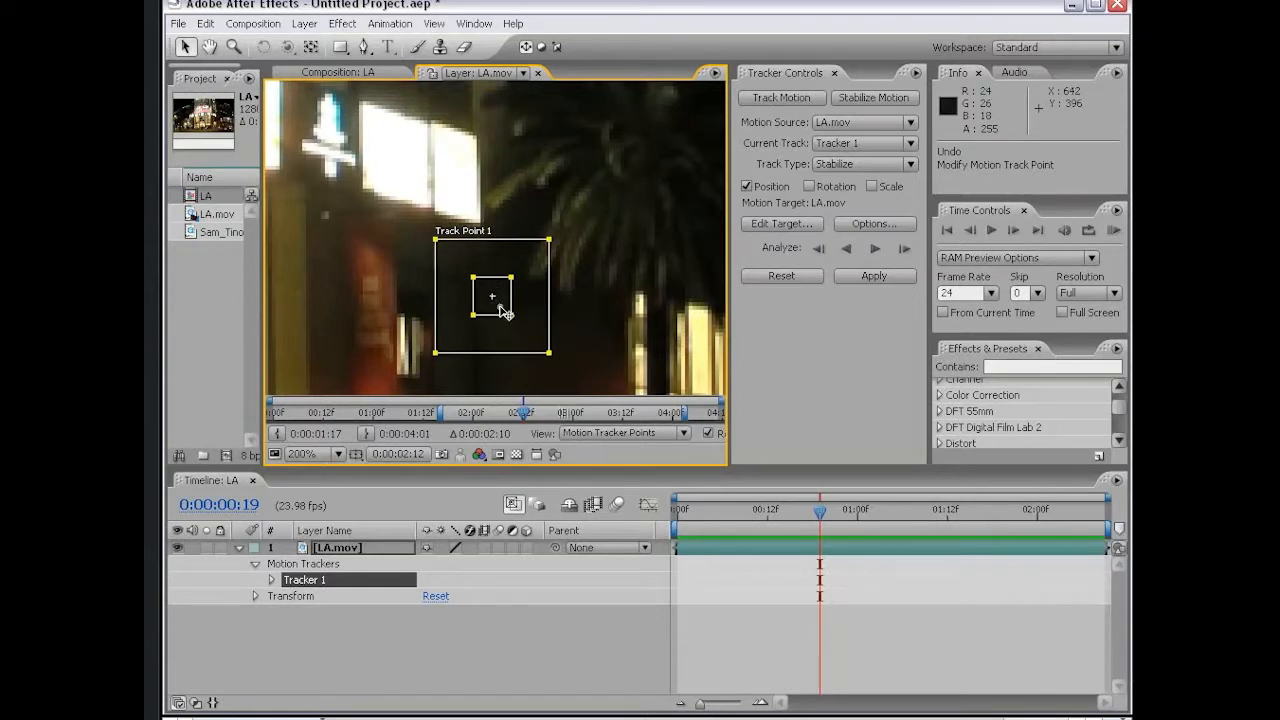
{"action": "left_click_drag", "start_coordinate": [492, 296], "coordinate": [480, 220]}
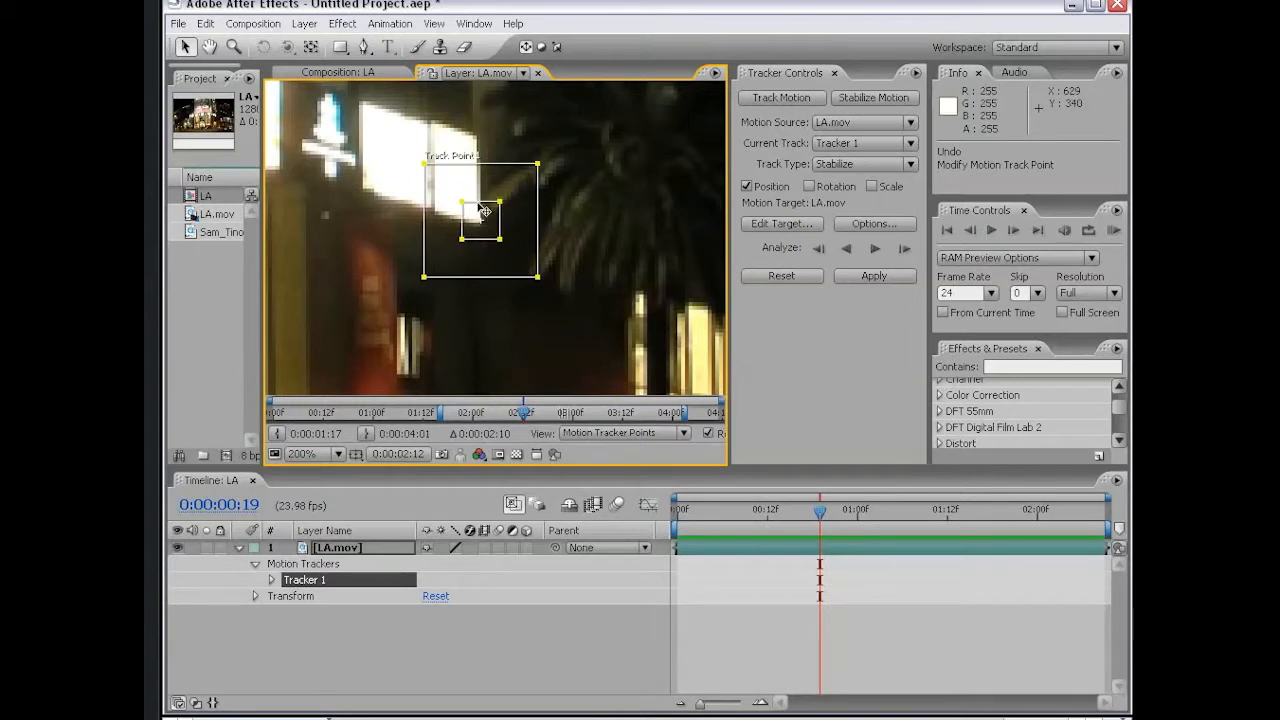
{"action": "left_click", "coordinate": [336, 452]}
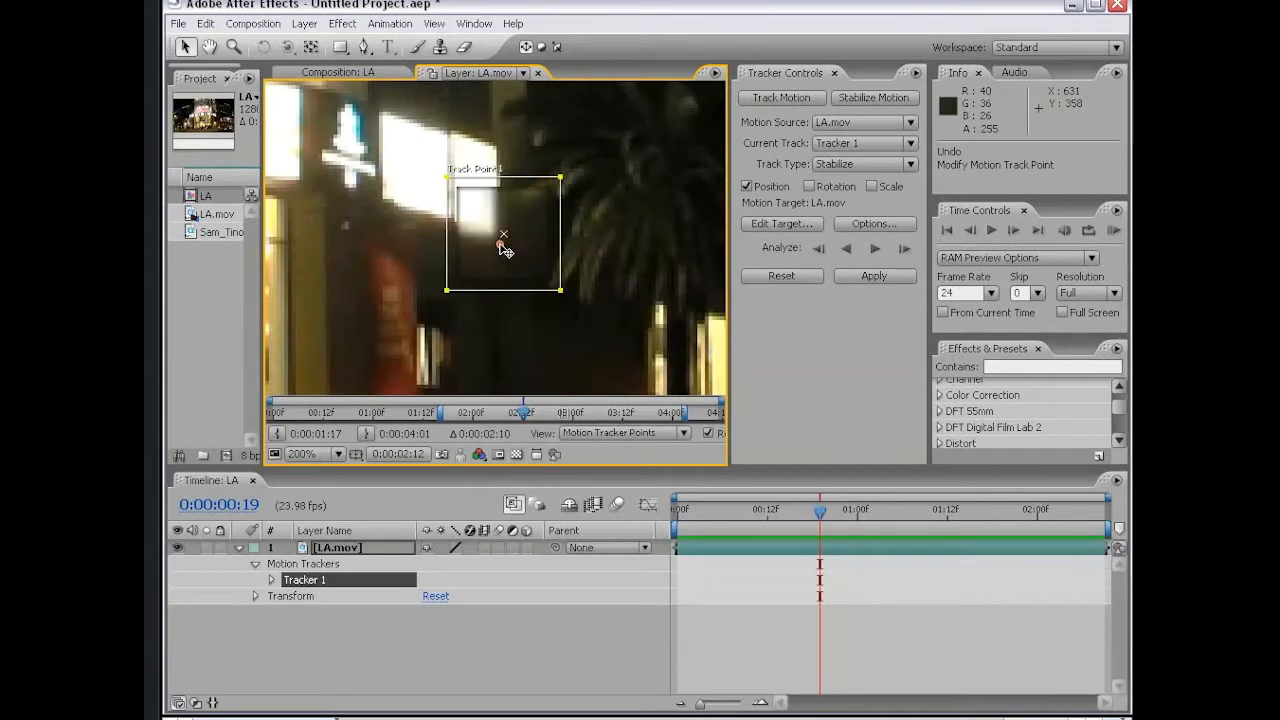
- Readjust Track Point 1 between the palm tree and window edge, settling over the window light
{"action": "left_click_drag", "start_coordinate": [504, 234], "coordinate": [592, 236]}
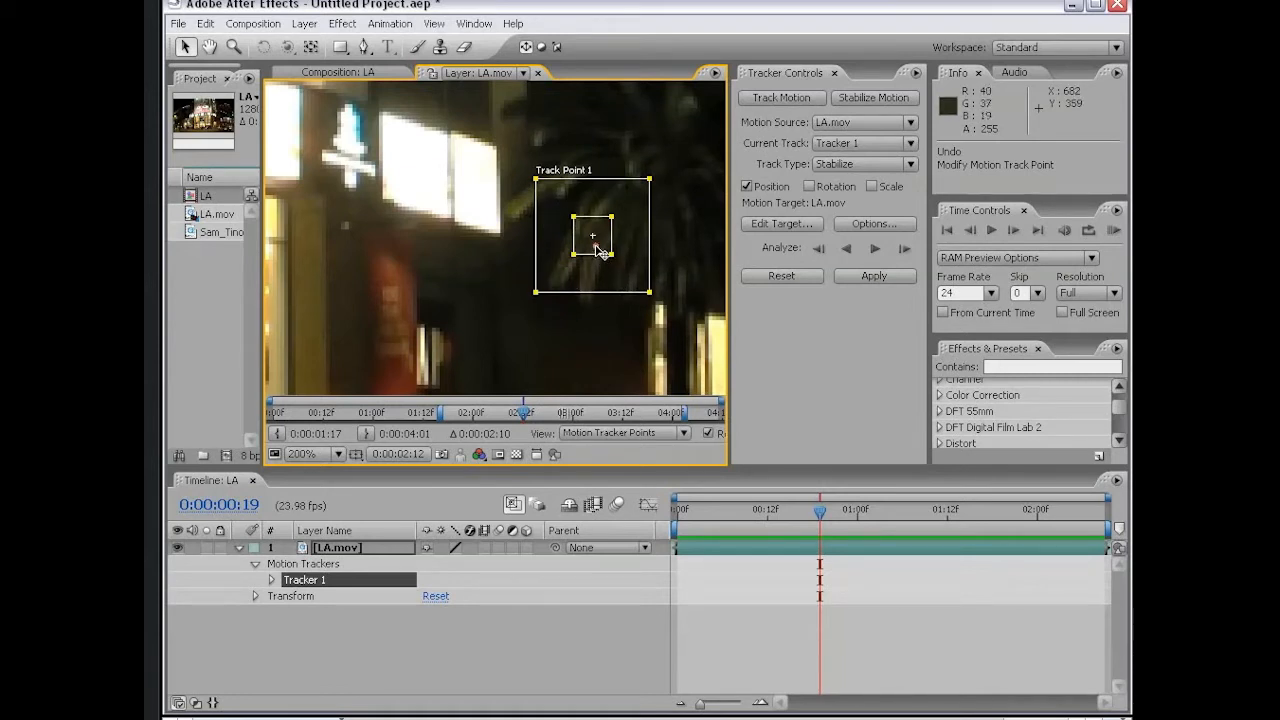
{"action": "left_click_drag", "start_coordinate": [592, 236], "coordinate": [612, 212]}
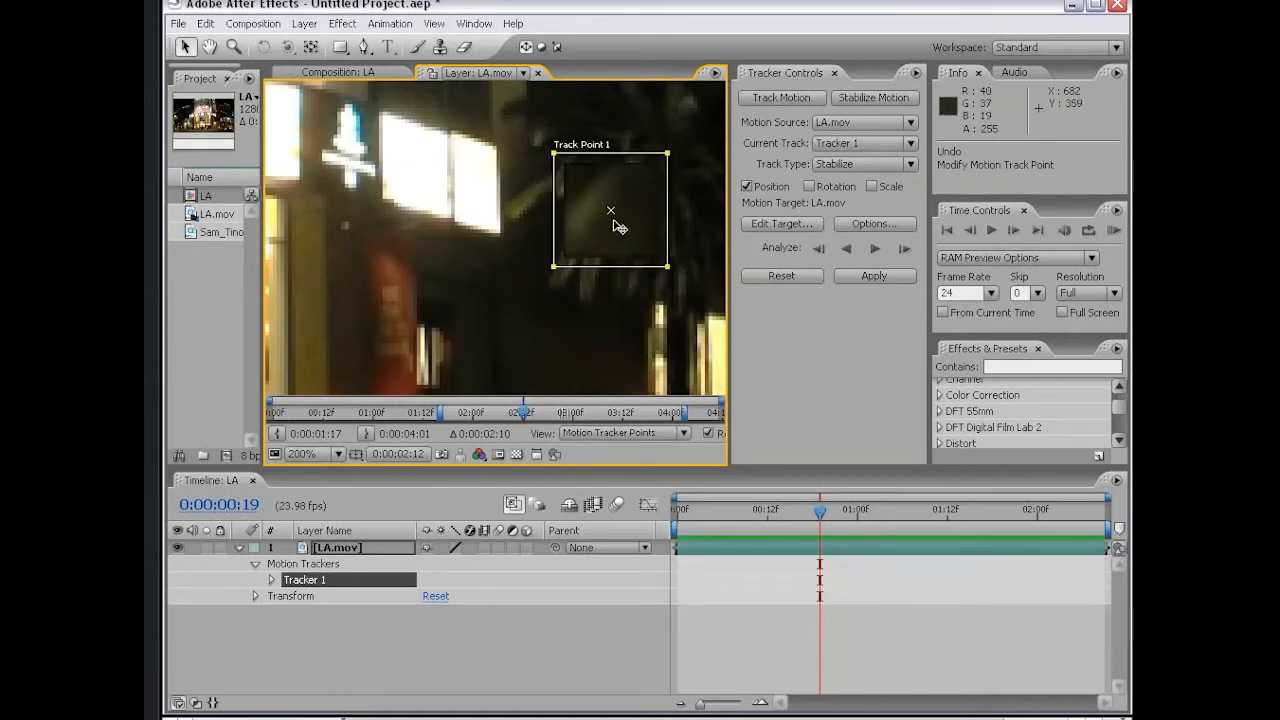
{"action": "left_click_drag", "start_coordinate": [612, 210], "coordinate": [584, 224]}
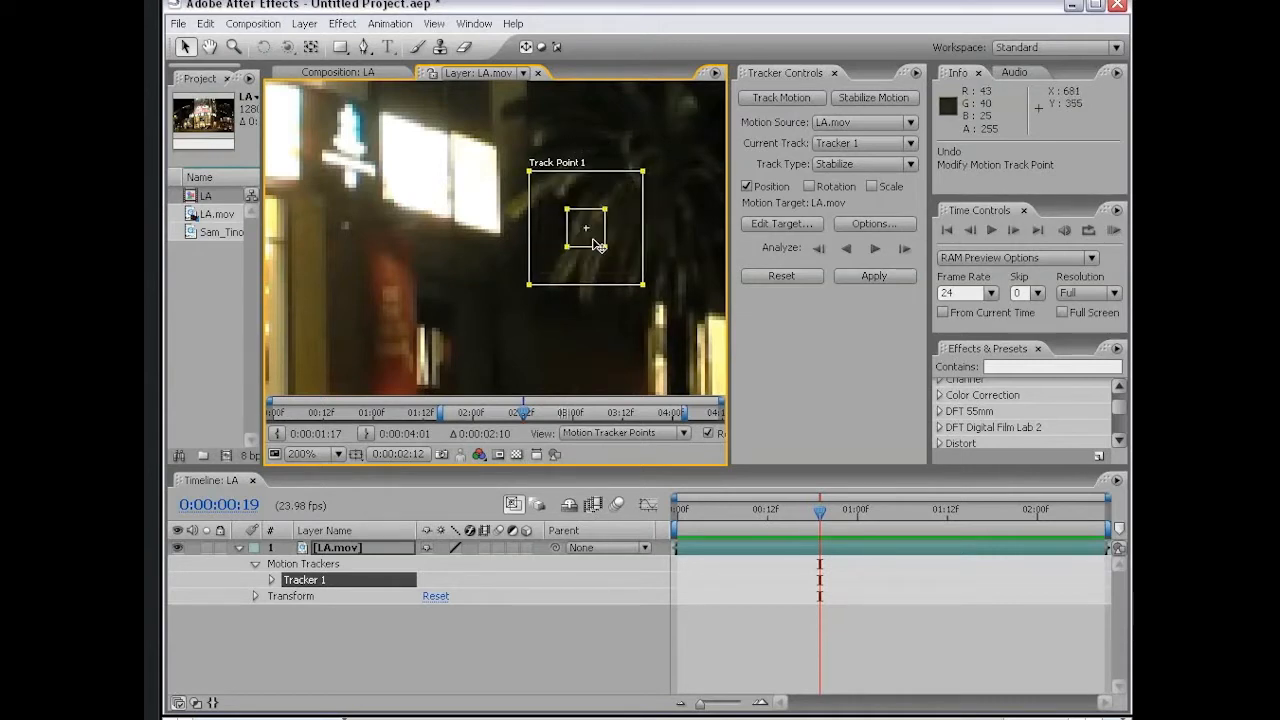
{"action": "left_click_drag", "start_coordinate": [584, 228], "coordinate": [498, 236]}
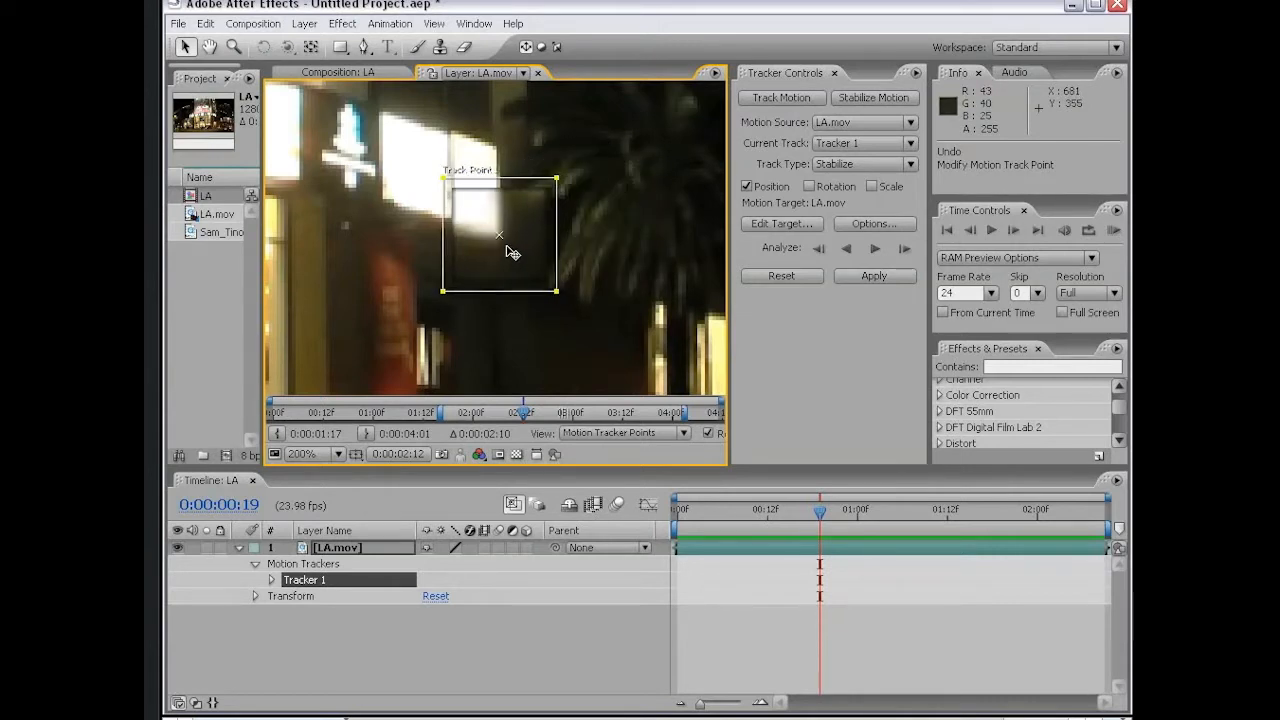
{"action": "left_click_drag", "start_coordinate": [500, 236], "coordinate": [490, 222]}
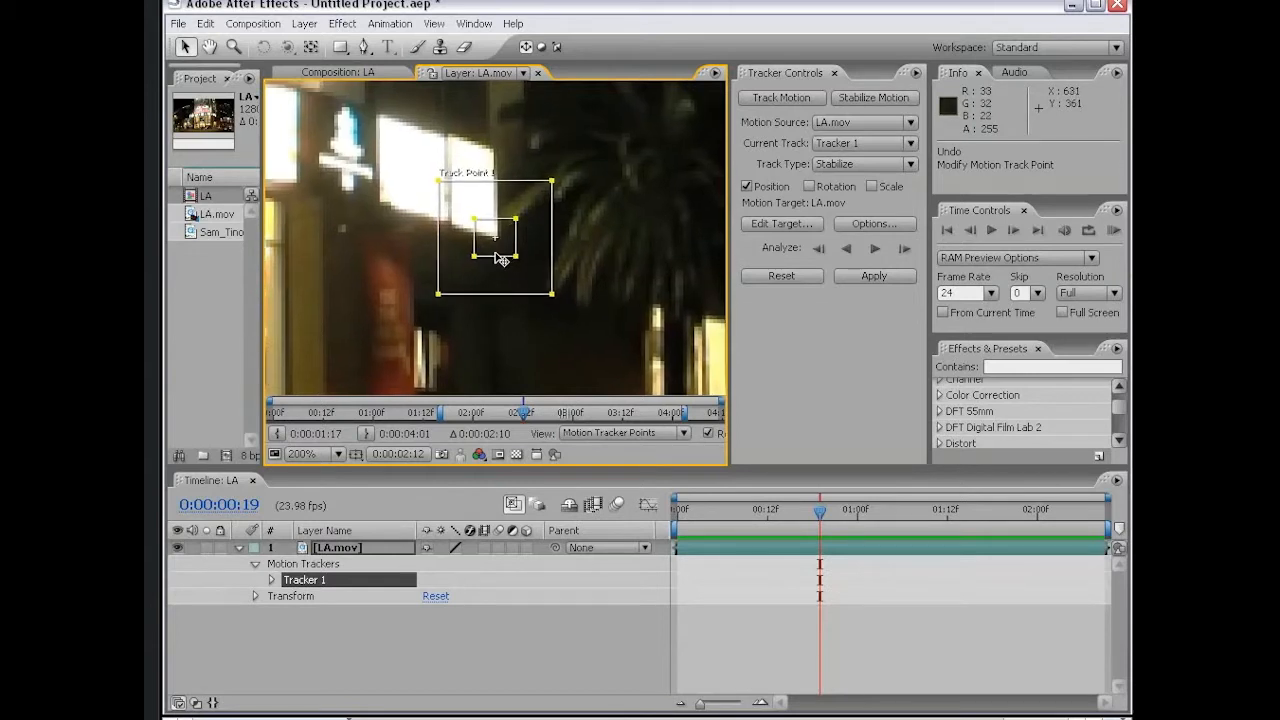
{"action": "left_click", "coordinate": [336, 454]}
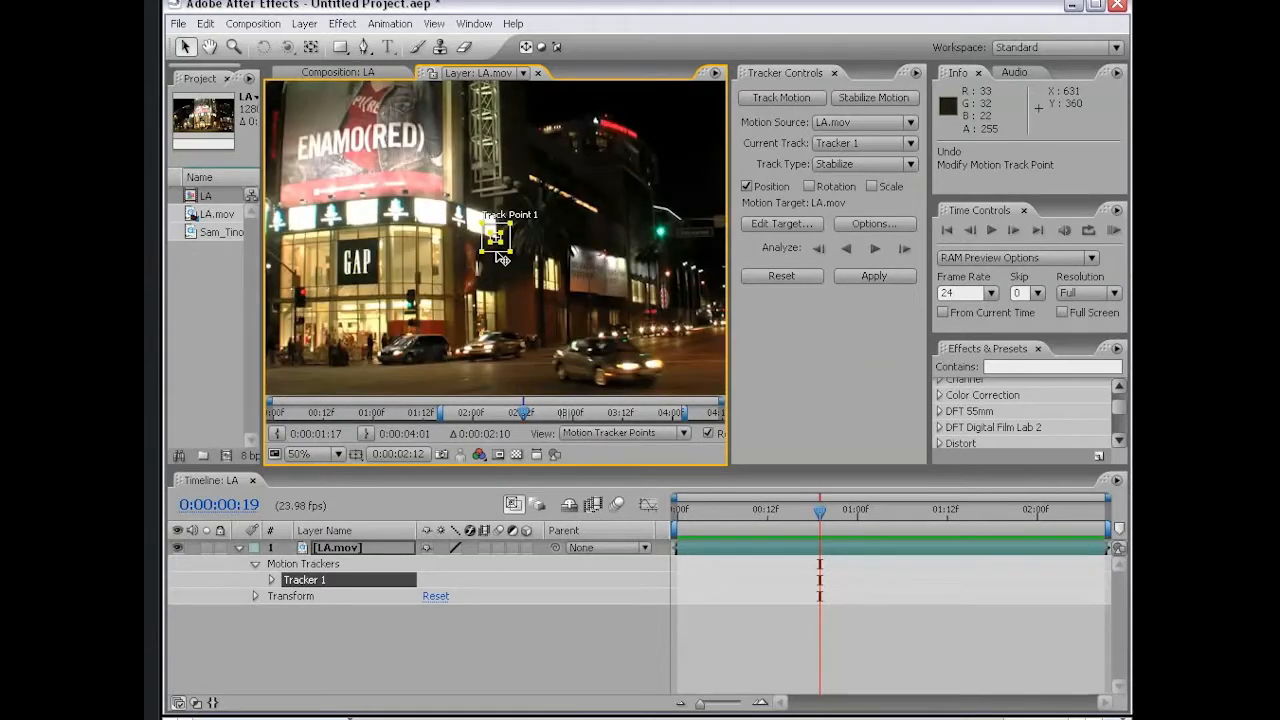
- Place Track Point 1 precisely on the GAP logo, zooming in then back out
{"action": "left_click_drag", "start_coordinate": [496, 236], "coordinate": [536, 250]}
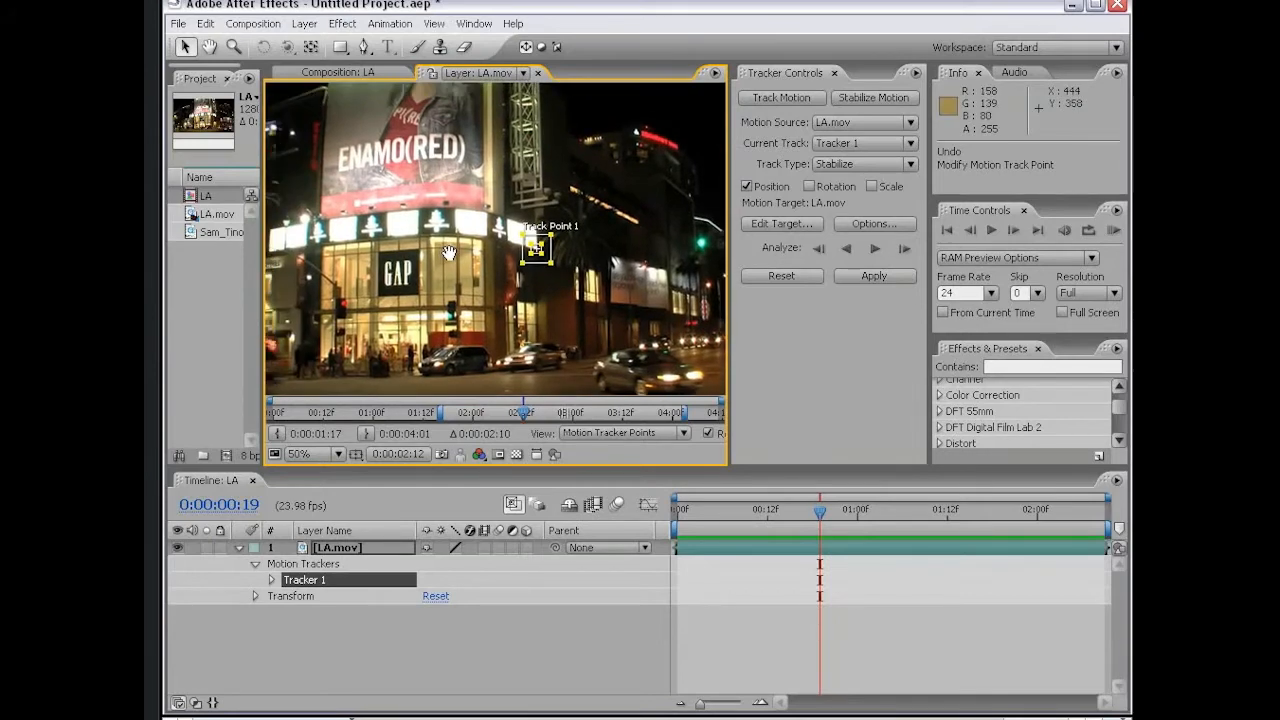
{"action": "left_click", "coordinate": [338, 454]}
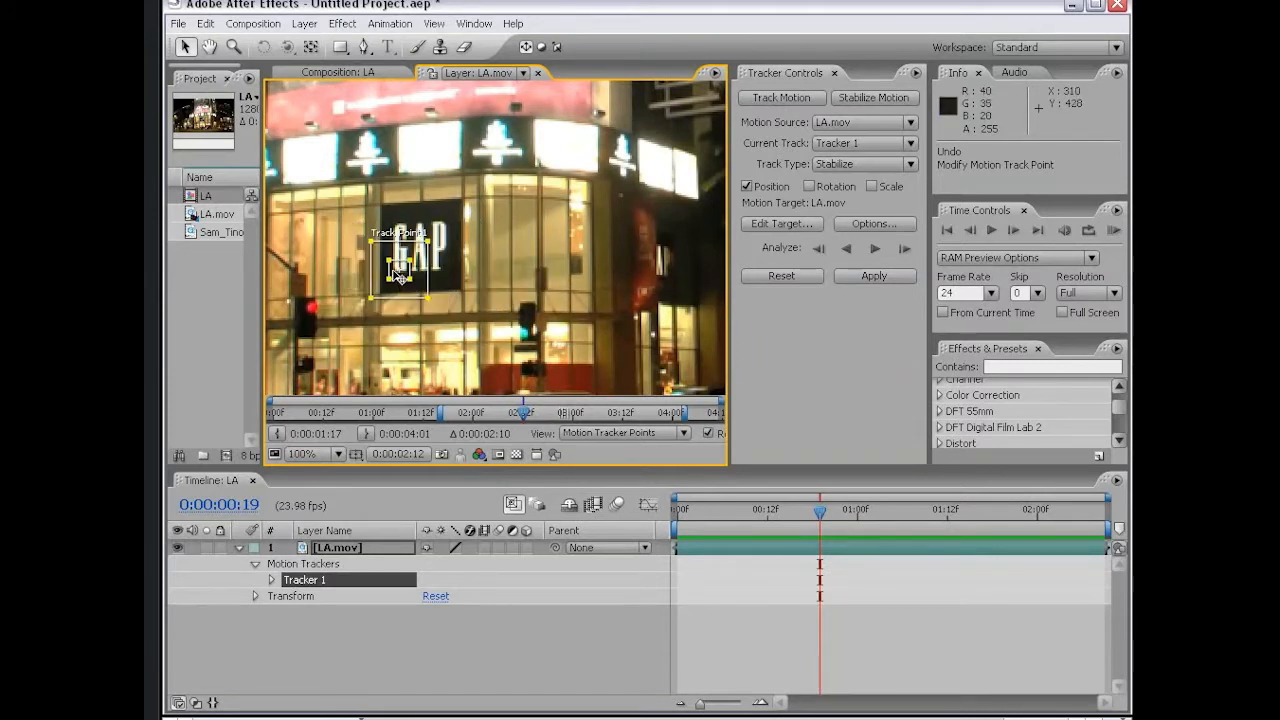
{"action": "left_click", "coordinate": [308, 452]}
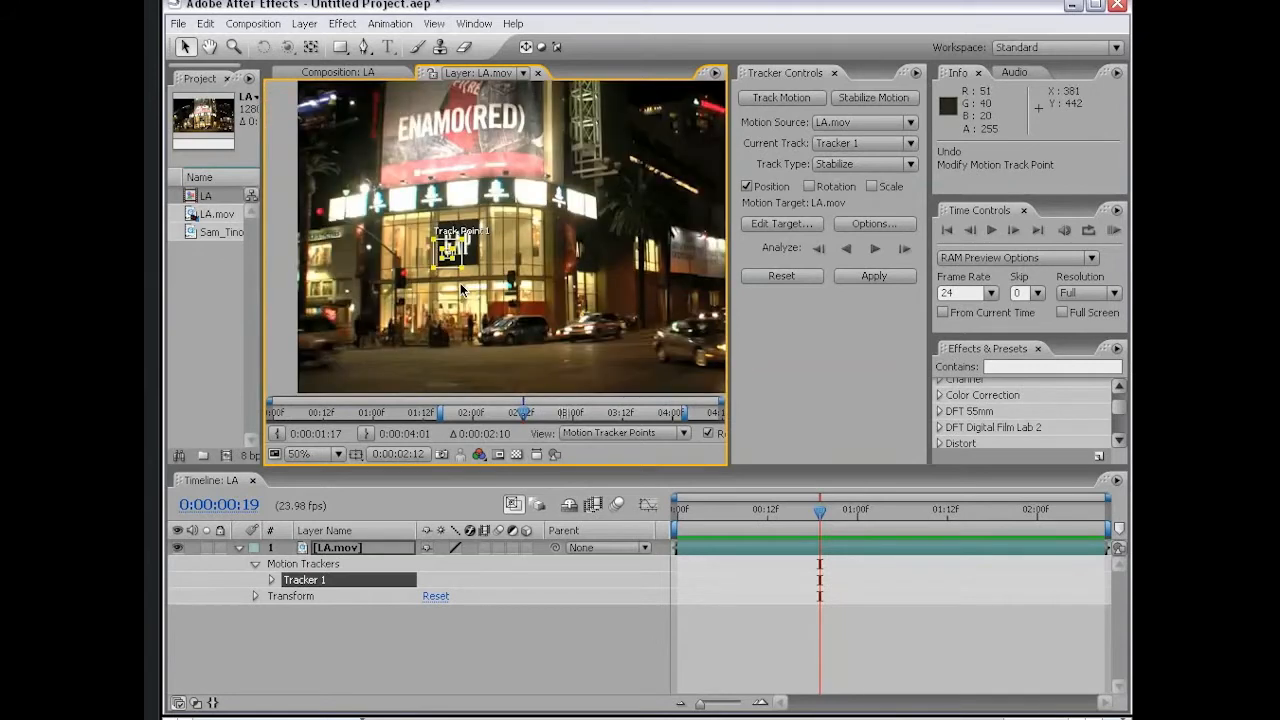
{"action": "mouse_move", "coordinate": [740, 514]}
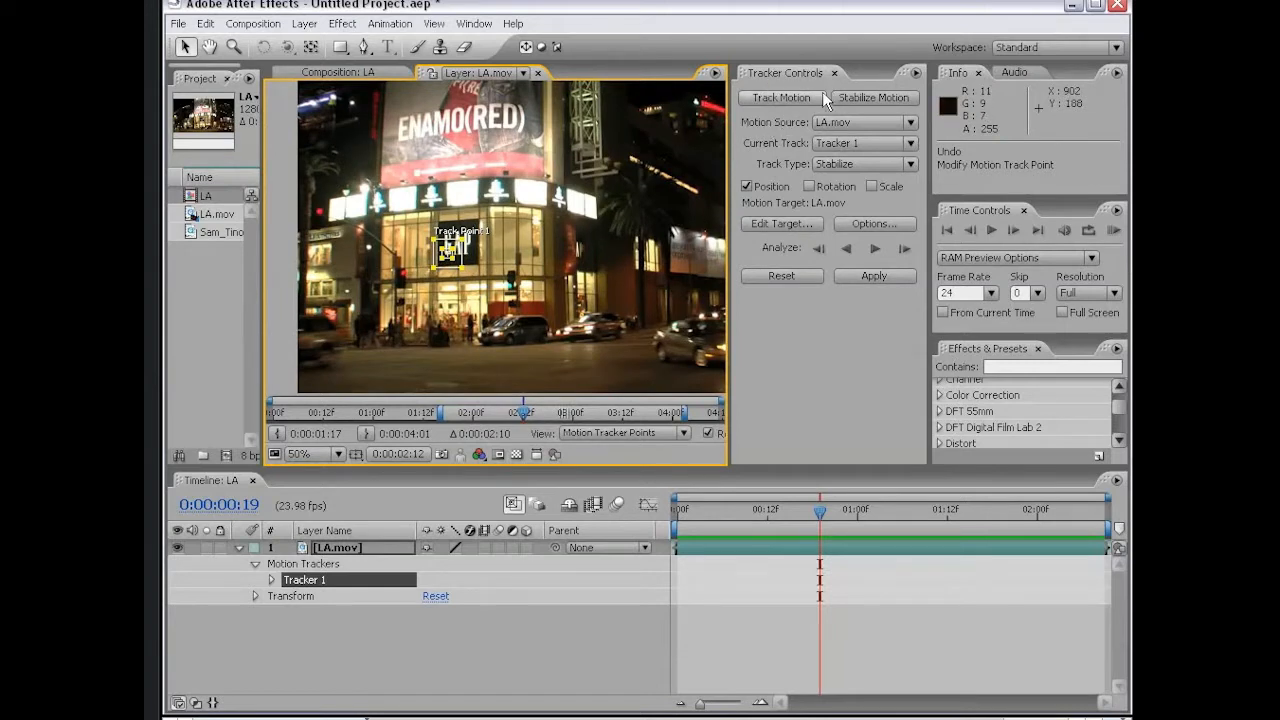
- Enable Rotation tracking and set Track Point 2 on a building feature right of the sign
{"action": "left_click", "coordinate": [808, 186]}
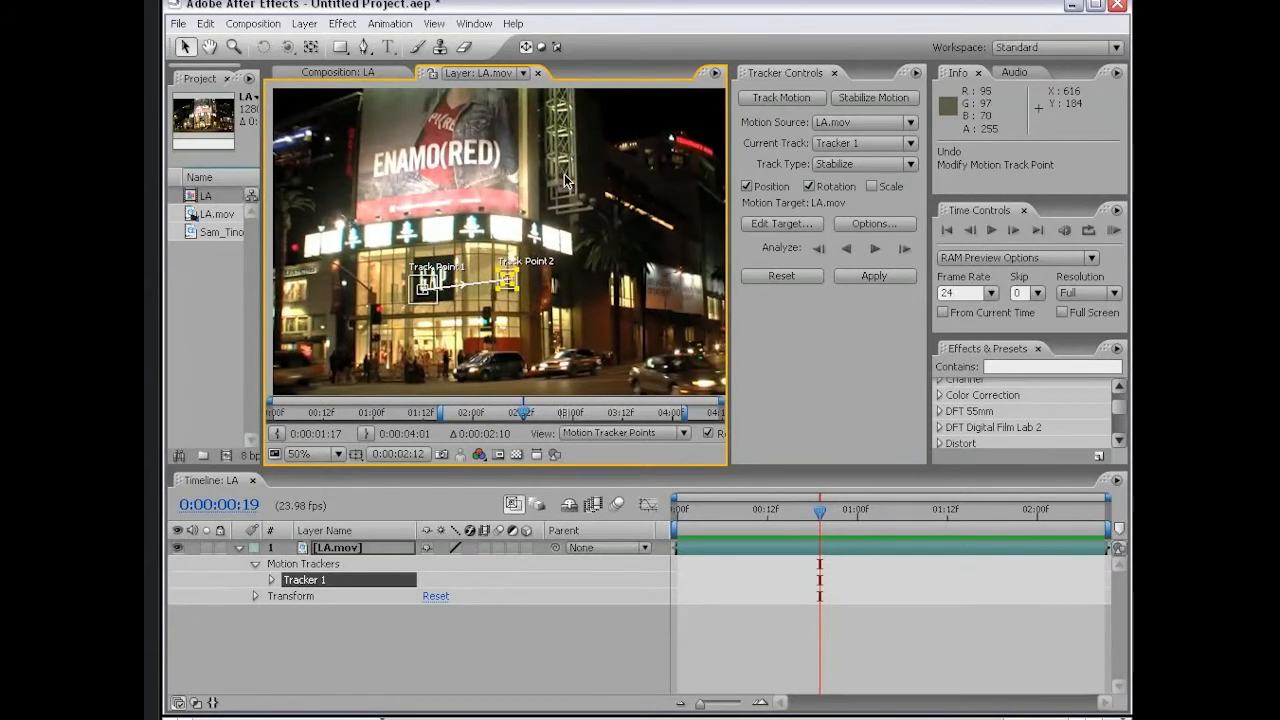
{"action": "mouse_move", "coordinate": [398, 280]}
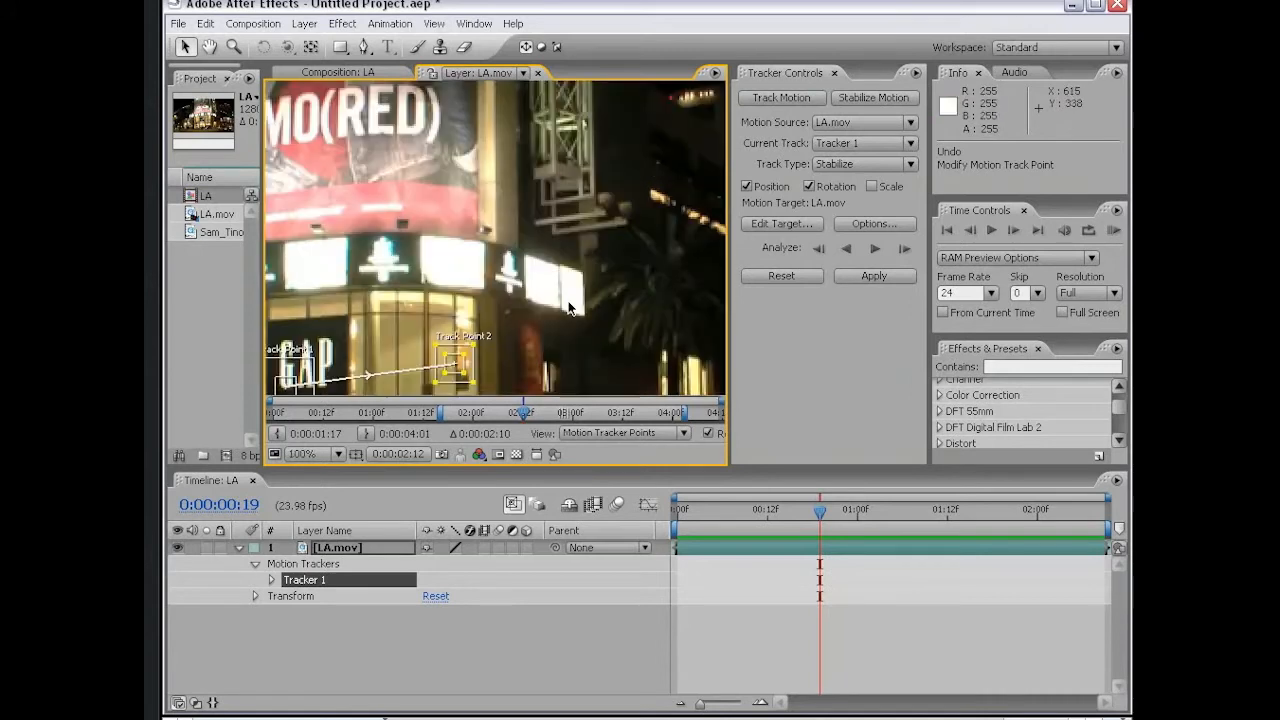
{"action": "left_click_drag", "start_coordinate": [450, 364], "coordinate": [500, 330]}
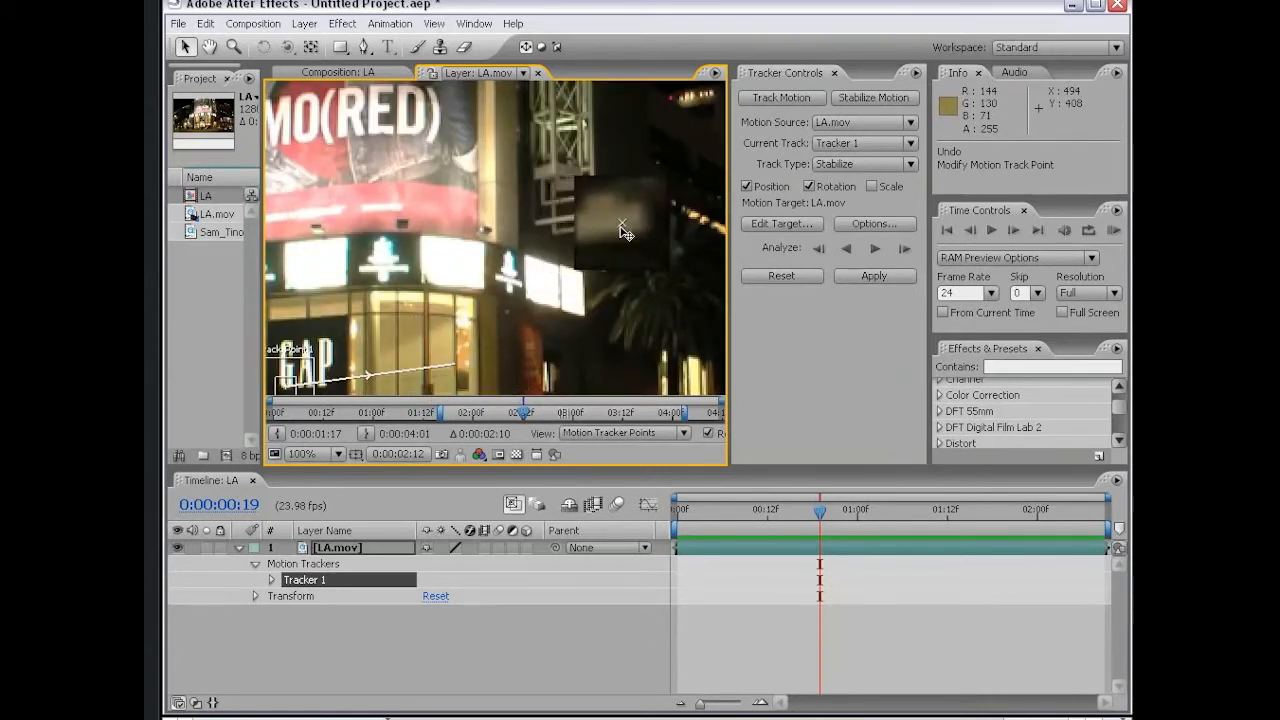
{"action": "left_click", "coordinate": [338, 452]}
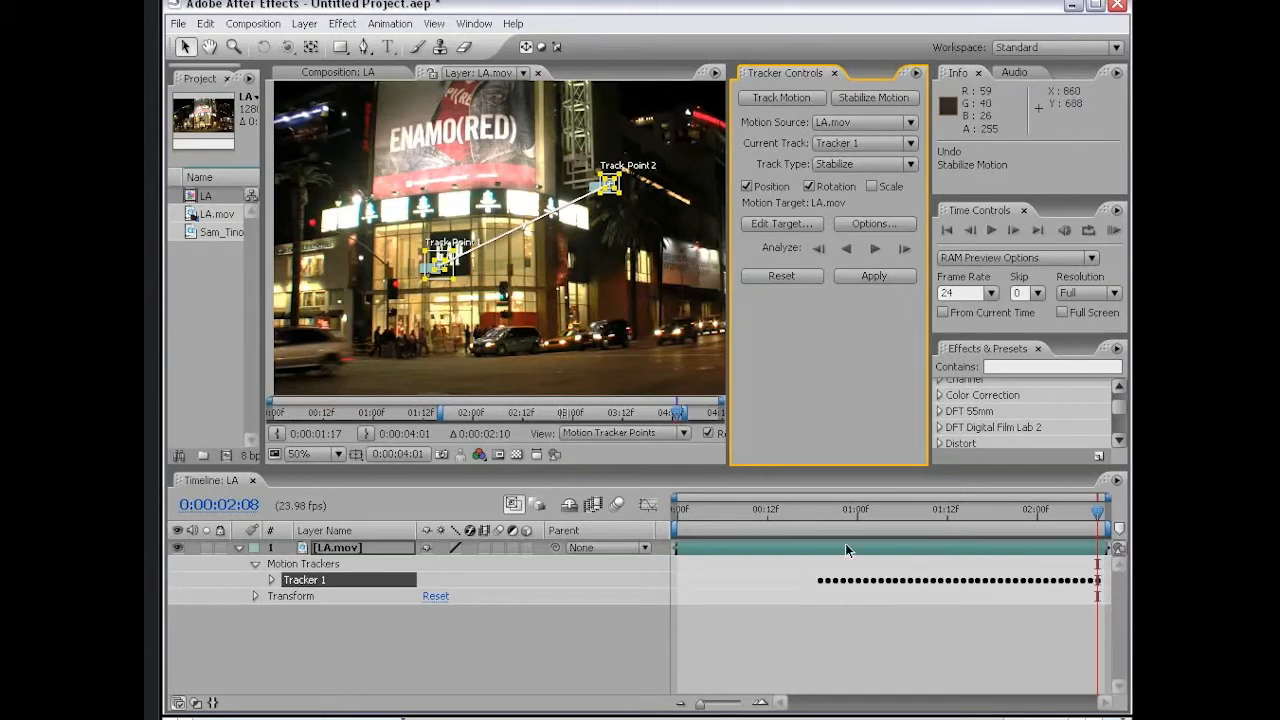
{"action": "mouse_move", "coordinate": [924, 588]}
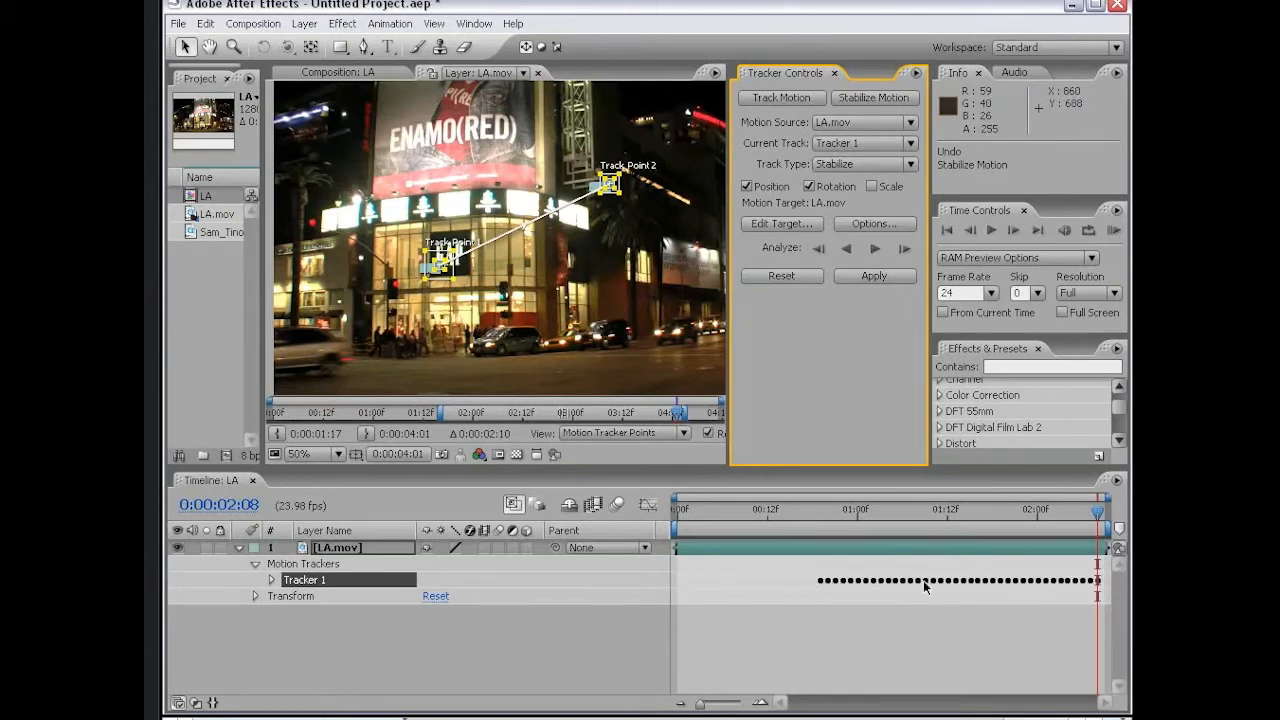
{"action": "mouse_move", "coordinate": [844, 516]}
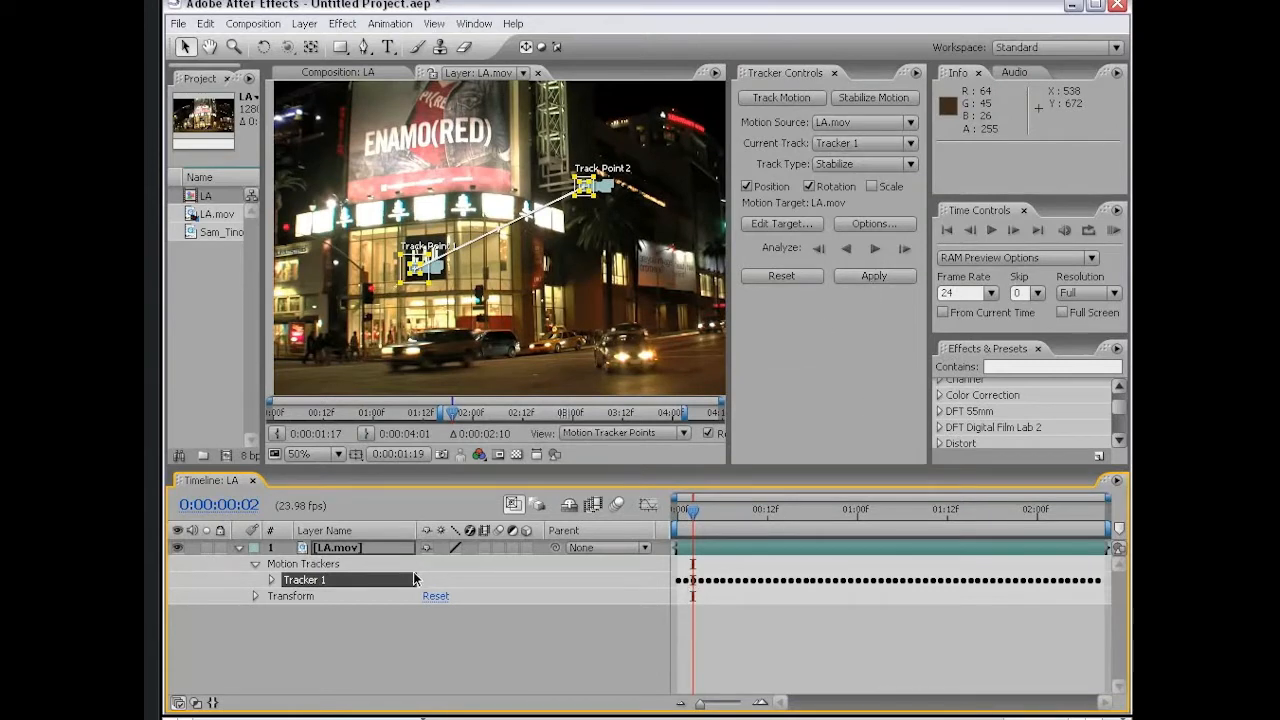
- Apply the analyzed track to LA.mov in X and Y, stabilizing the footage
{"action": "left_click", "coordinate": [872, 276]}
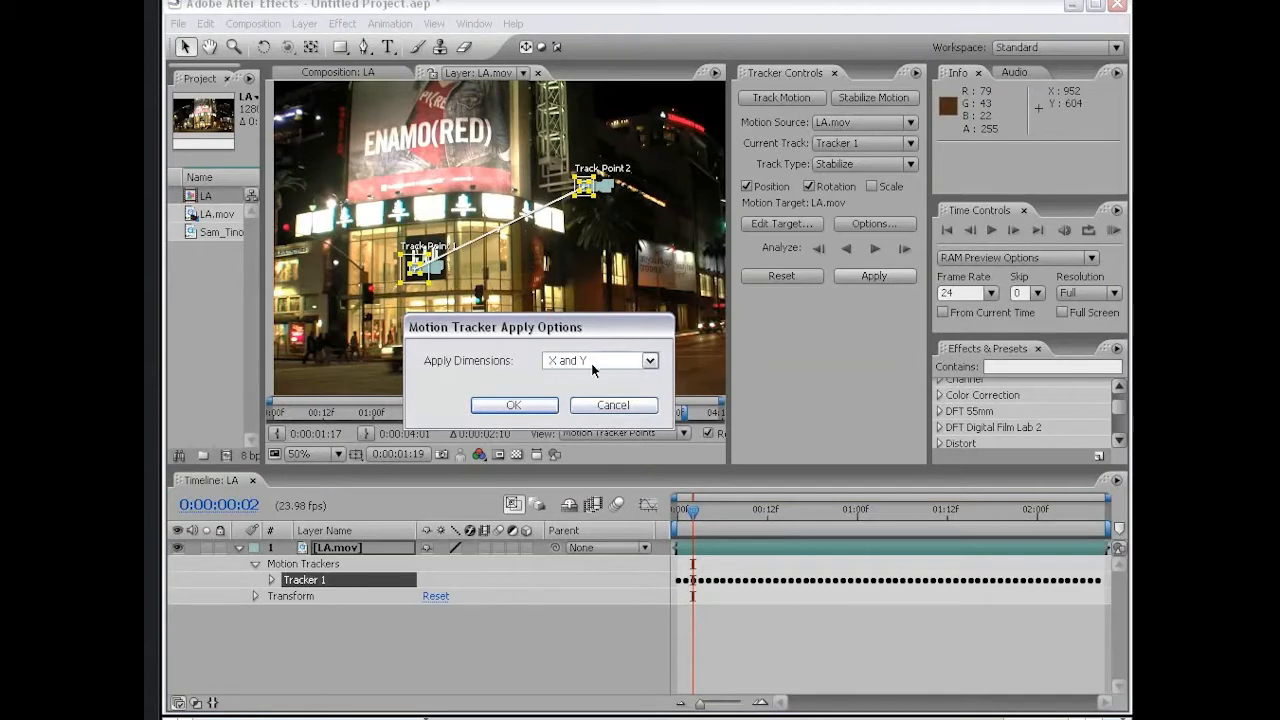
{"action": "left_click", "coordinate": [512, 404]}
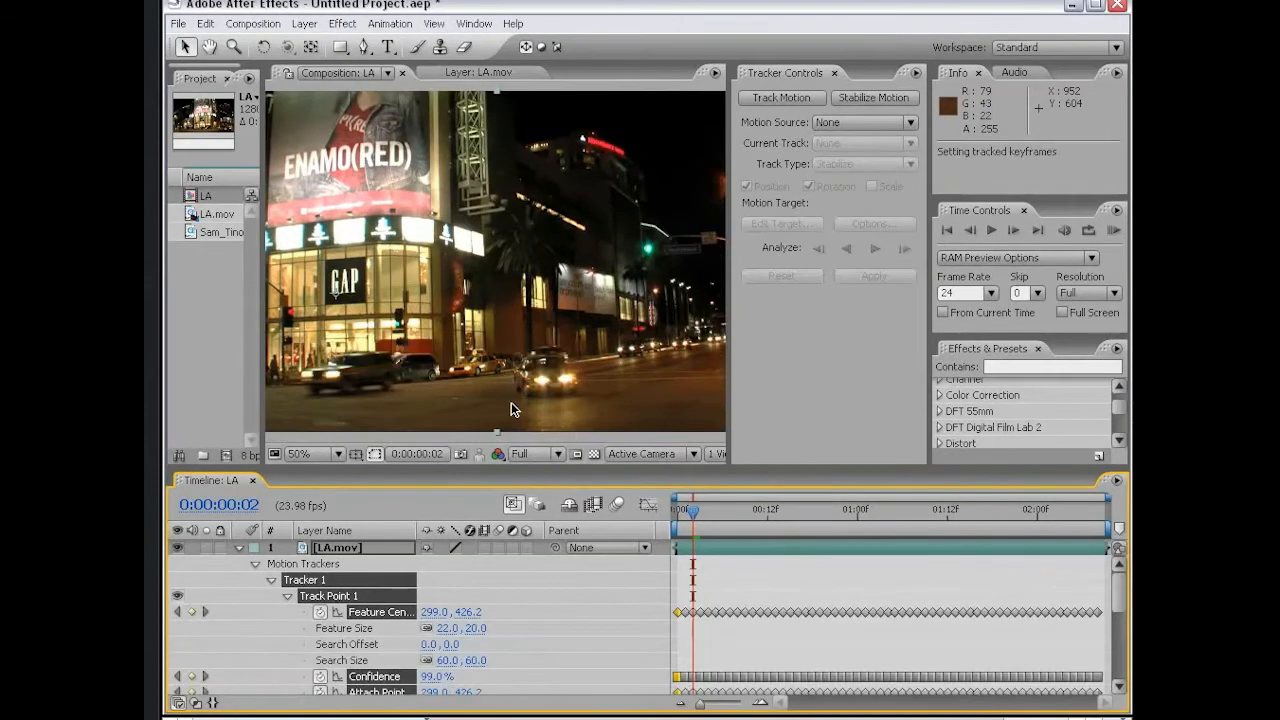
{"action": "left_click", "coordinate": [298, 452]}
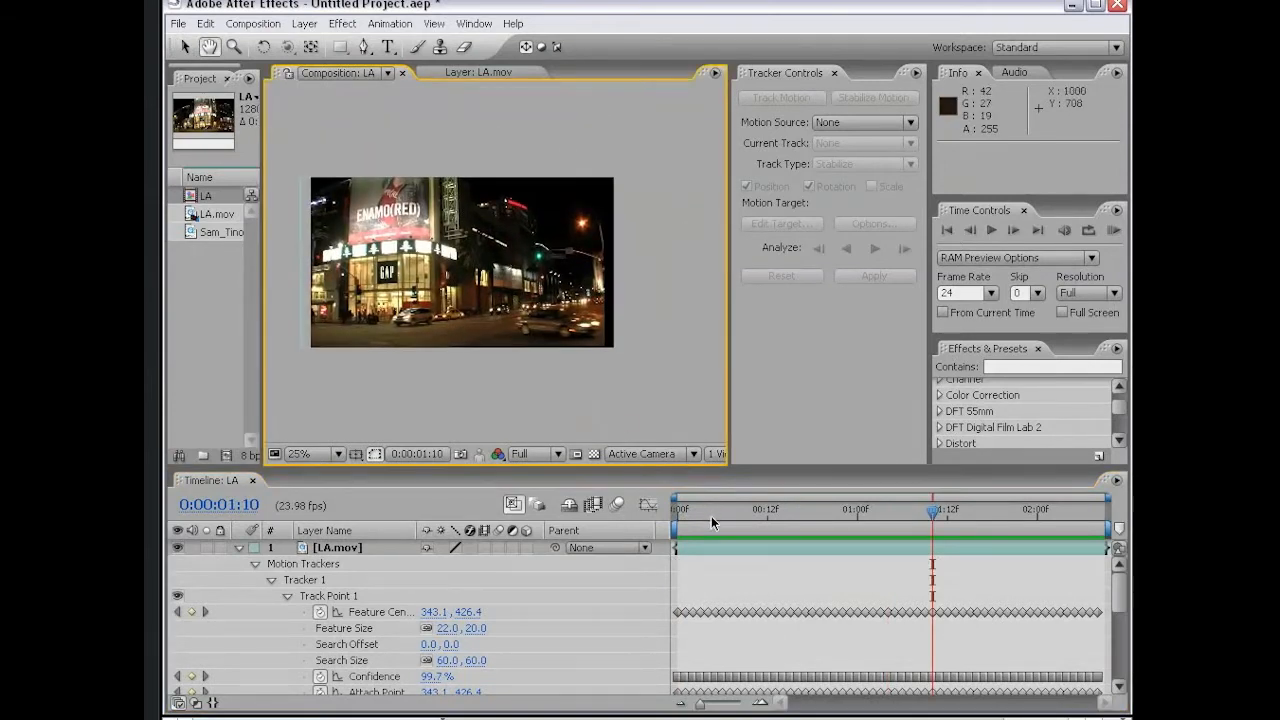
{"action": "left_click", "coordinate": [736, 510]}
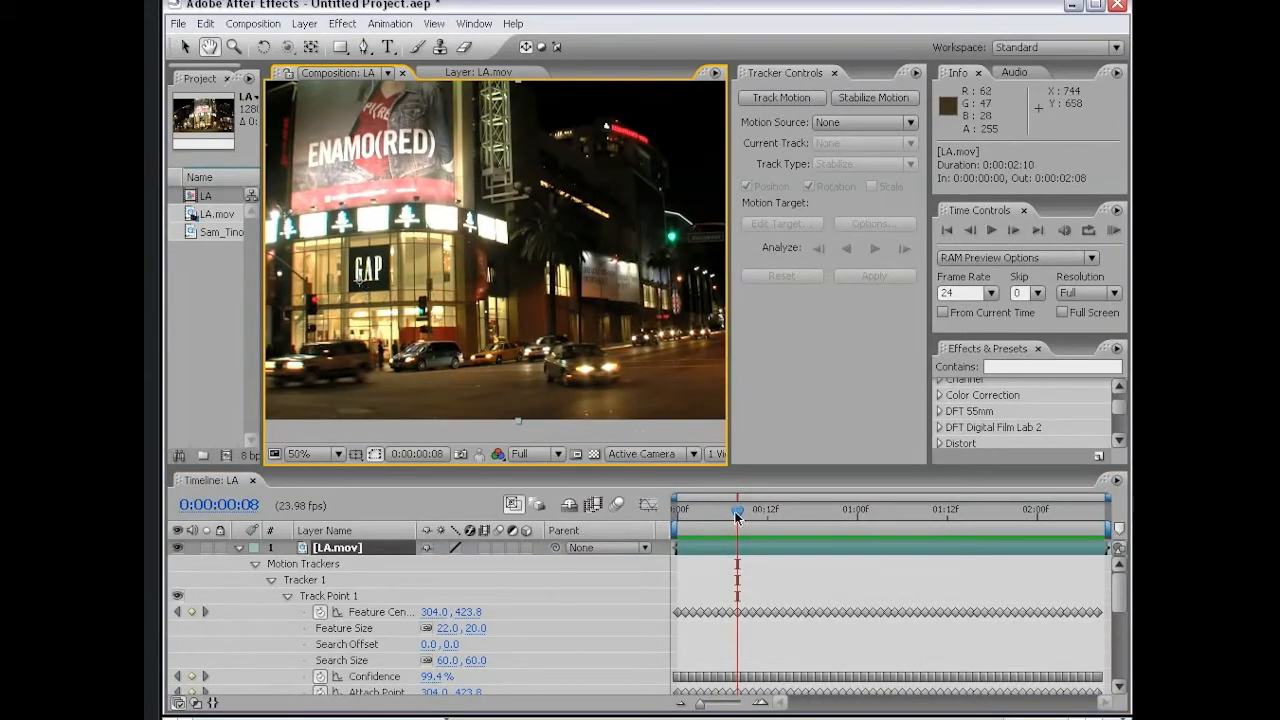
{"action": "left_click_drag", "start_coordinate": [736, 510], "coordinate": [964, 510]}
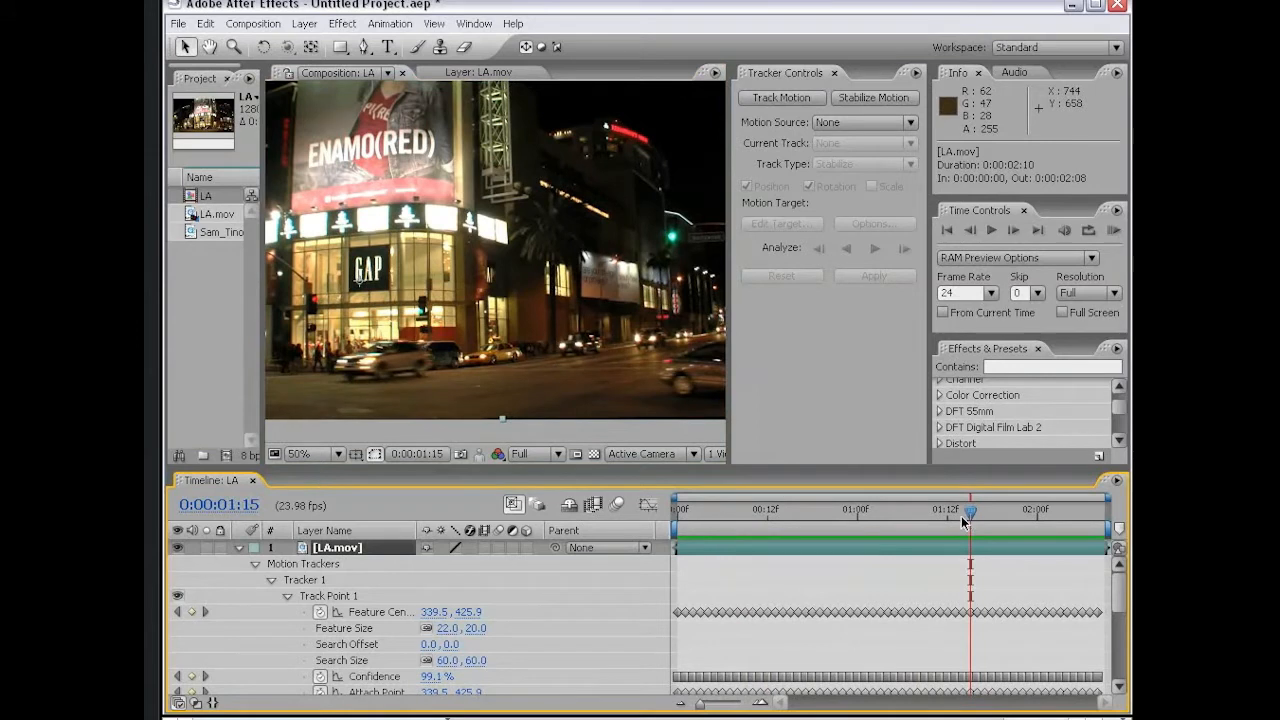
{"action": "mouse_move", "coordinate": [520, 362]}
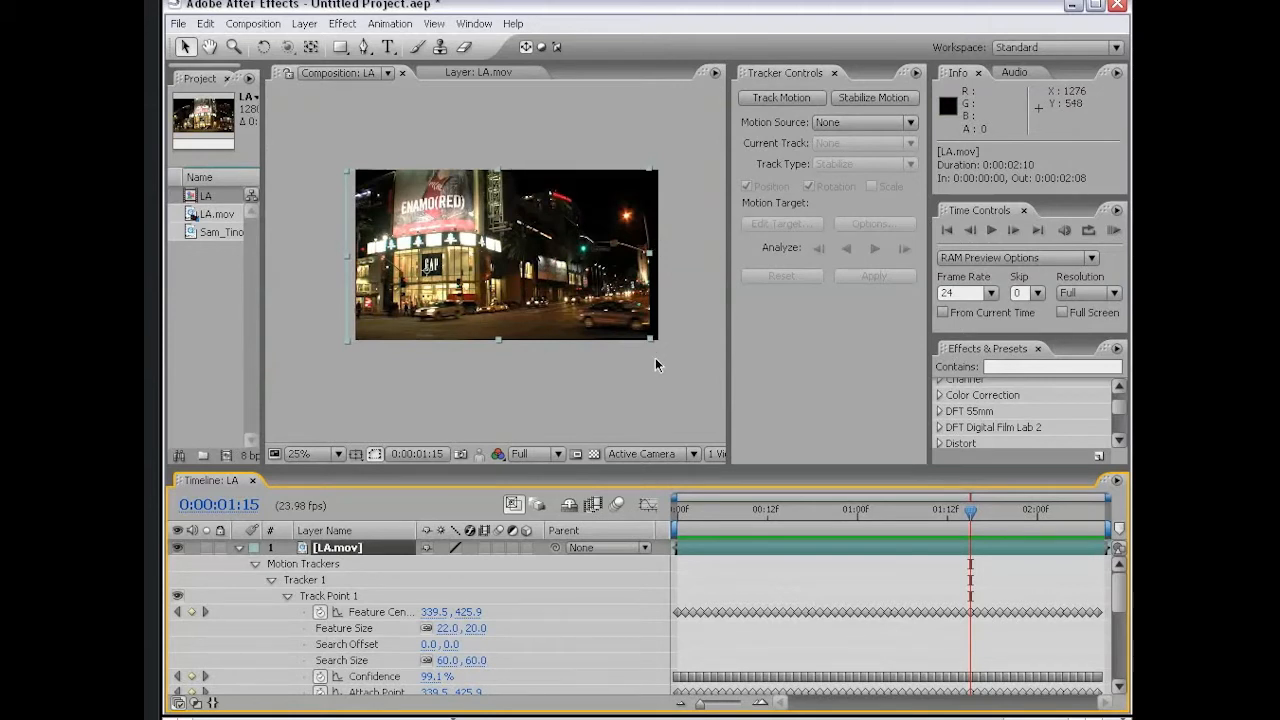
{"action": "left_click", "coordinate": [328, 452]}
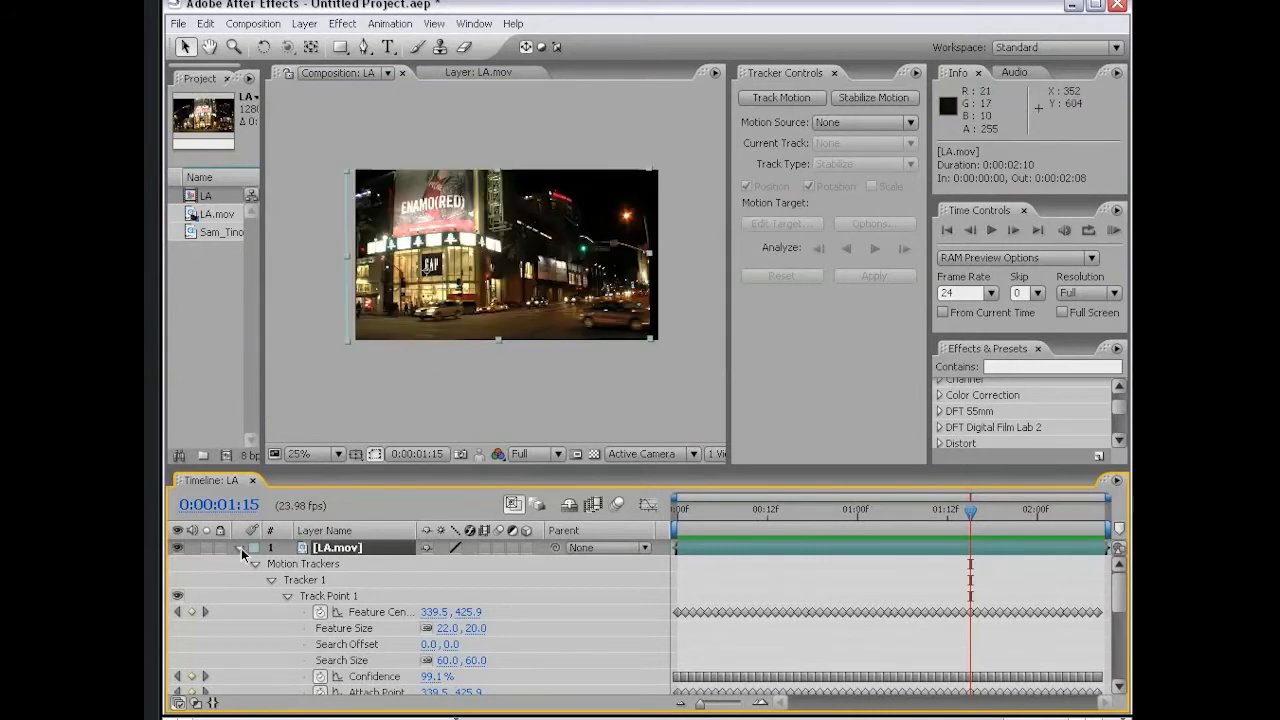
{"action": "left_click", "coordinate": [240, 548]}
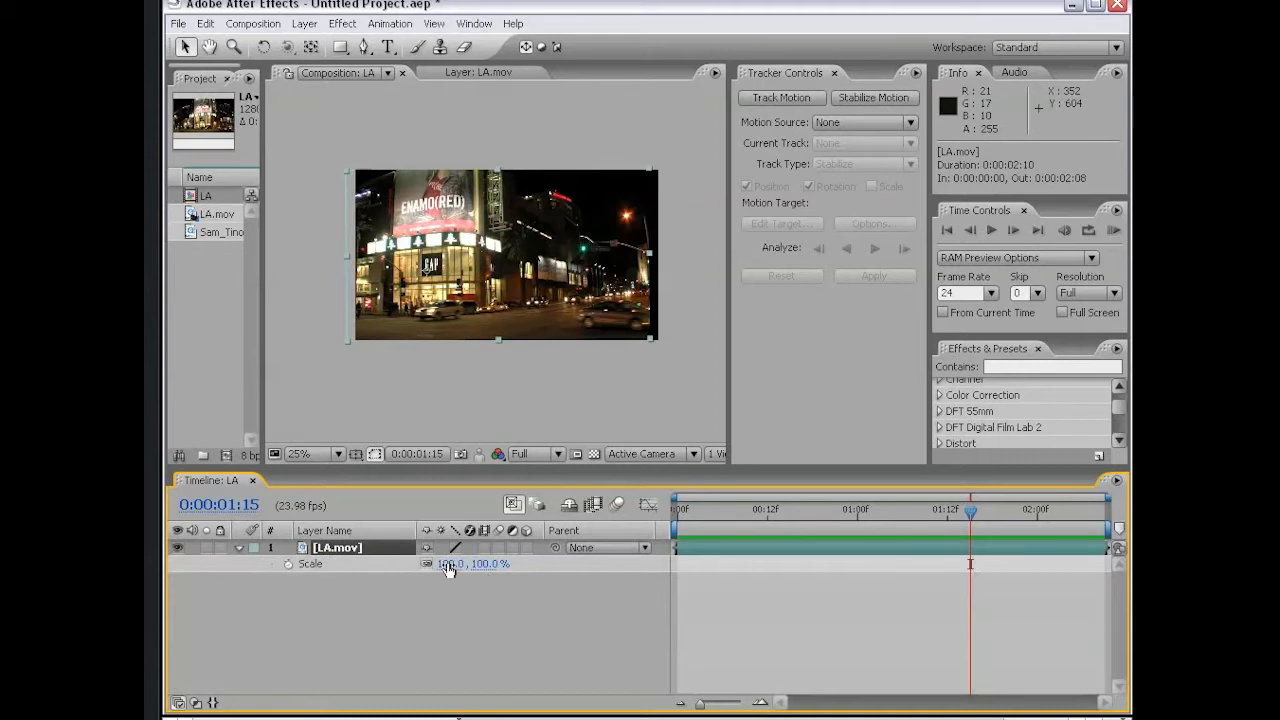
- Set LA.mov's Scale to 110% and RAM Preview the stabilized result
{"action": "left_click", "coordinate": [240, 548]}
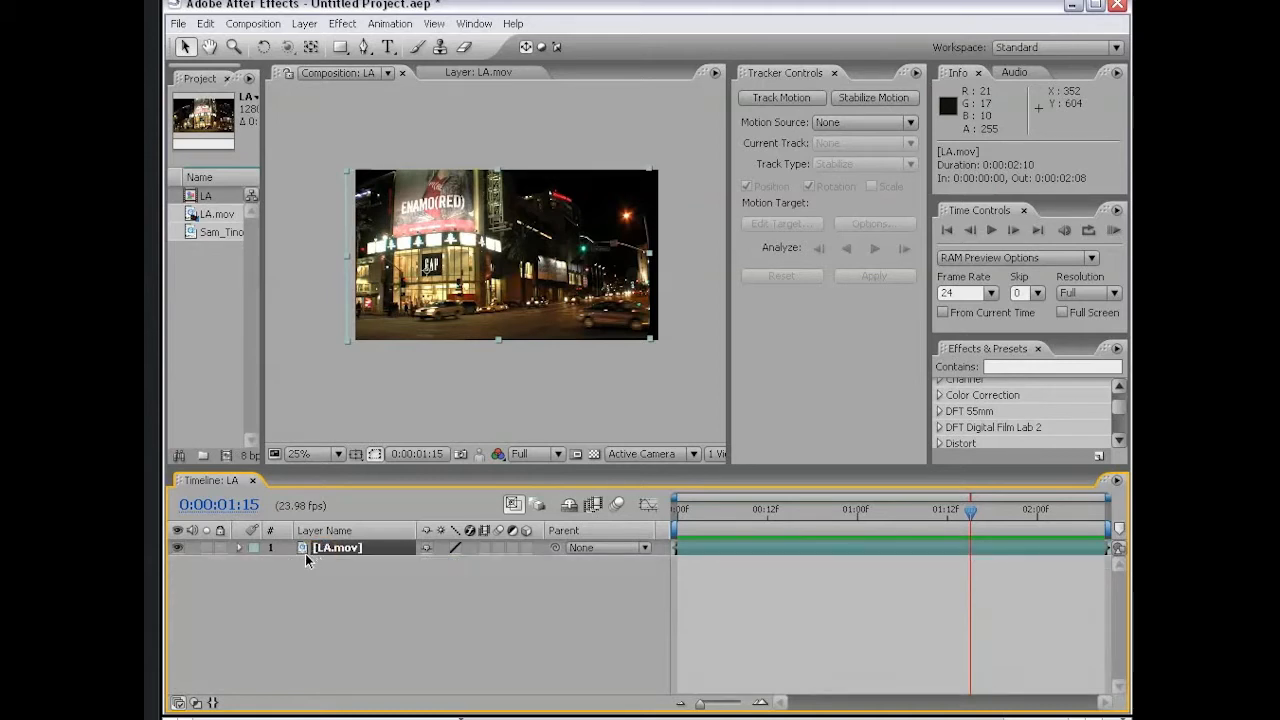
{"action": "left_click", "coordinate": [240, 548]}
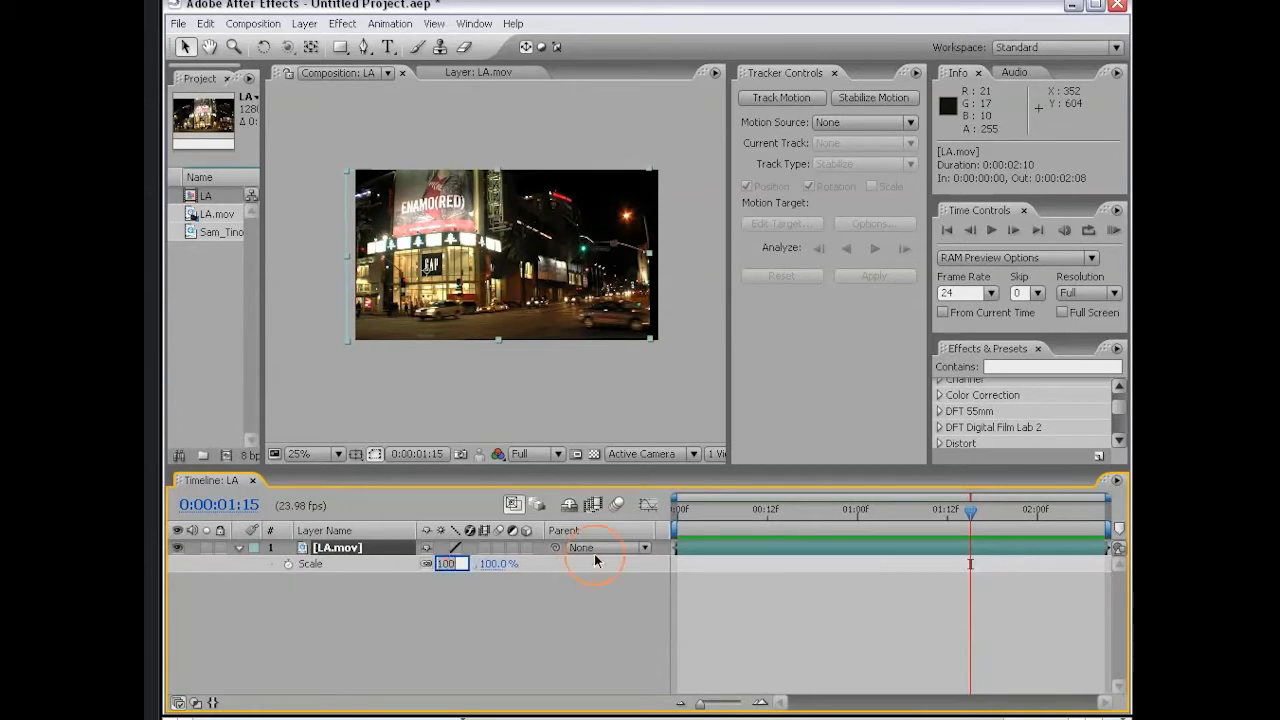
{"action": "type", "text": "110."}
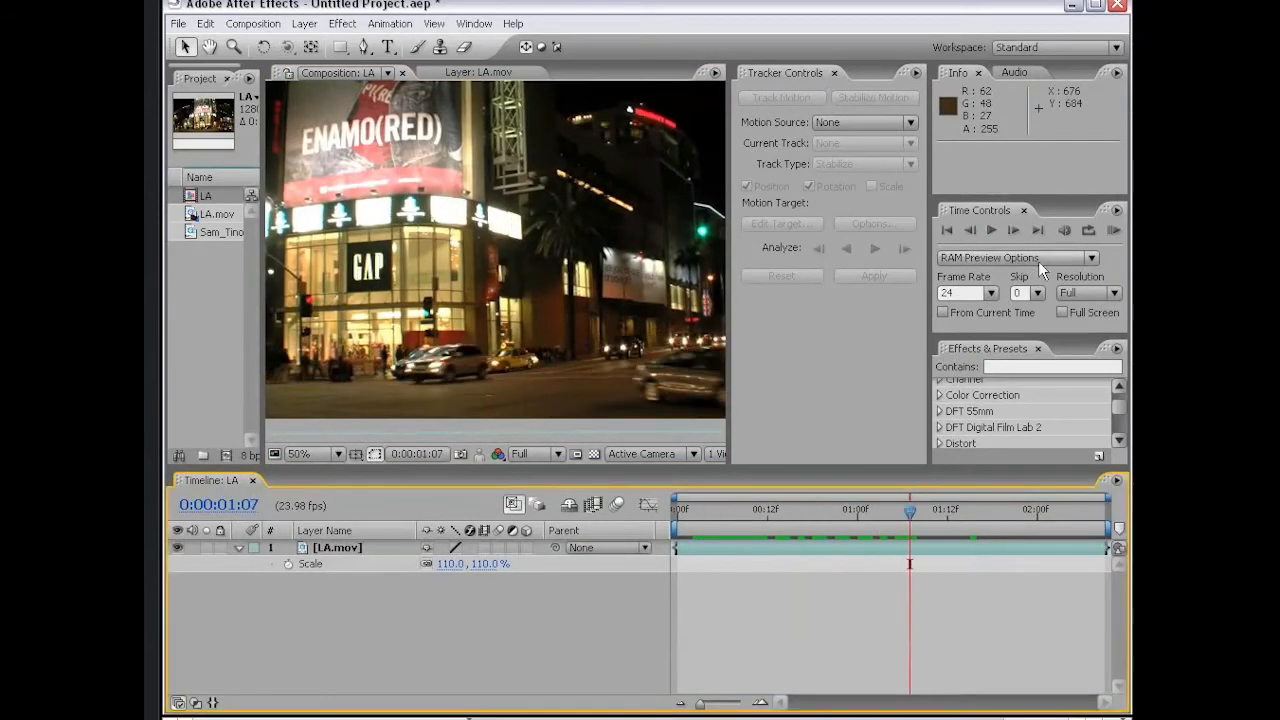
{"action": "left_click", "coordinate": [1112, 230]}
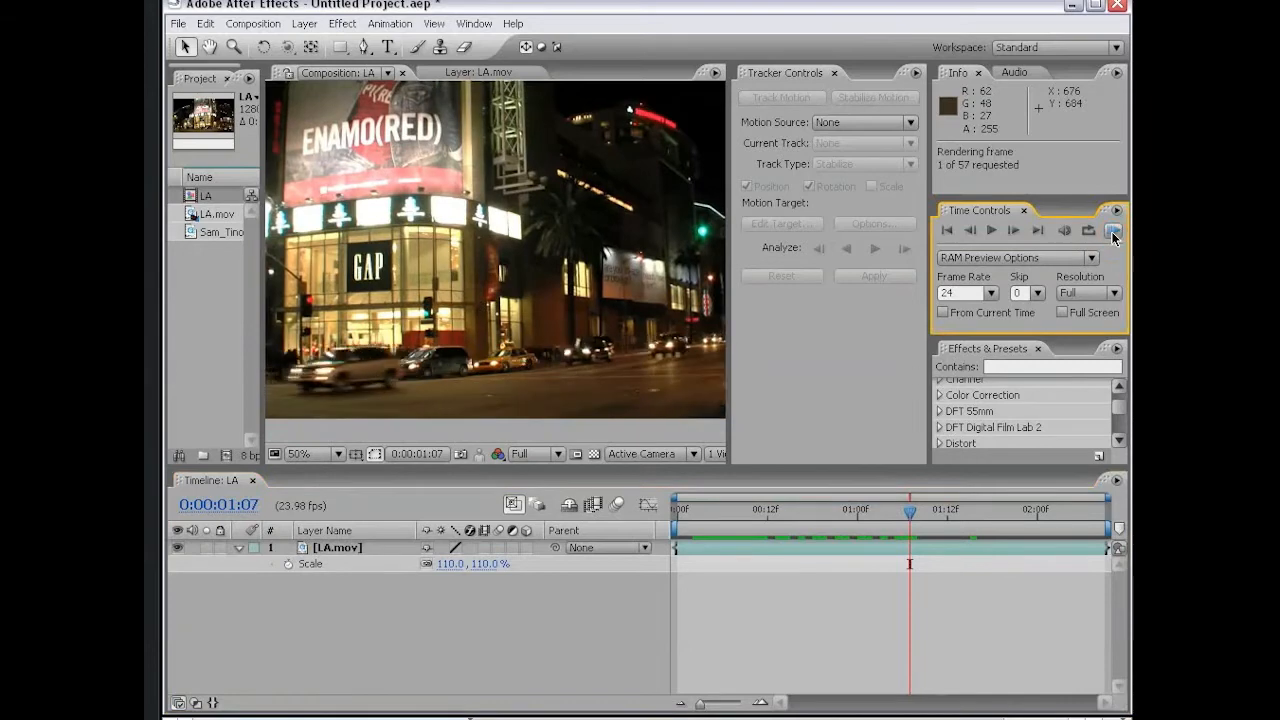
{"action": "left_click", "coordinate": [1114, 230]}
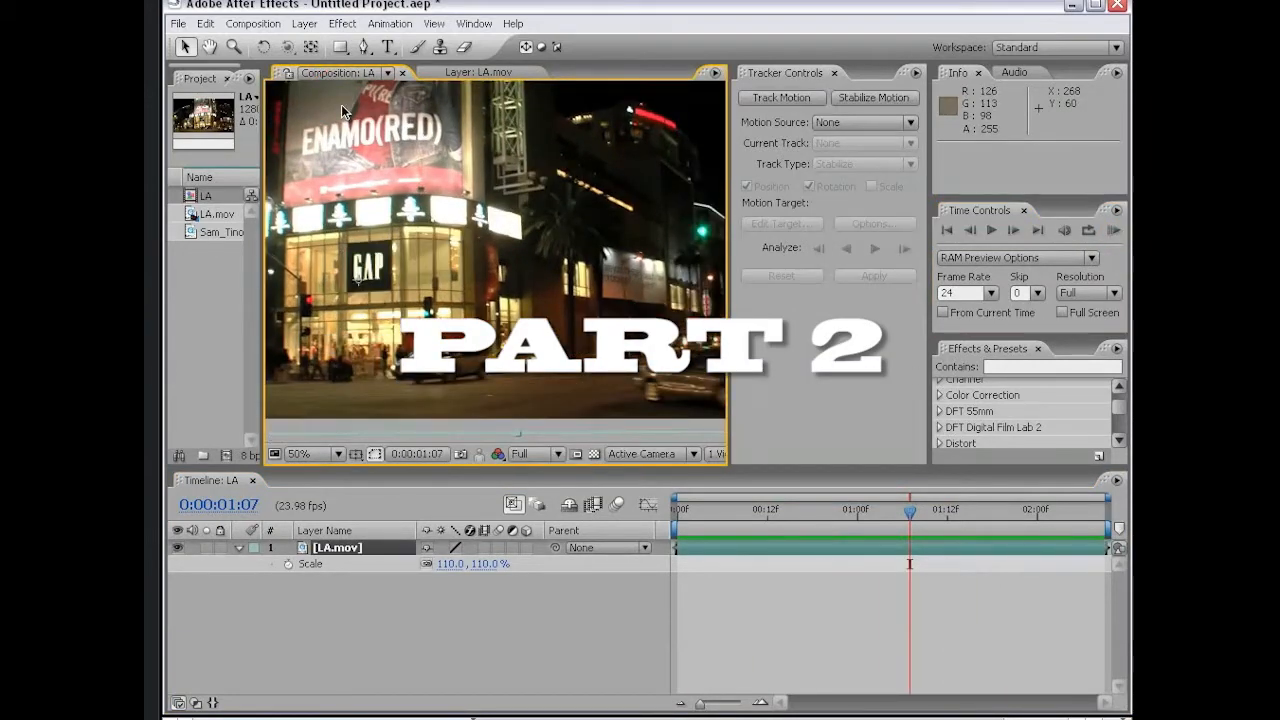
- Create a second composition, LA 2, from the LA.mov footage
{"action": "left_click", "coordinate": [216, 208]}
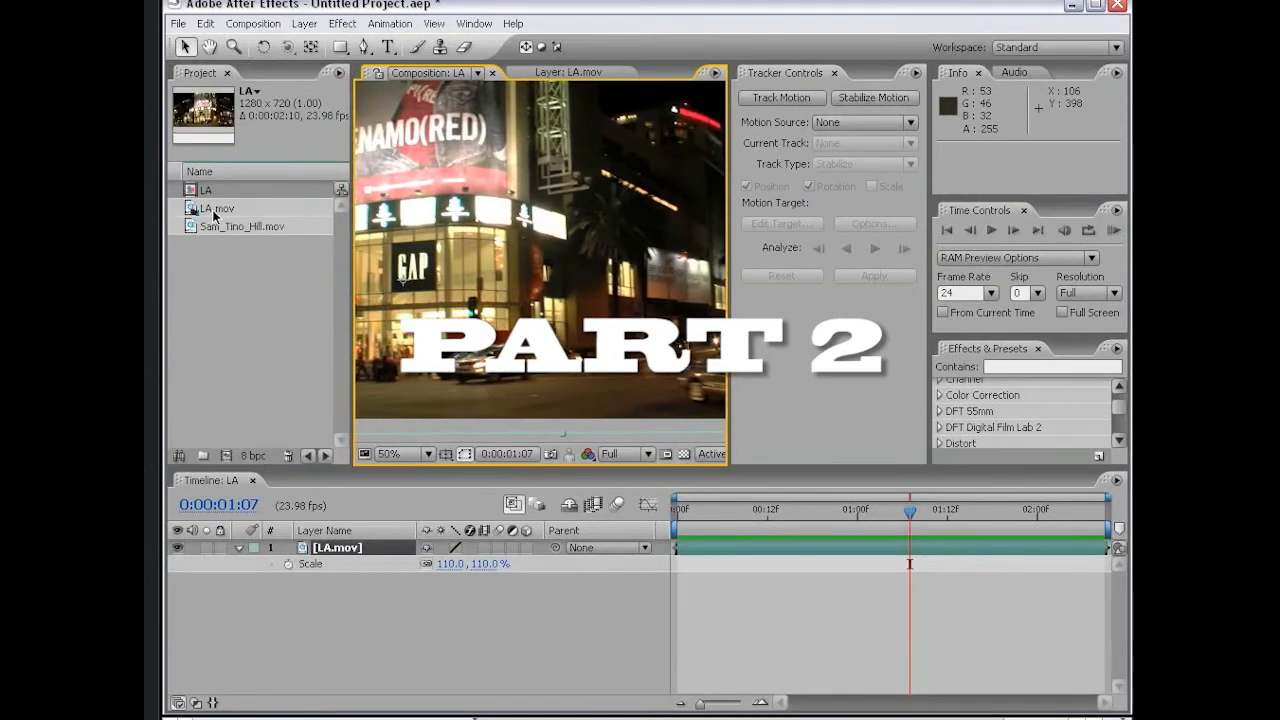
{"action": "left_click", "coordinate": [216, 208]}
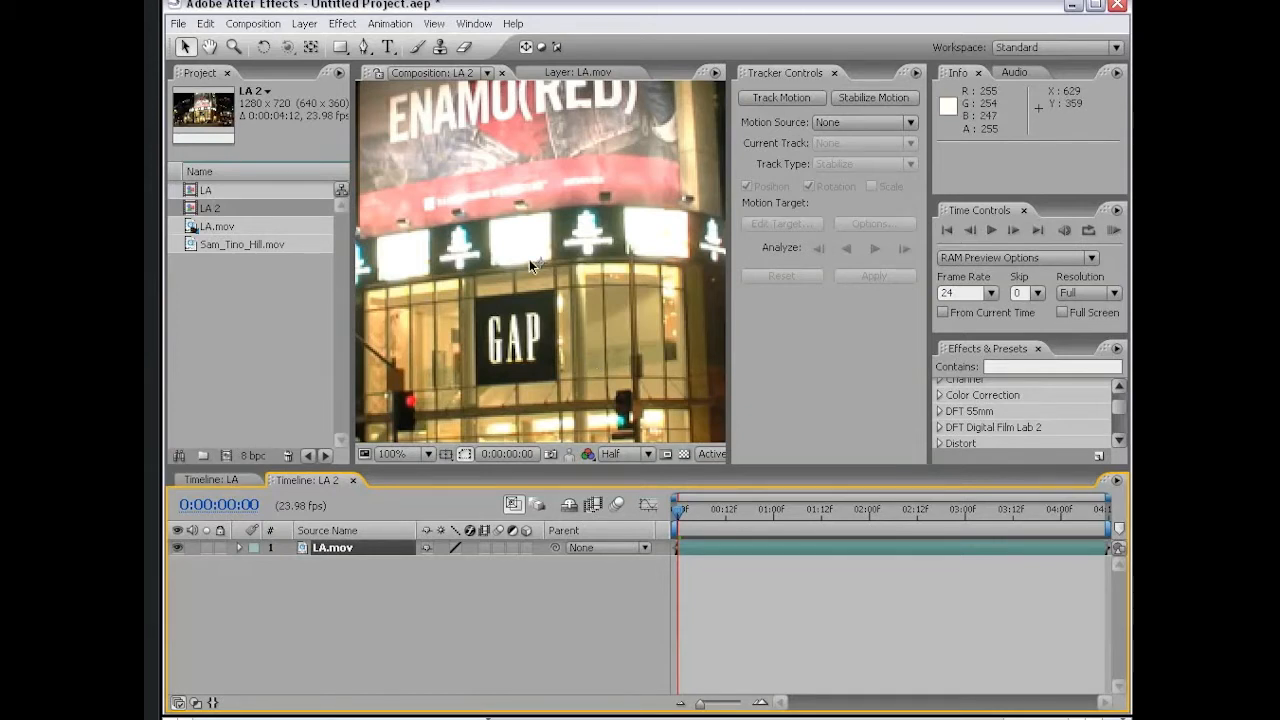
{"action": "mouse_move", "coordinate": [528, 350]}
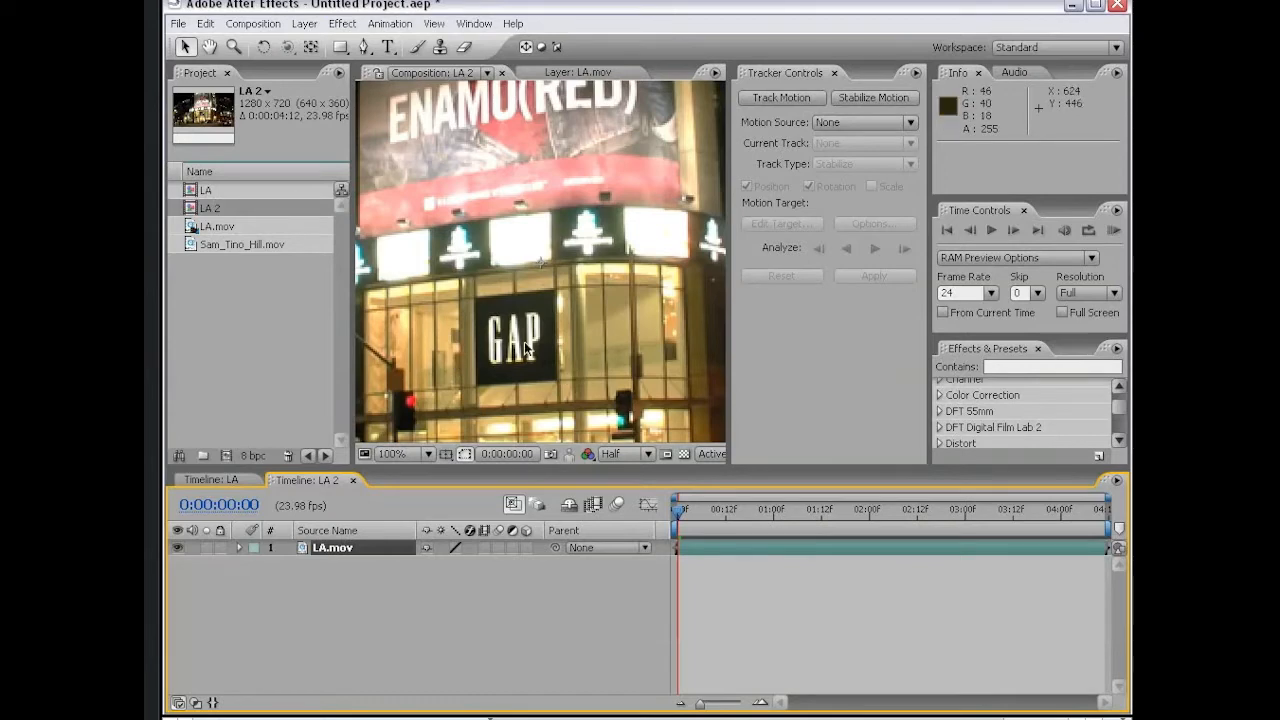
- Create Dark Lime Green Solid 1 above LA.mov, then hide it so the footage shows
{"action": "left_click", "coordinate": [304, 24]}
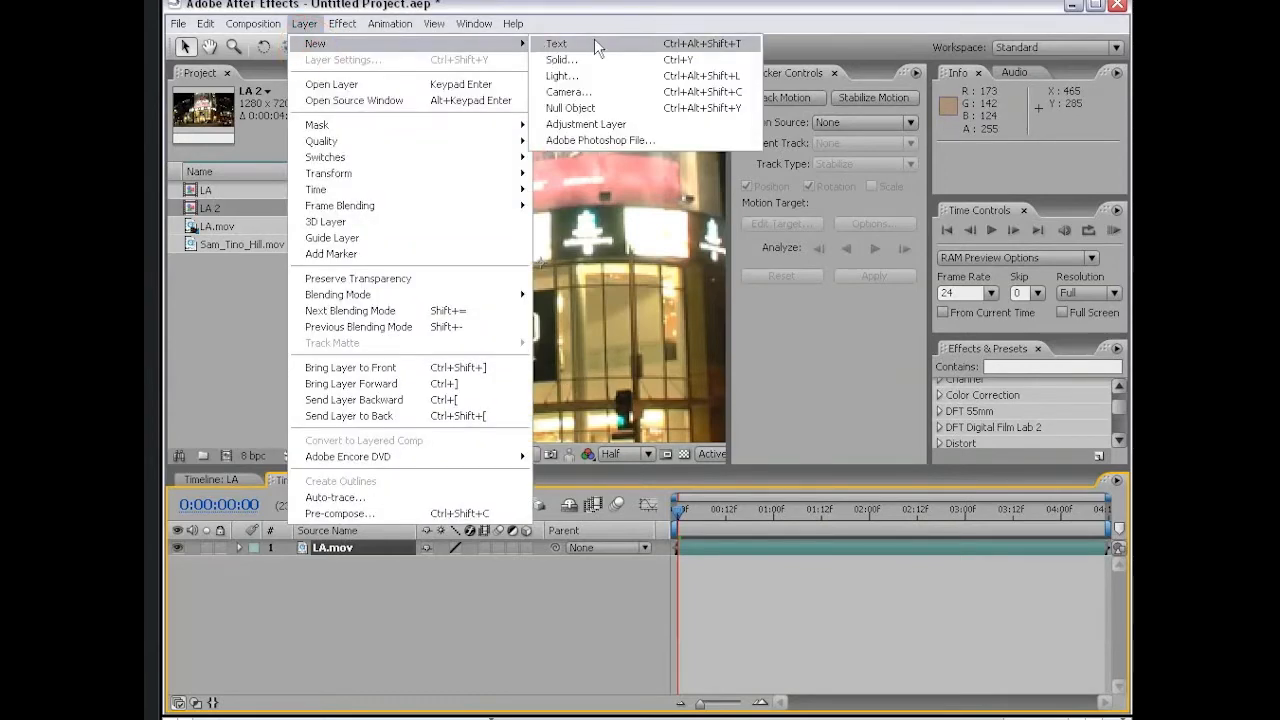
{"action": "left_click", "coordinate": [560, 60]}
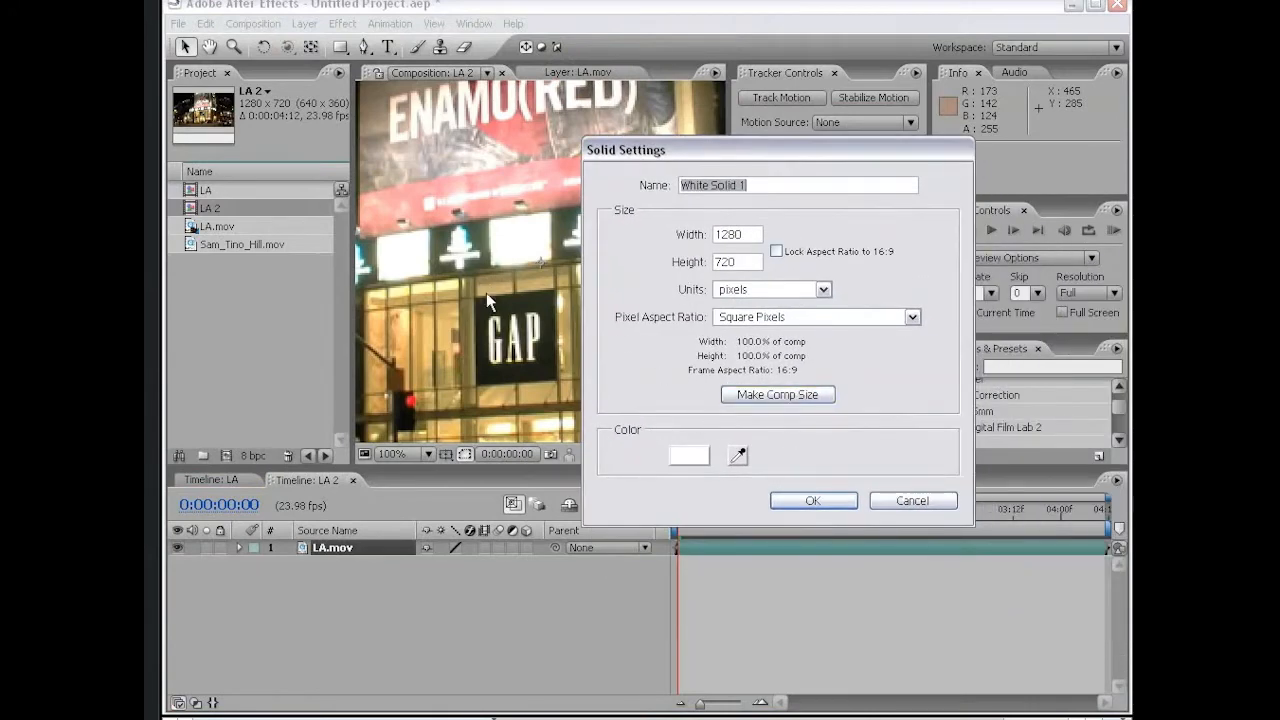
{"action": "mouse_move", "coordinate": [744, 456]}
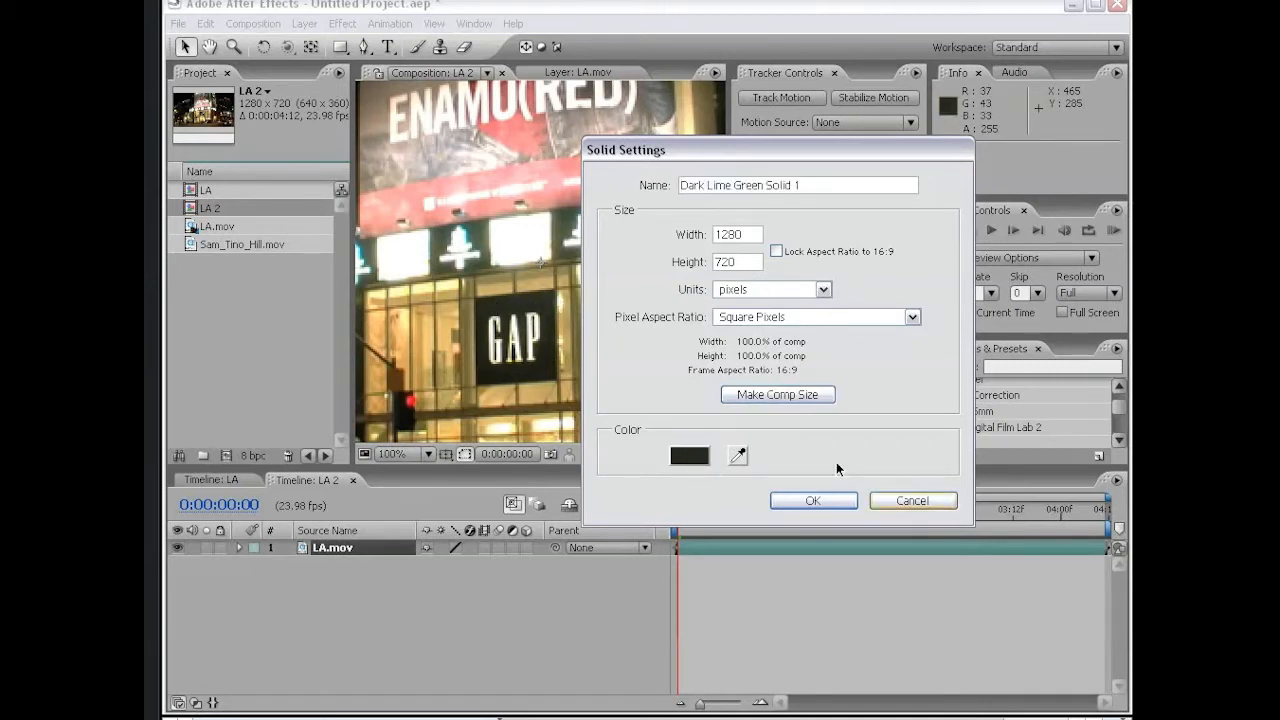
{"action": "left_click", "coordinate": [812, 500]}
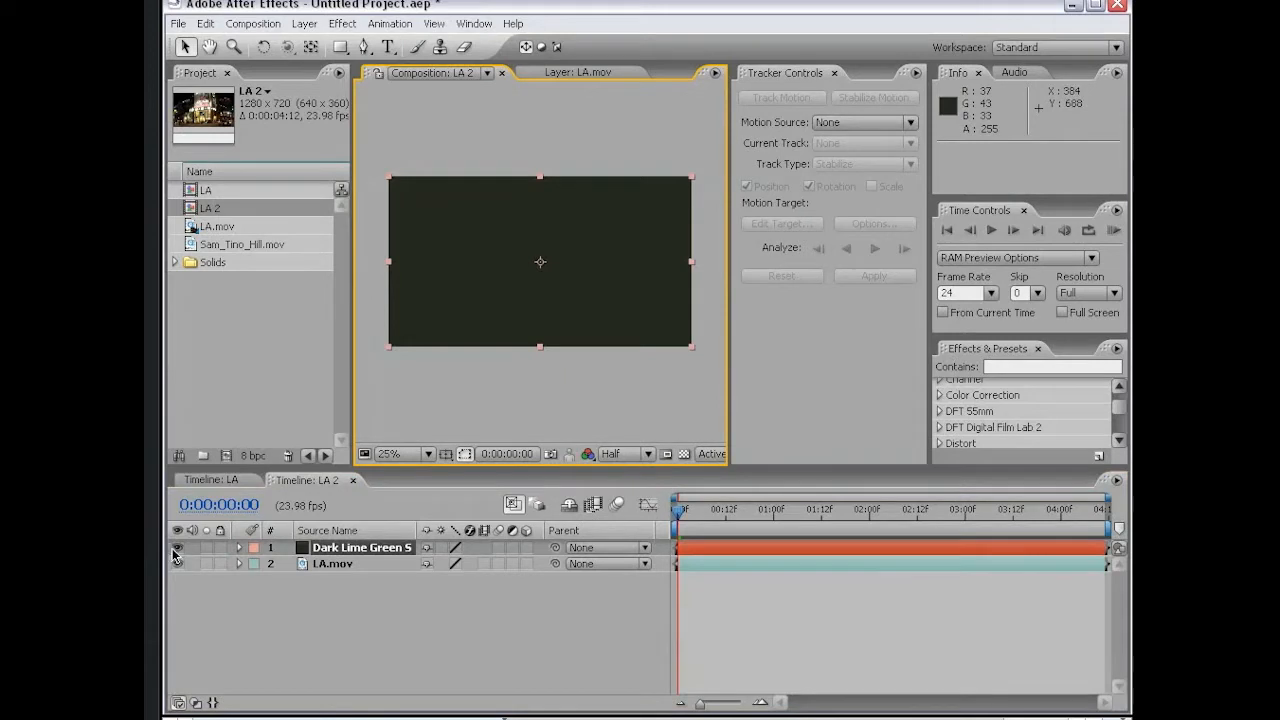
{"action": "left_click", "coordinate": [332, 564]}
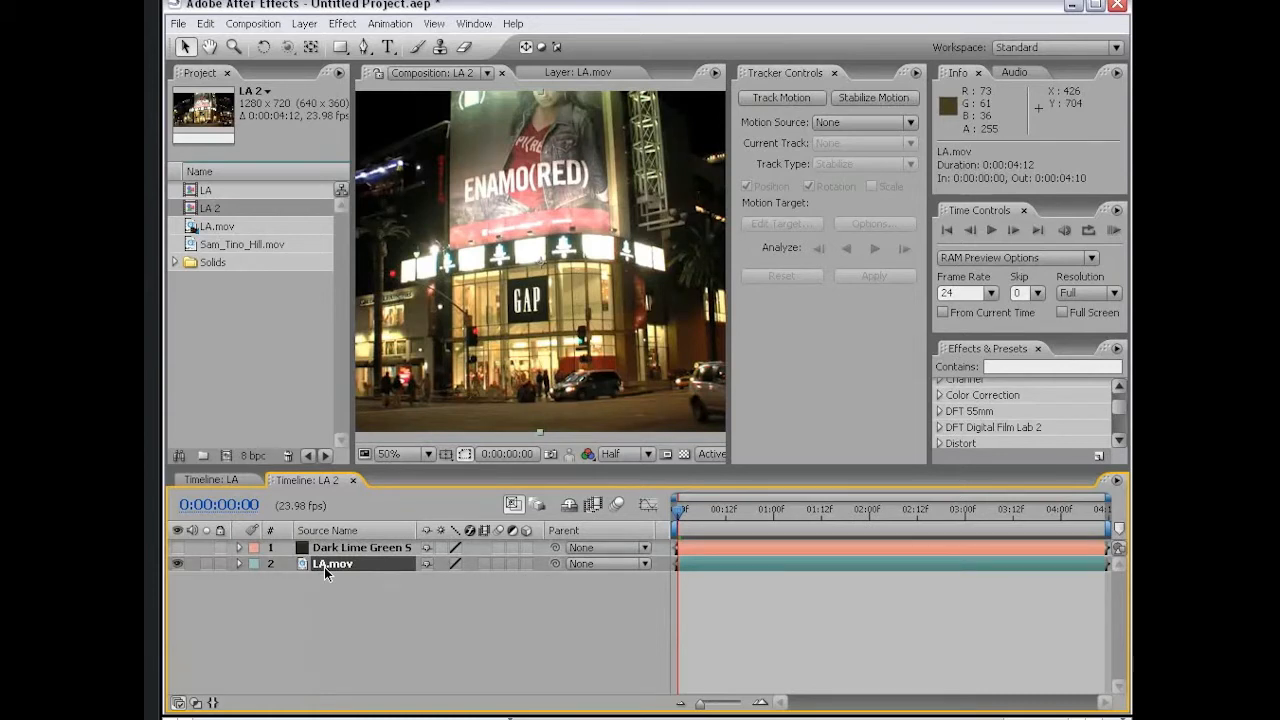
- Create a motion track on LA.mov with the Perspective corner pin track type
{"action": "left_click", "coordinate": [578, 72]}
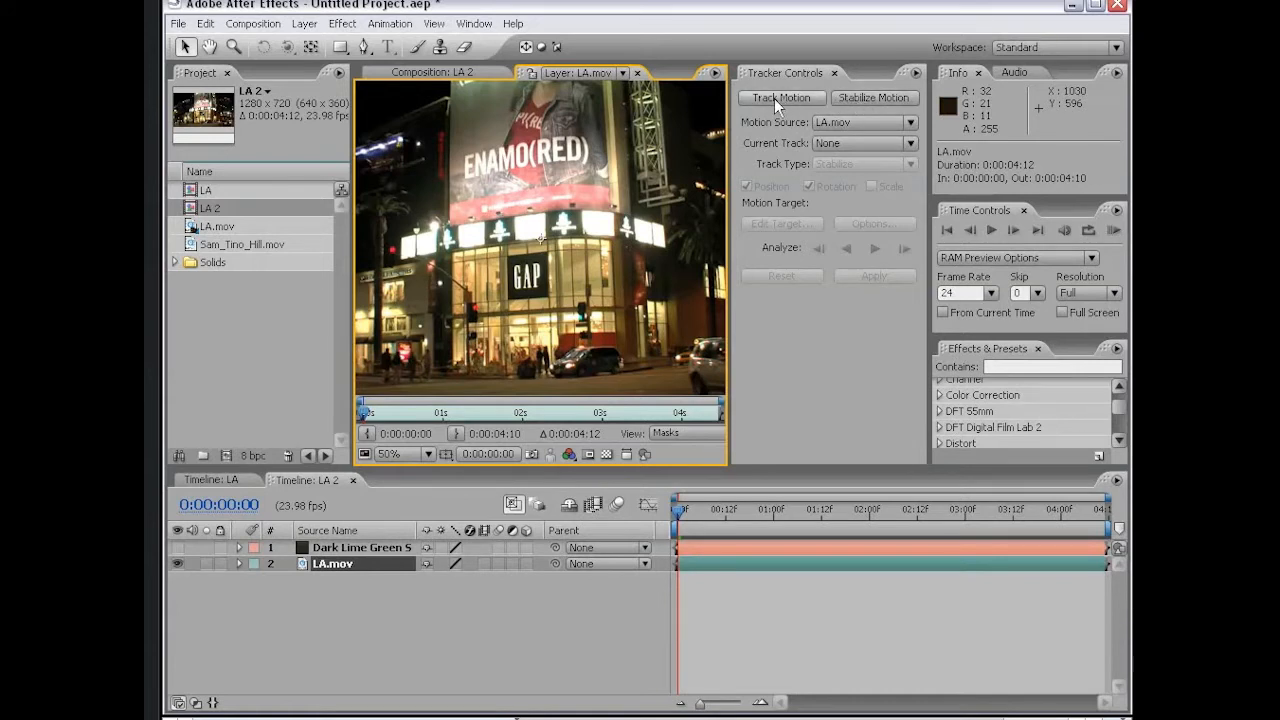
{"action": "left_click", "coordinate": [780, 96]}
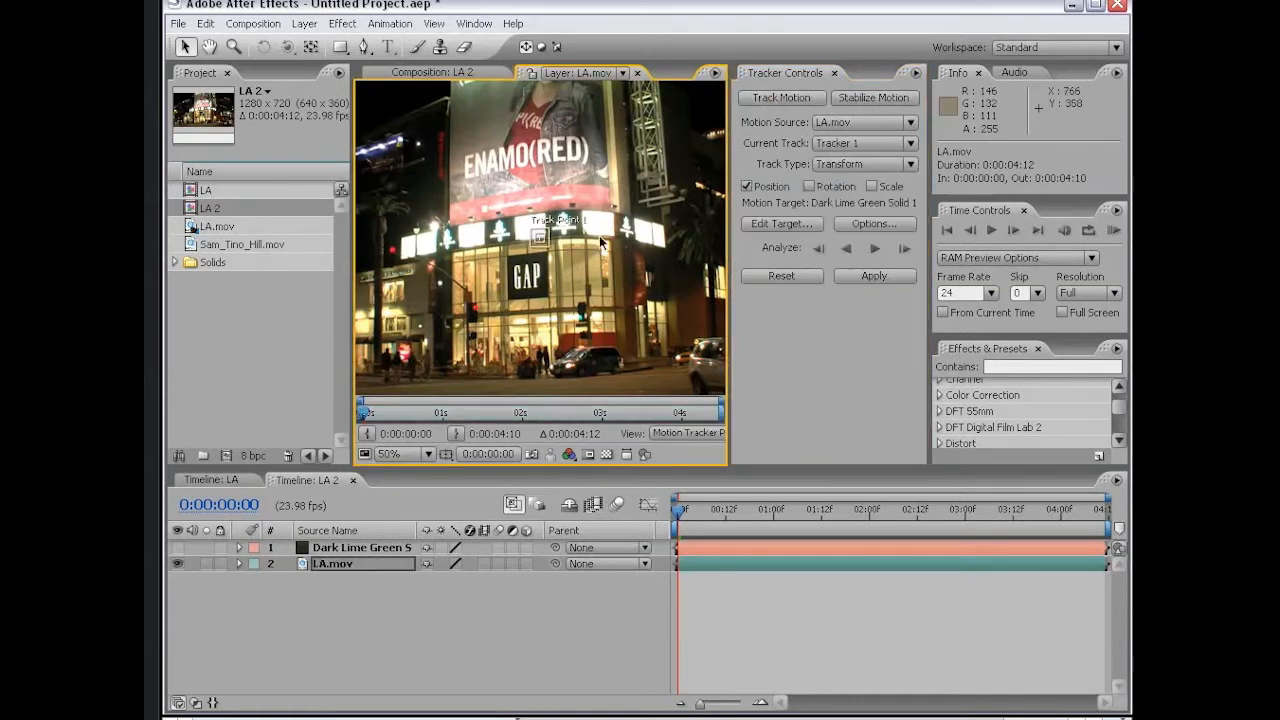
{"action": "left_click", "coordinate": [864, 164]}
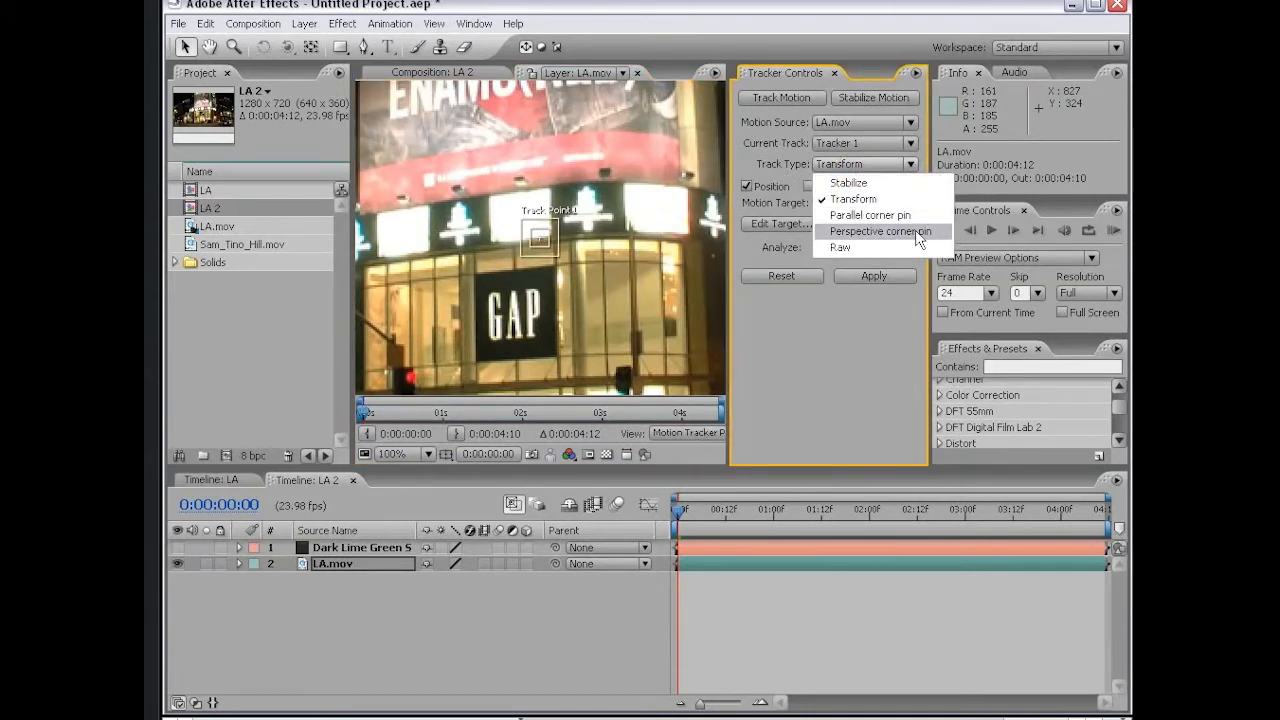
{"action": "left_click", "coordinate": [880, 232]}
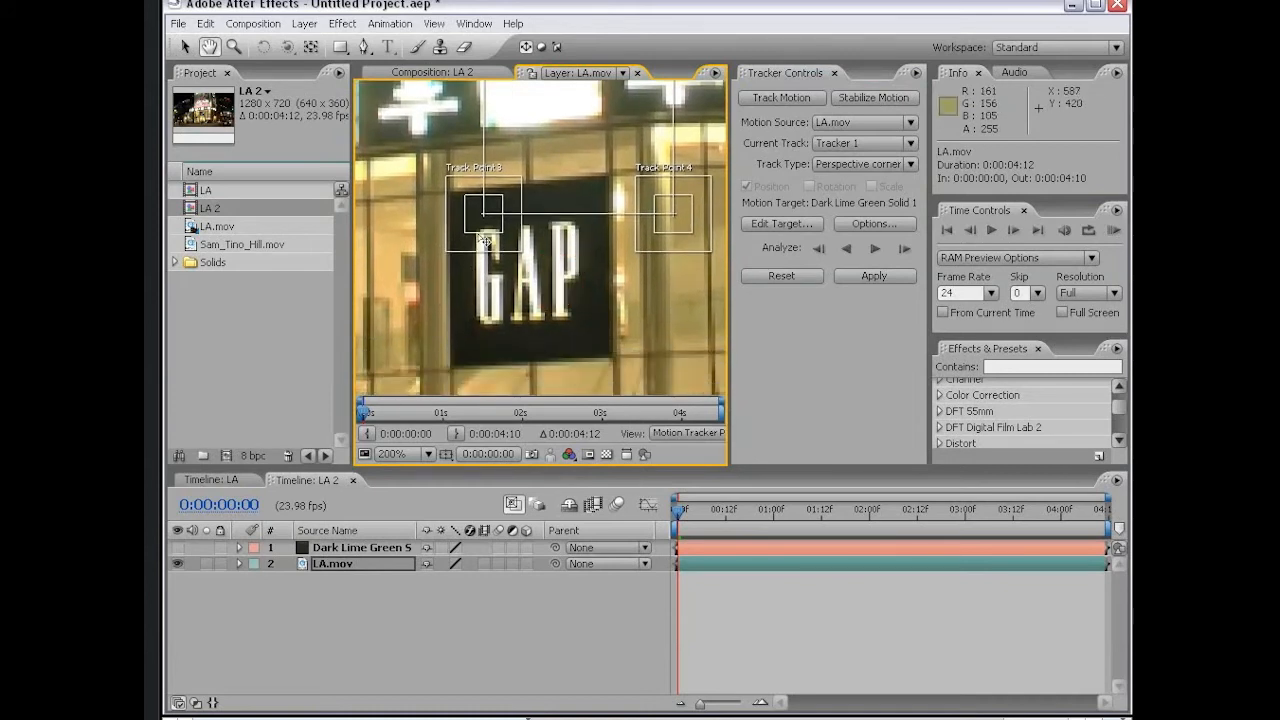
- Drag the four corner-pin track points onto the corners of the GAP sign
{"action": "left_click_drag", "start_coordinate": [484, 216], "coordinate": [462, 370]}
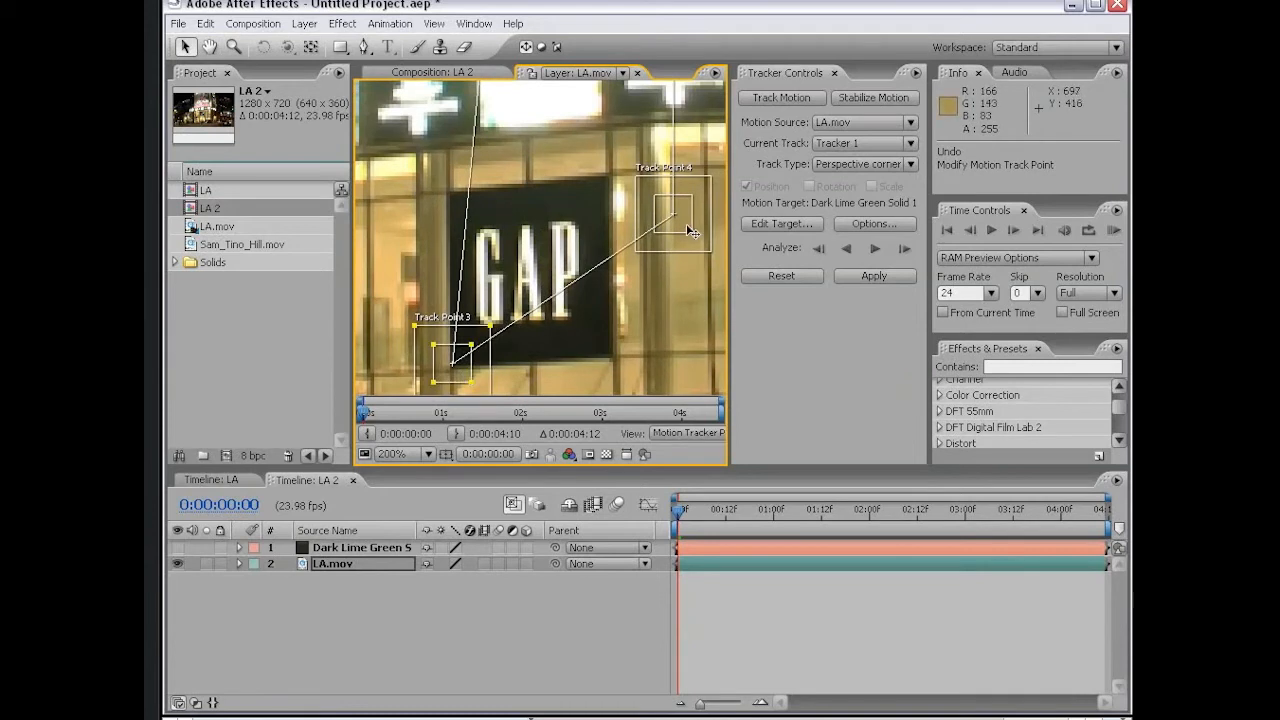
{"action": "left_click_drag", "start_coordinate": [676, 210], "coordinate": [616, 364]}
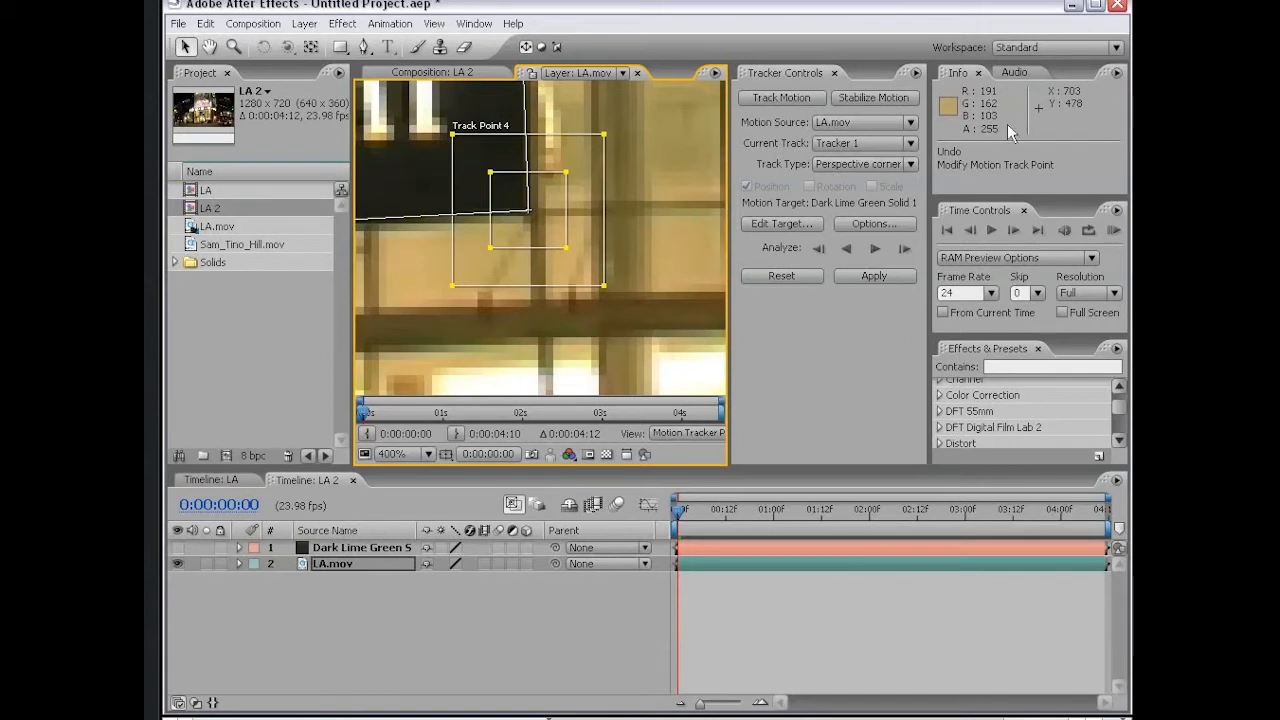
{"action": "mouse_move", "coordinate": [536, 218]}
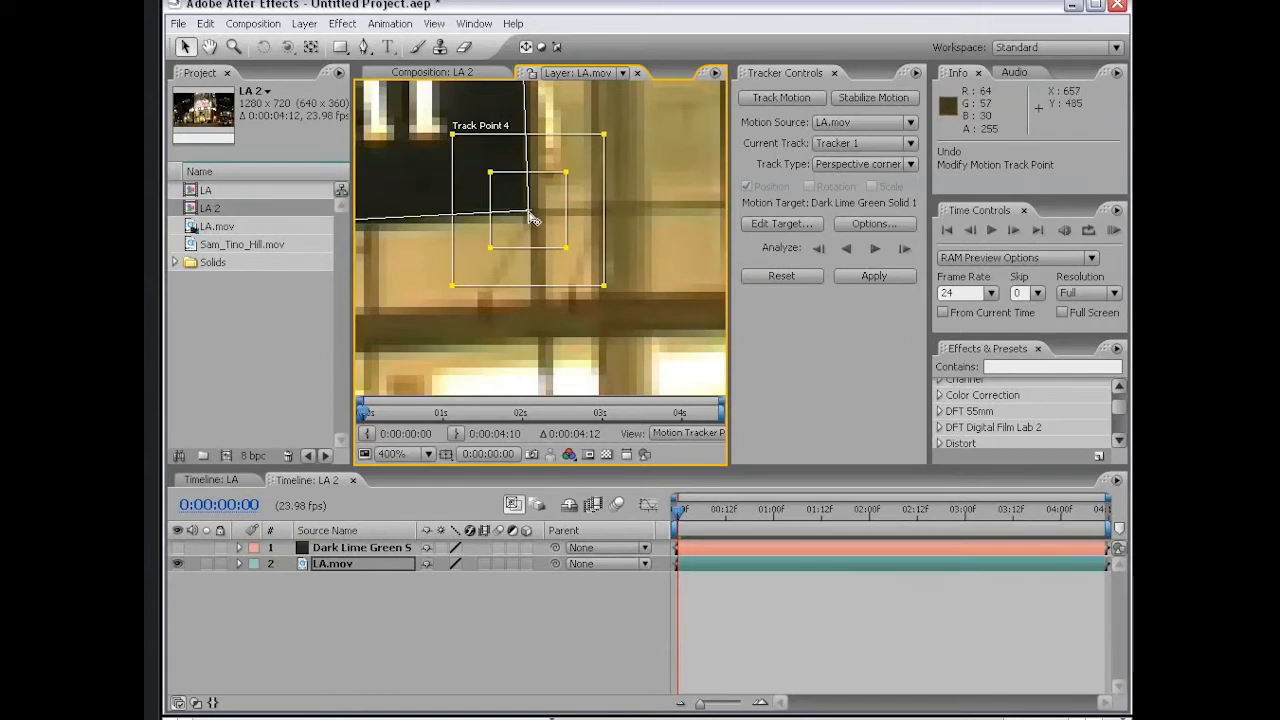
{"action": "left_click", "coordinate": [410, 454]}
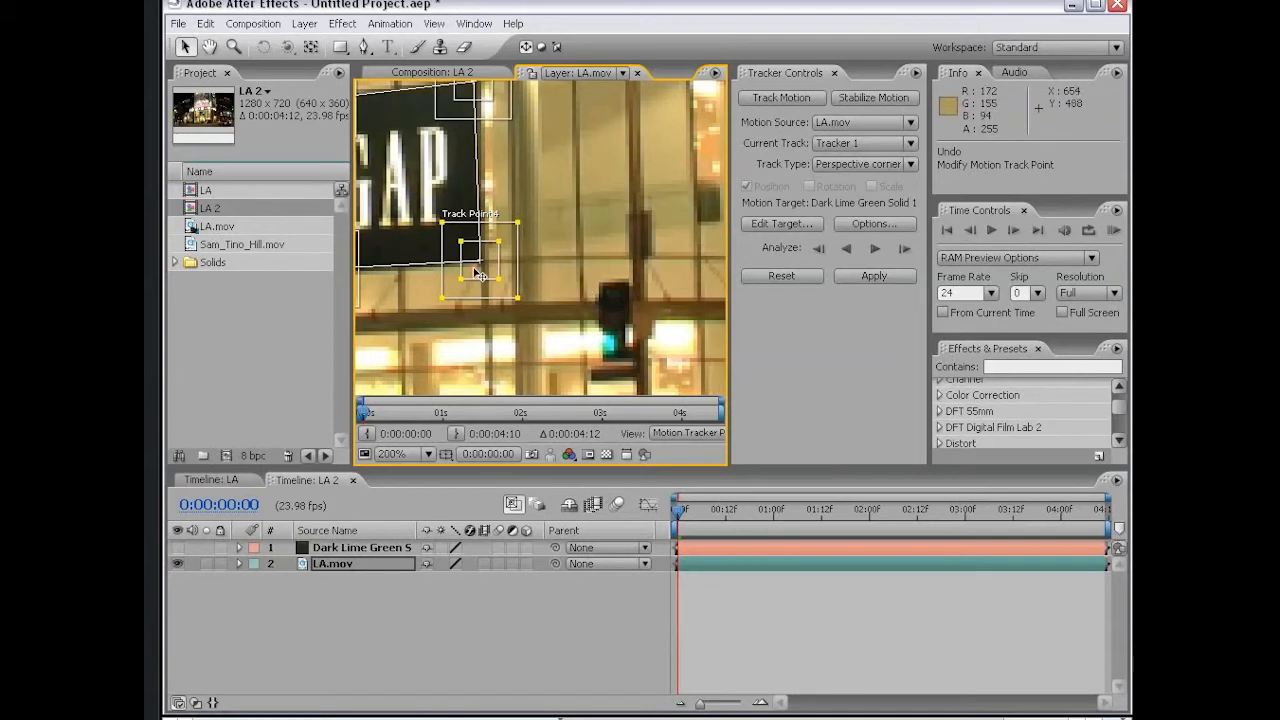
{"action": "left_click_drag", "start_coordinate": [480, 276], "coordinate": [580, 258]}
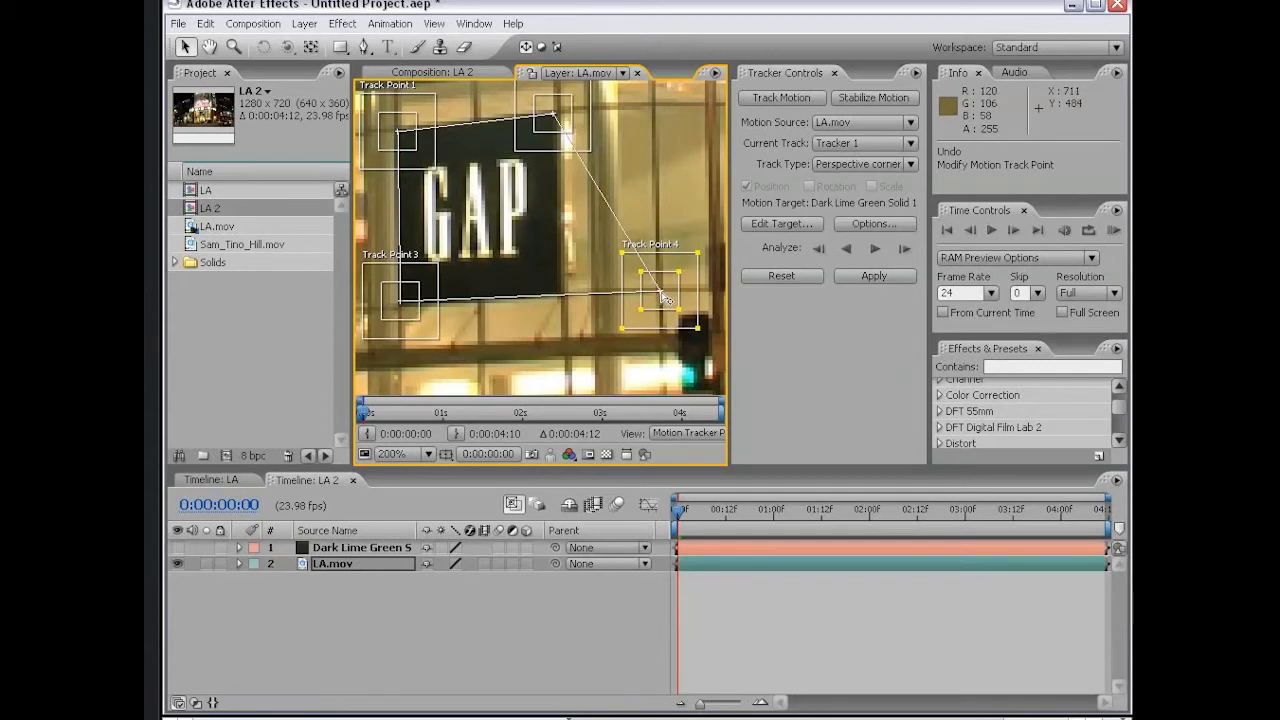
{"action": "left_click_drag", "start_coordinate": [664, 300], "coordinate": [656, 292]}
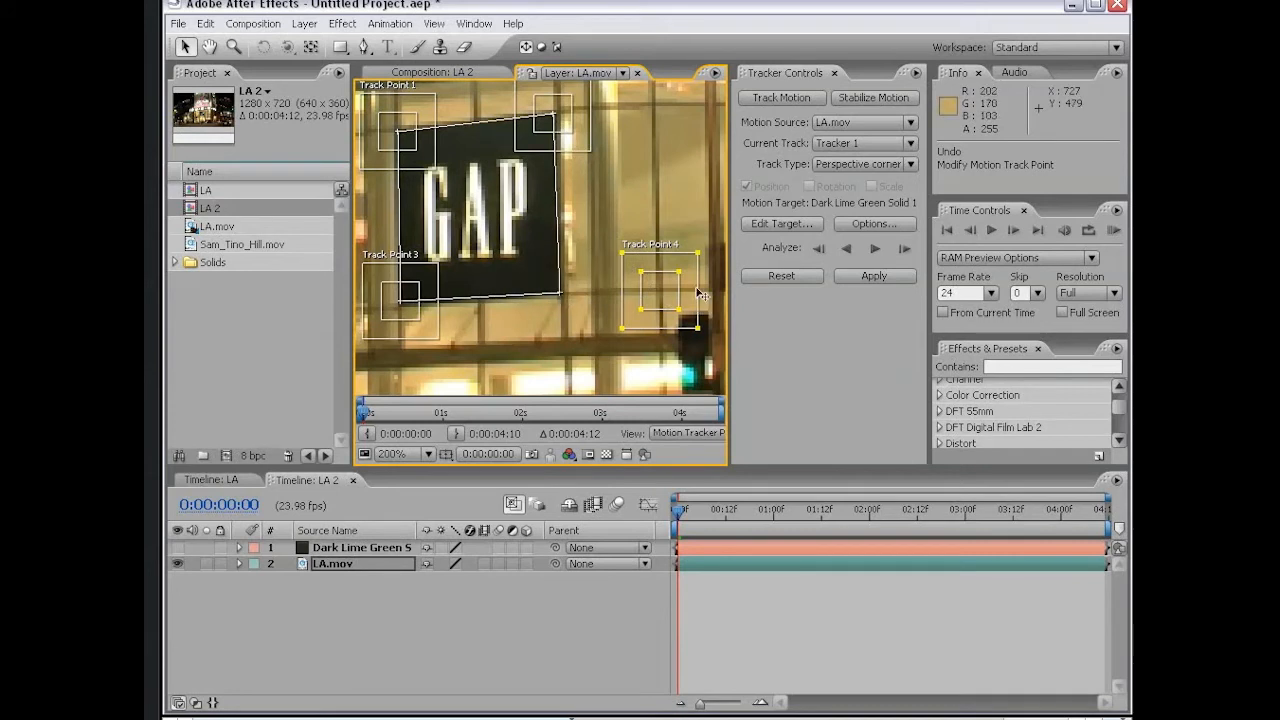
{"action": "mouse_move", "coordinate": [656, 292]}
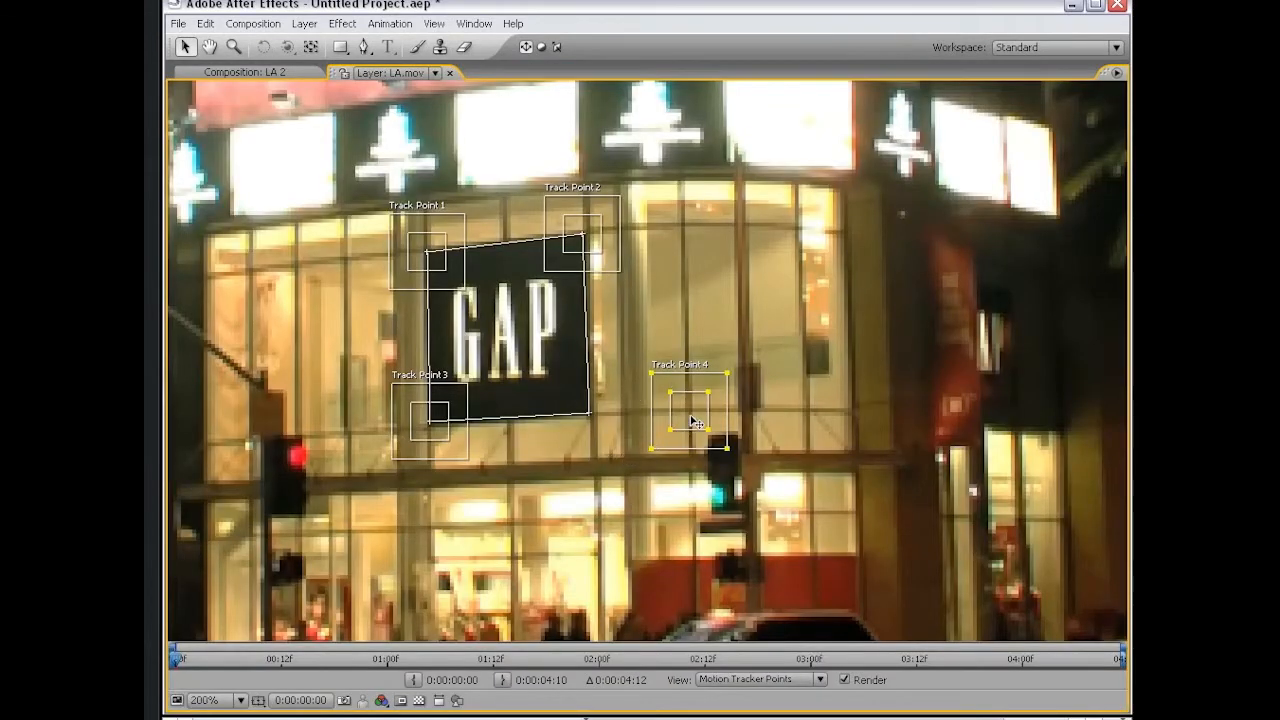
- Analyze the corner-pin track forward through the LA footage
{"action": "left_click_drag", "start_coordinate": [690, 414], "coordinate": [650, 460]}
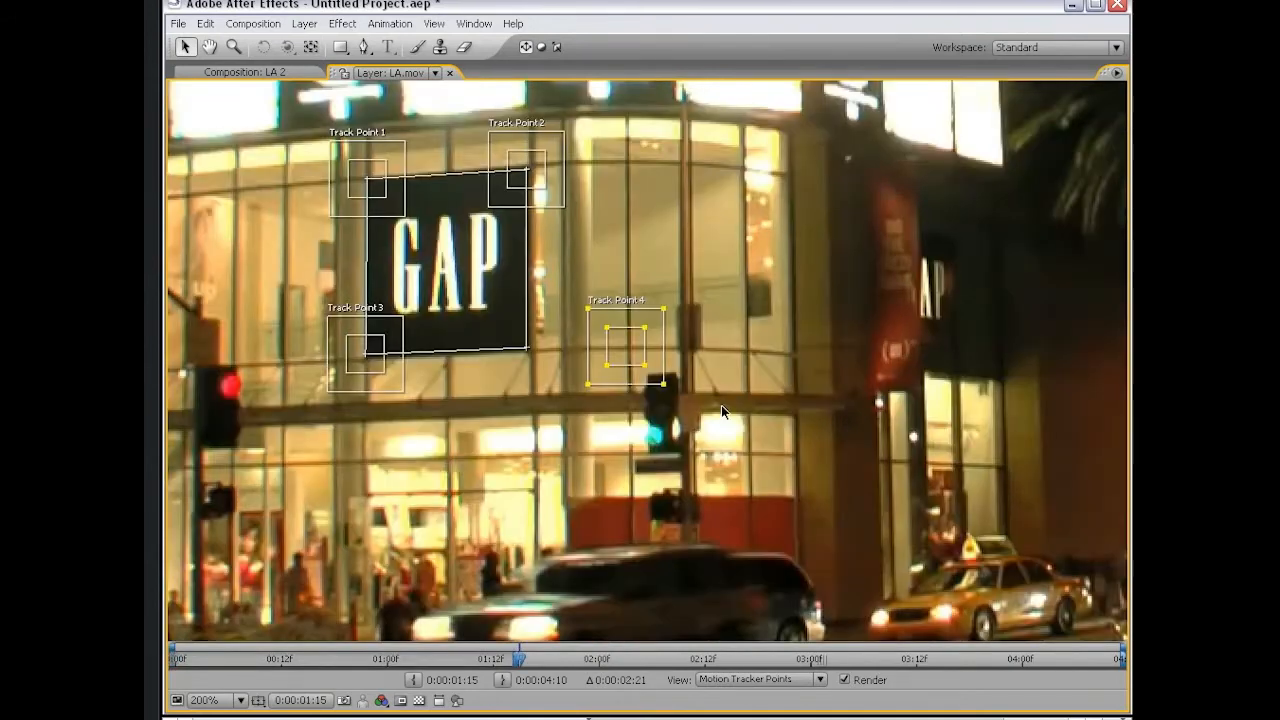
{"action": "mouse_move", "coordinate": [536, 364]}
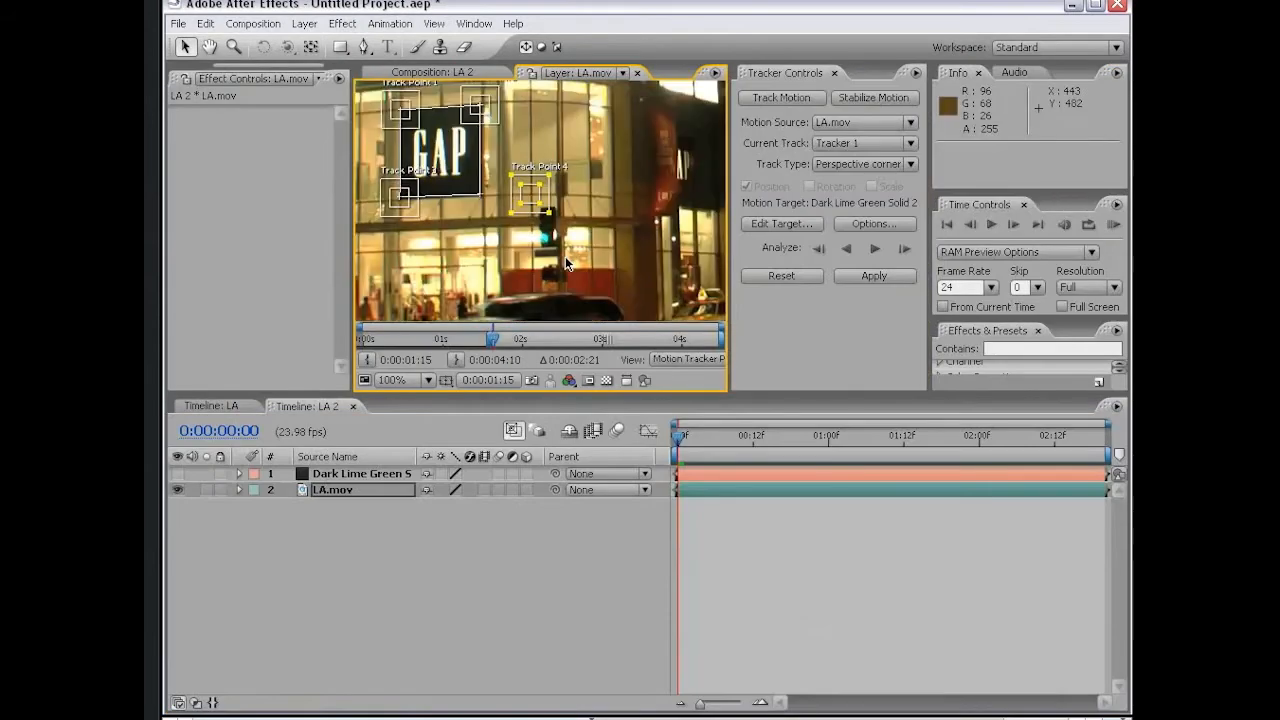
{"action": "left_click", "coordinate": [876, 248]}
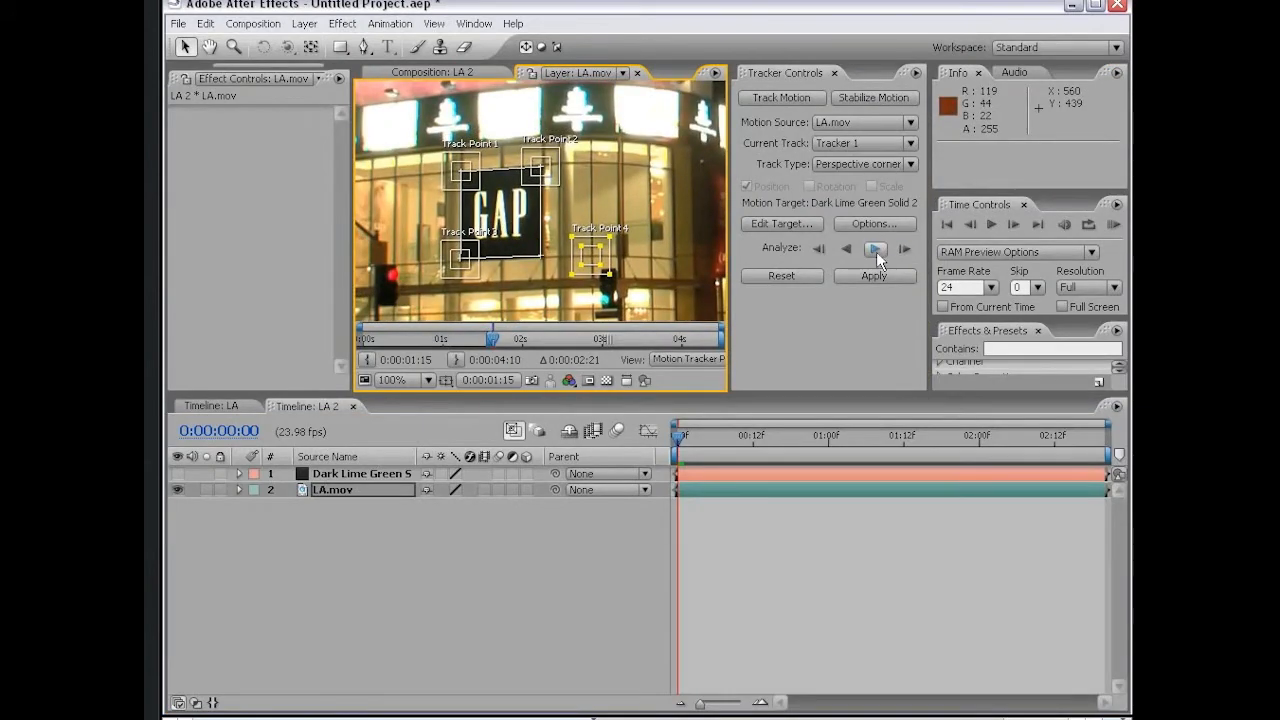
{"action": "left_click", "coordinate": [876, 248]}
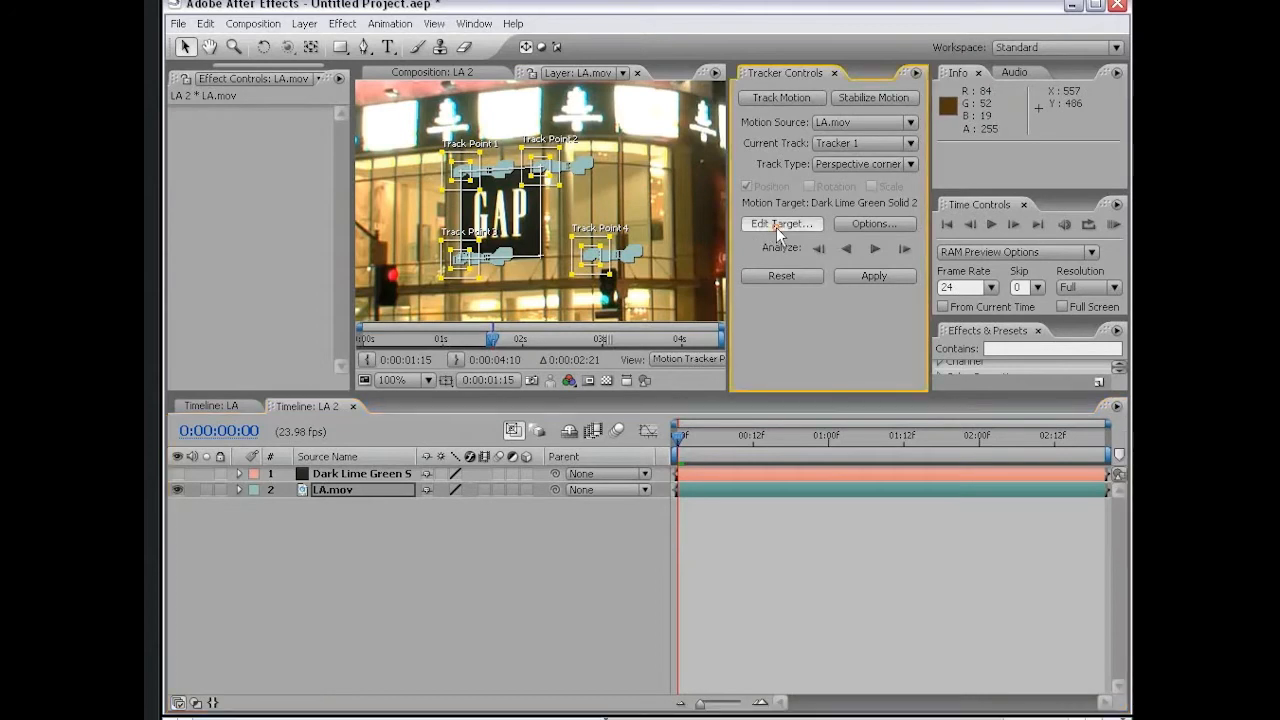
- Set Dark Lime Green Solid 1 as the tracking target so it receives the corner-pin keyframes
{"action": "left_click", "coordinate": [782, 224]}
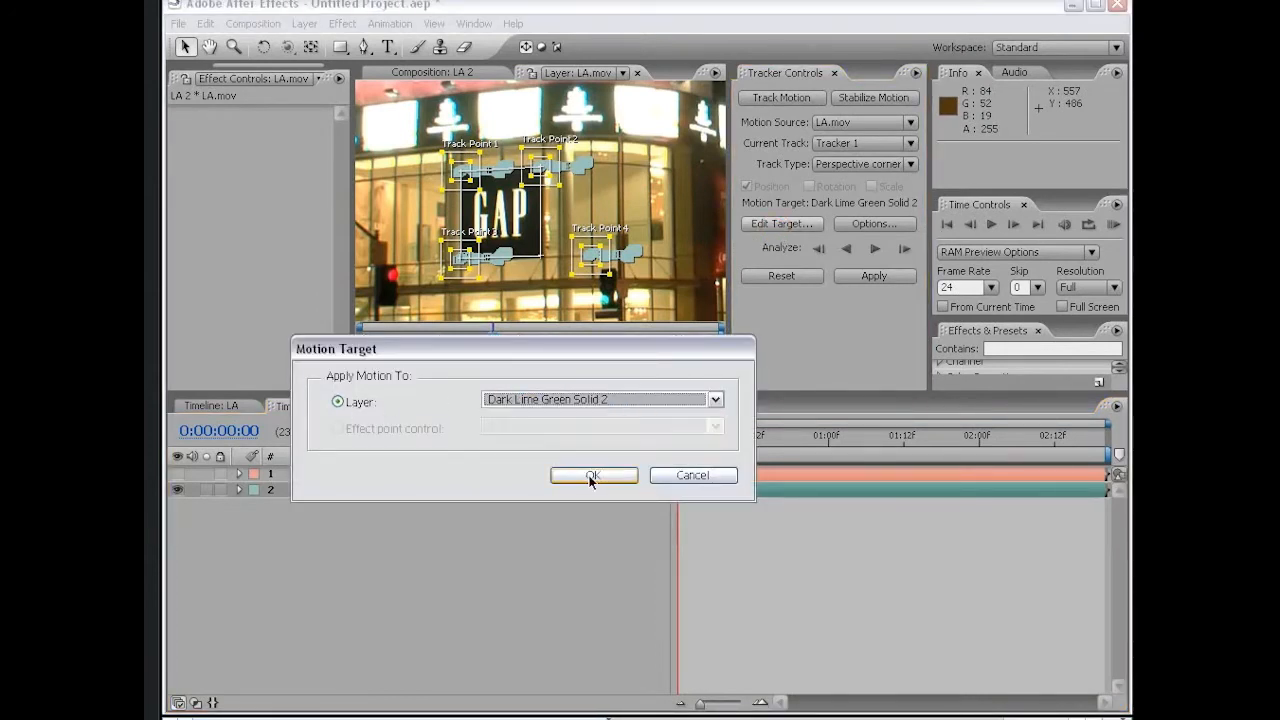
{"action": "left_click", "coordinate": [592, 476]}
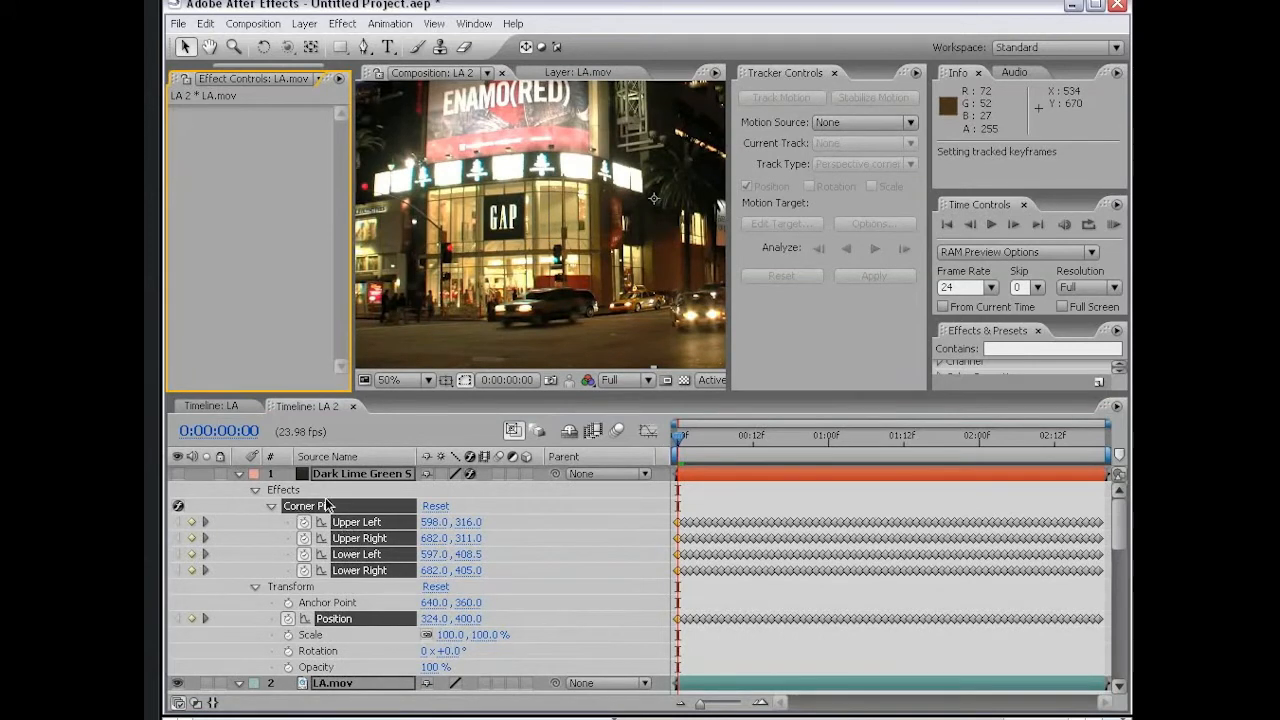
- Show the corner-pinned solid again and collapse its properties in the timeline
{"action": "left_click", "coordinate": [362, 472]}
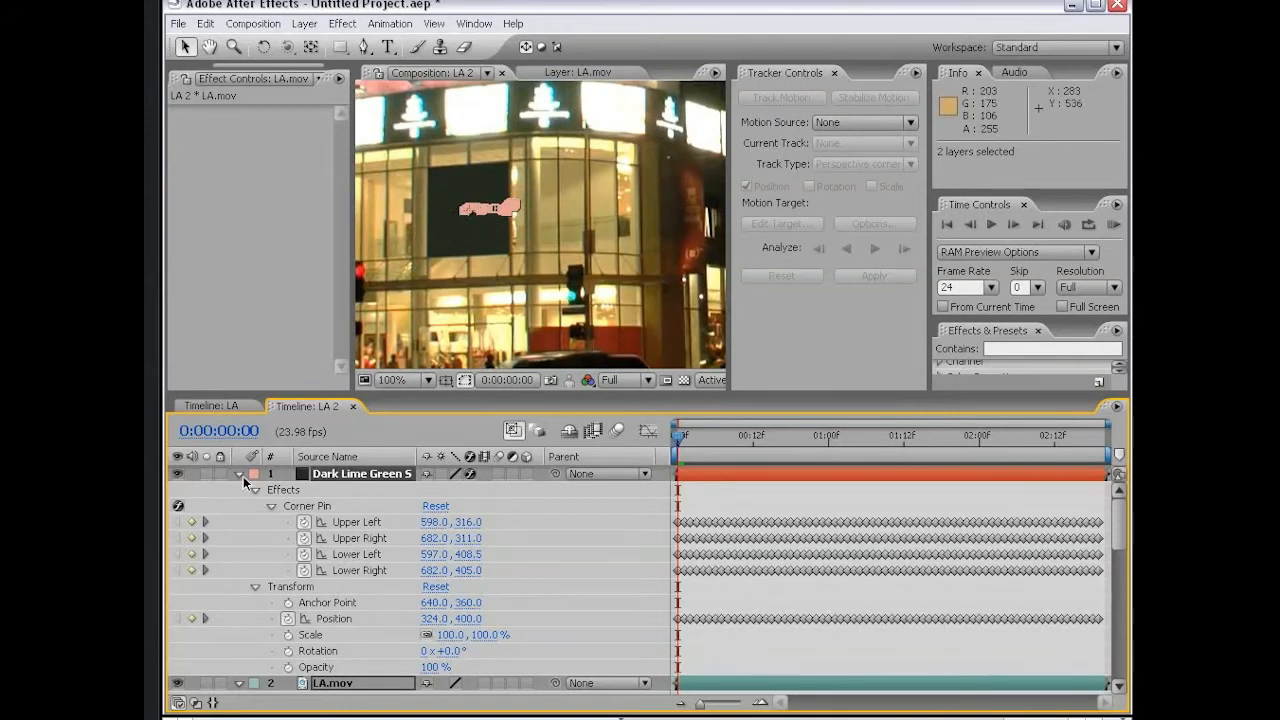
{"action": "left_click", "coordinate": [684, 436]}
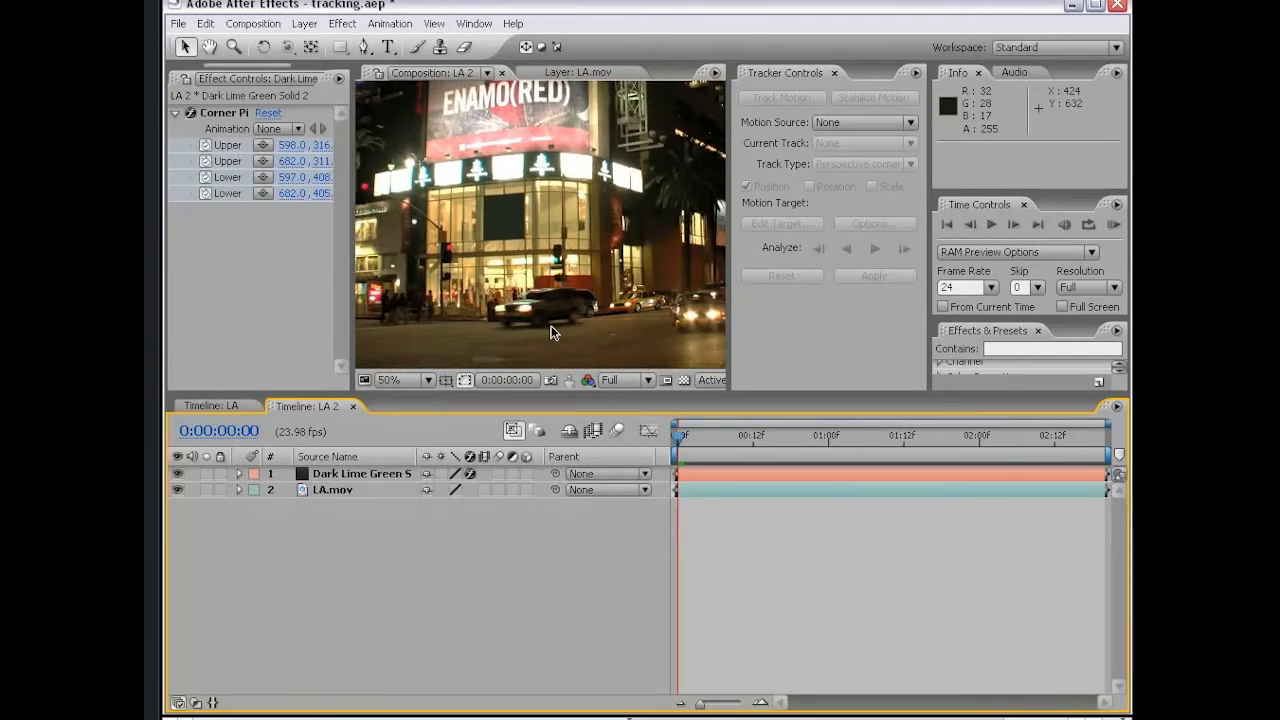
- Pre-compose the dark green solid into Dark Lime Green Solid 2 Comp 1
{"action": "left_click", "coordinate": [360, 472]}
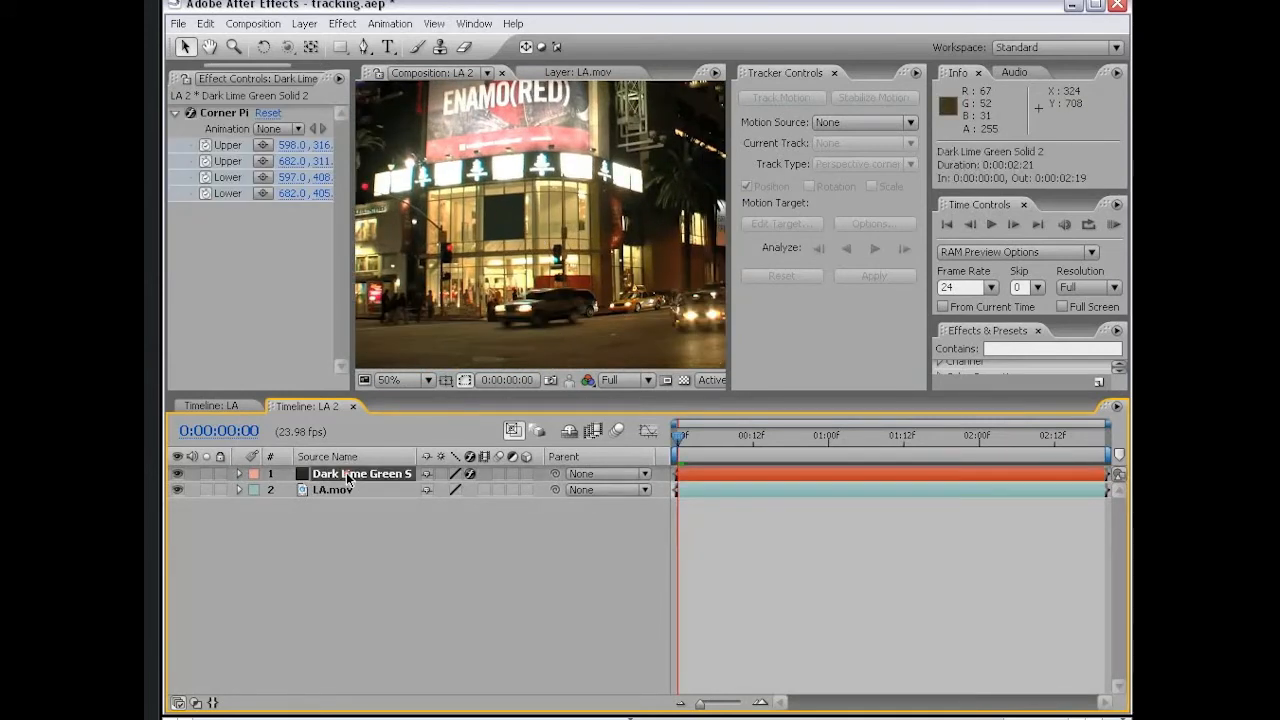
{"action": "left_click", "coordinate": [304, 24]}
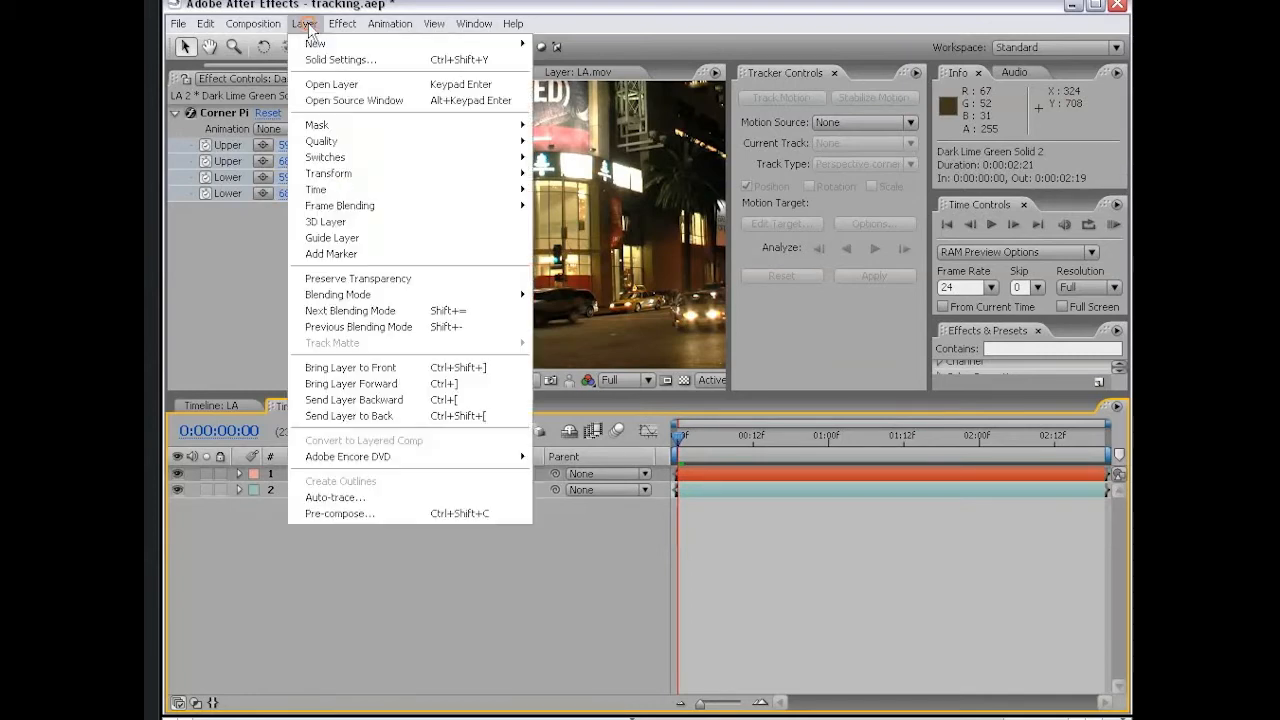
{"action": "left_click", "coordinate": [340, 512]}
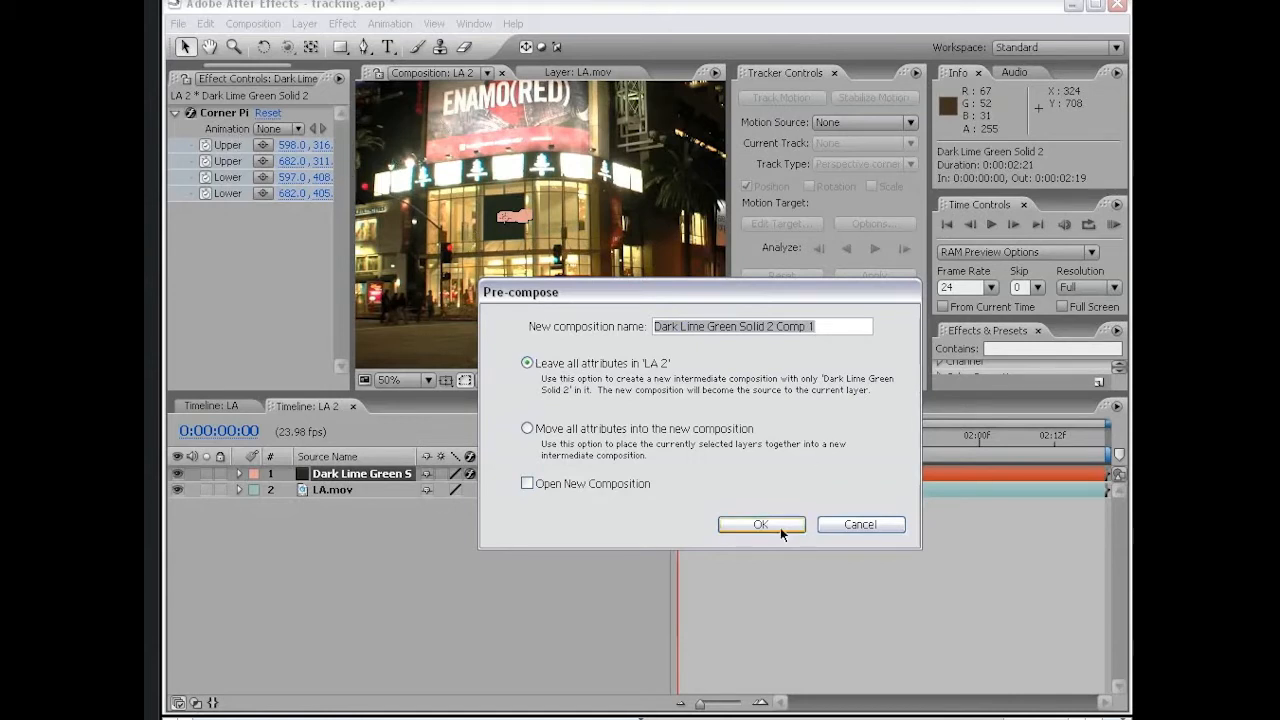
- Scrub through the footage and select the precomposed solid layer in LA 2
{"action": "left_click", "coordinate": [760, 524]}
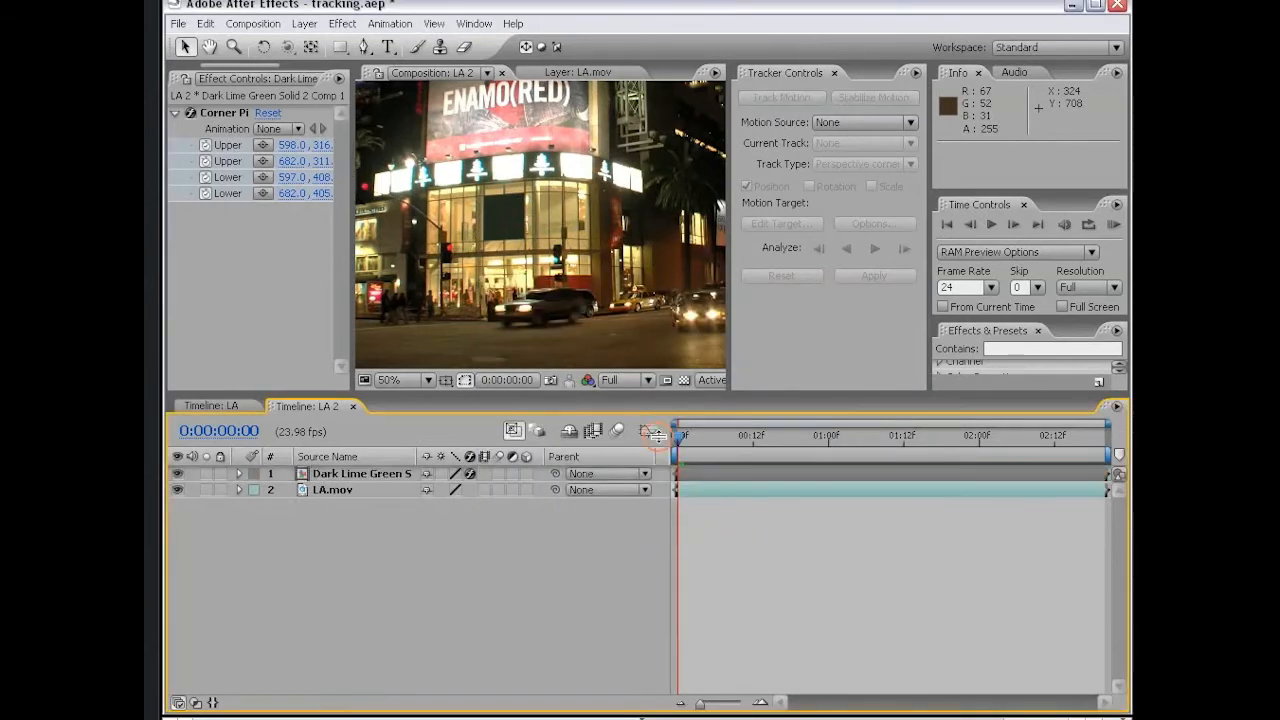
{"action": "left_click_drag", "start_coordinate": [680, 438], "coordinate": [1076, 438]}
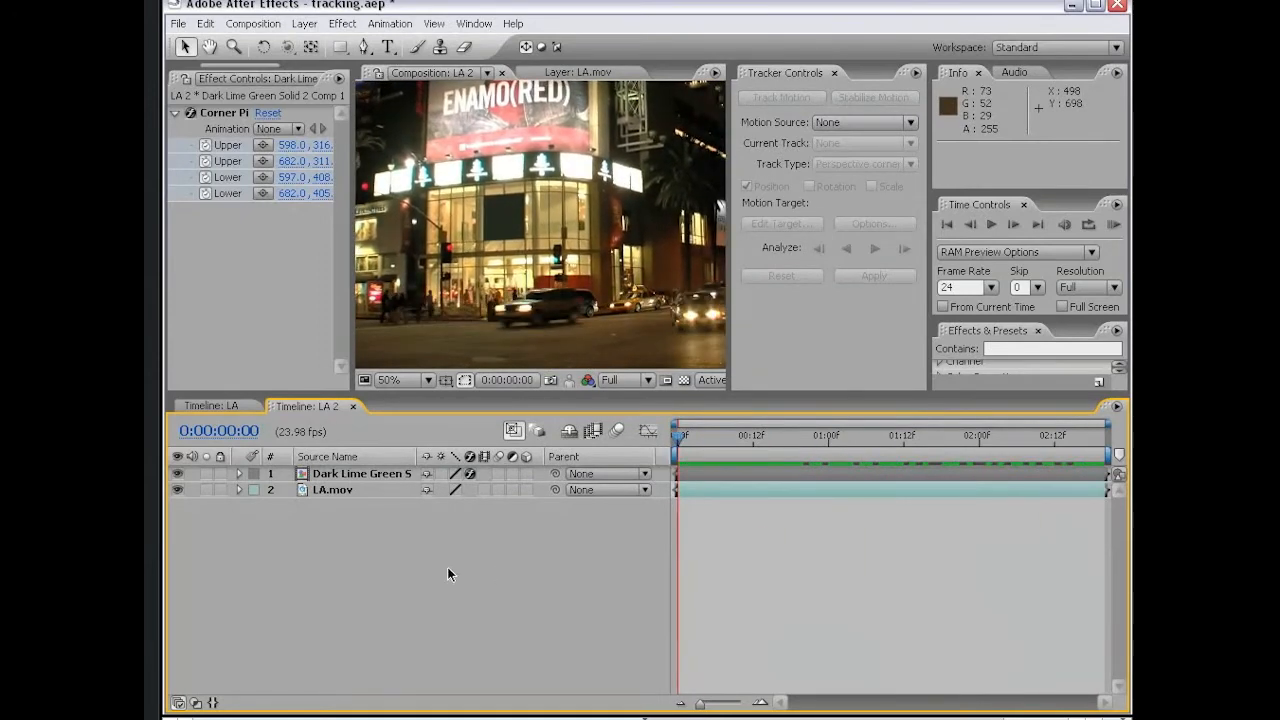
{"action": "left_click", "coordinate": [360, 472]}
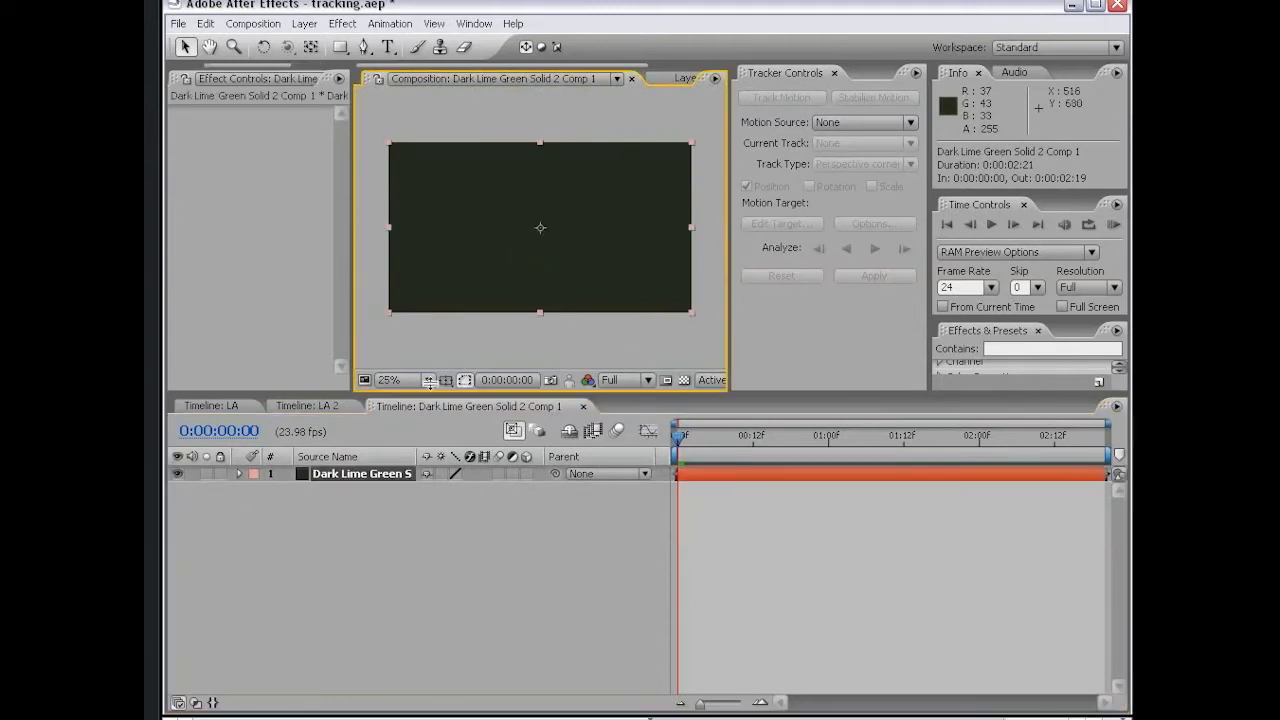
{"action": "mouse_move", "coordinate": [628, 284]}
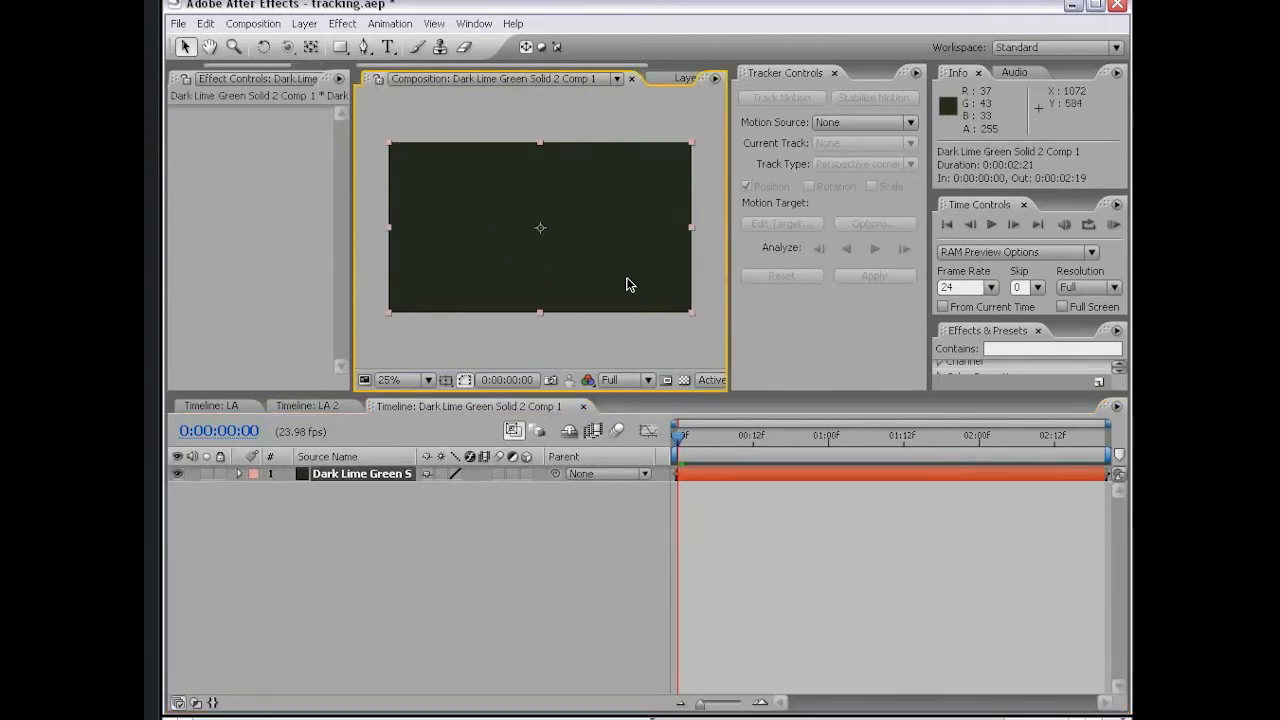
- Add a white VCP text layer inside the precomp
{"action": "left_click", "coordinate": [308, 404]}
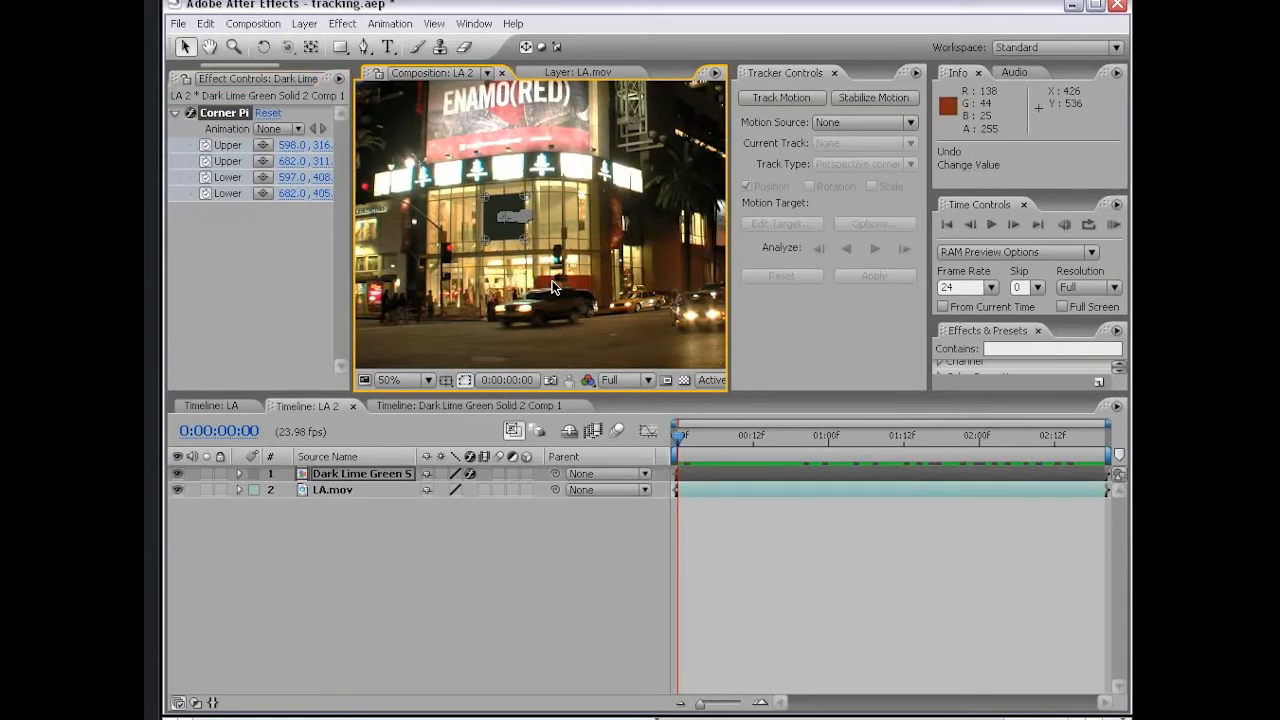
{"action": "left_click", "coordinate": [468, 406]}
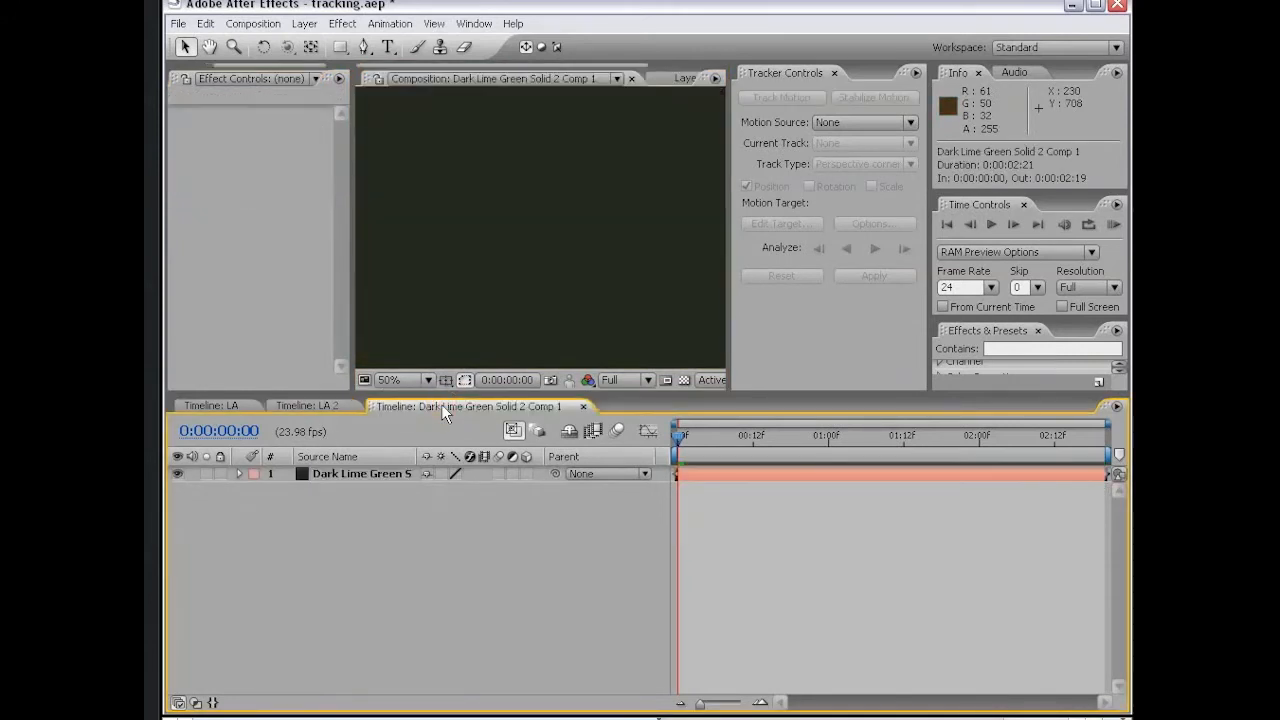
{"action": "left_click", "coordinate": [428, 380]}
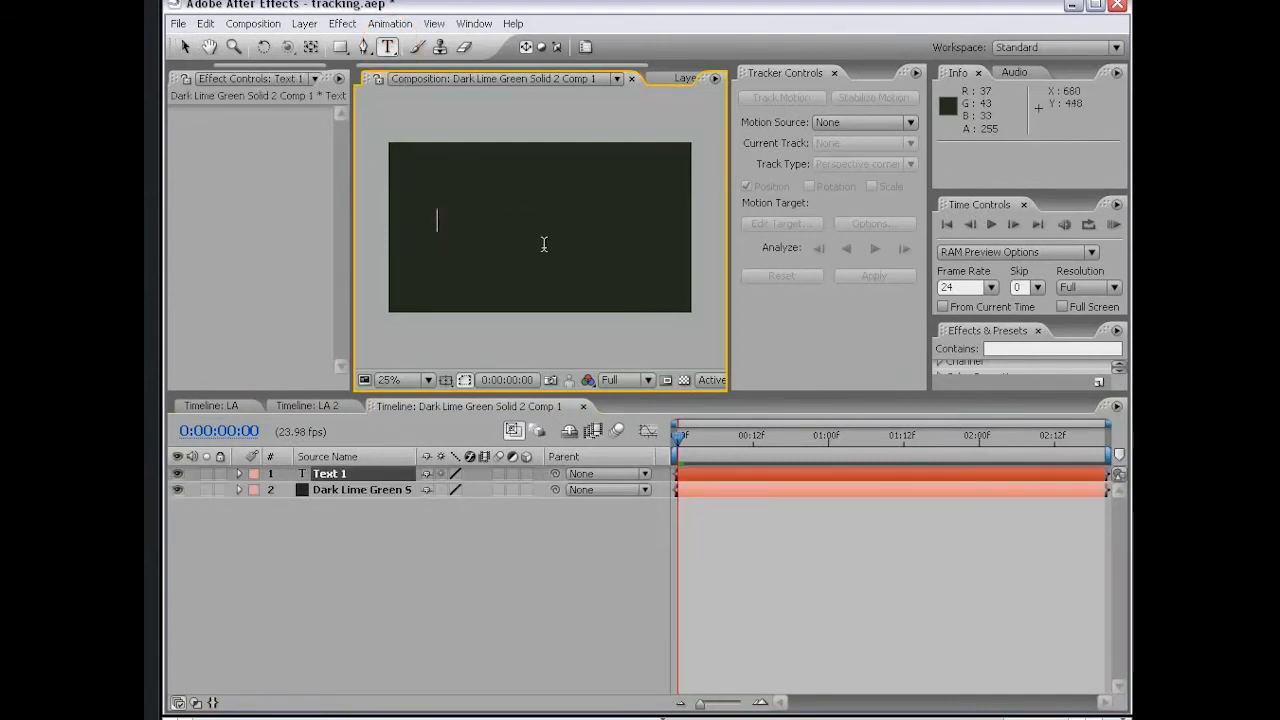
{"action": "type", "text": "UC"}
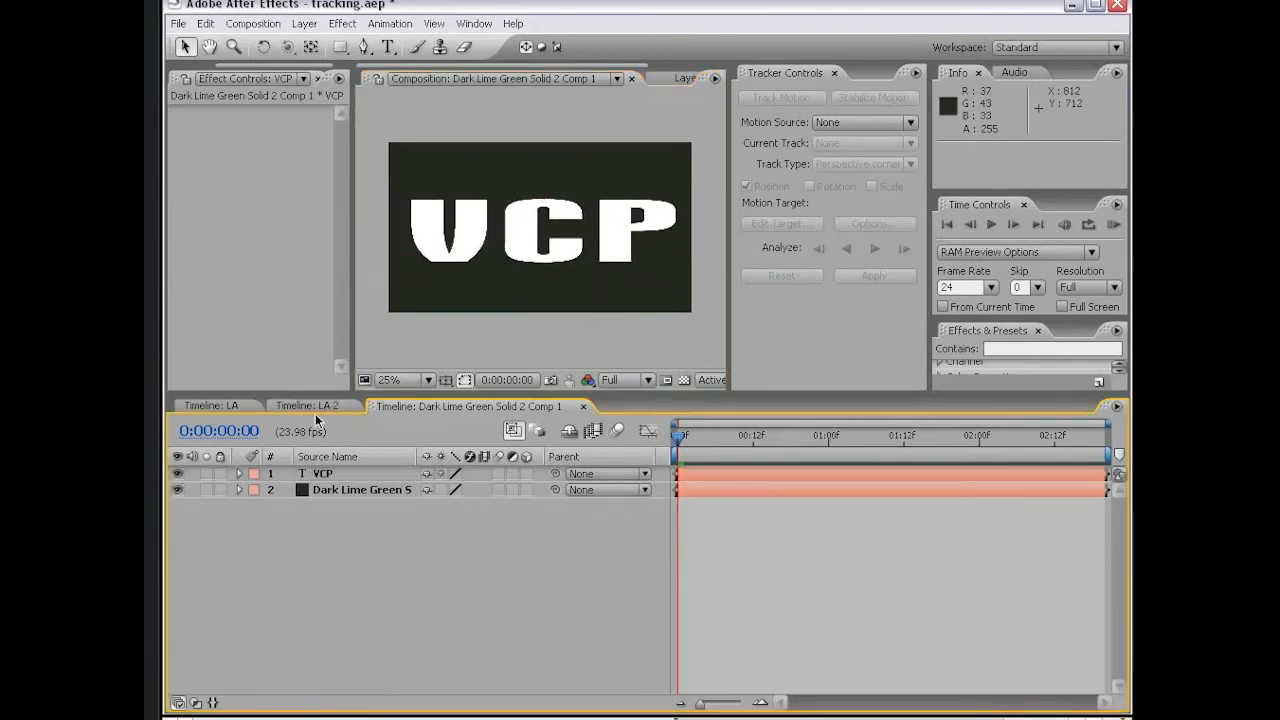
- Scale the lettering to fill the solid, checking the tracked VCP sign in LA 2
{"action": "left_click", "coordinate": [312, 404]}
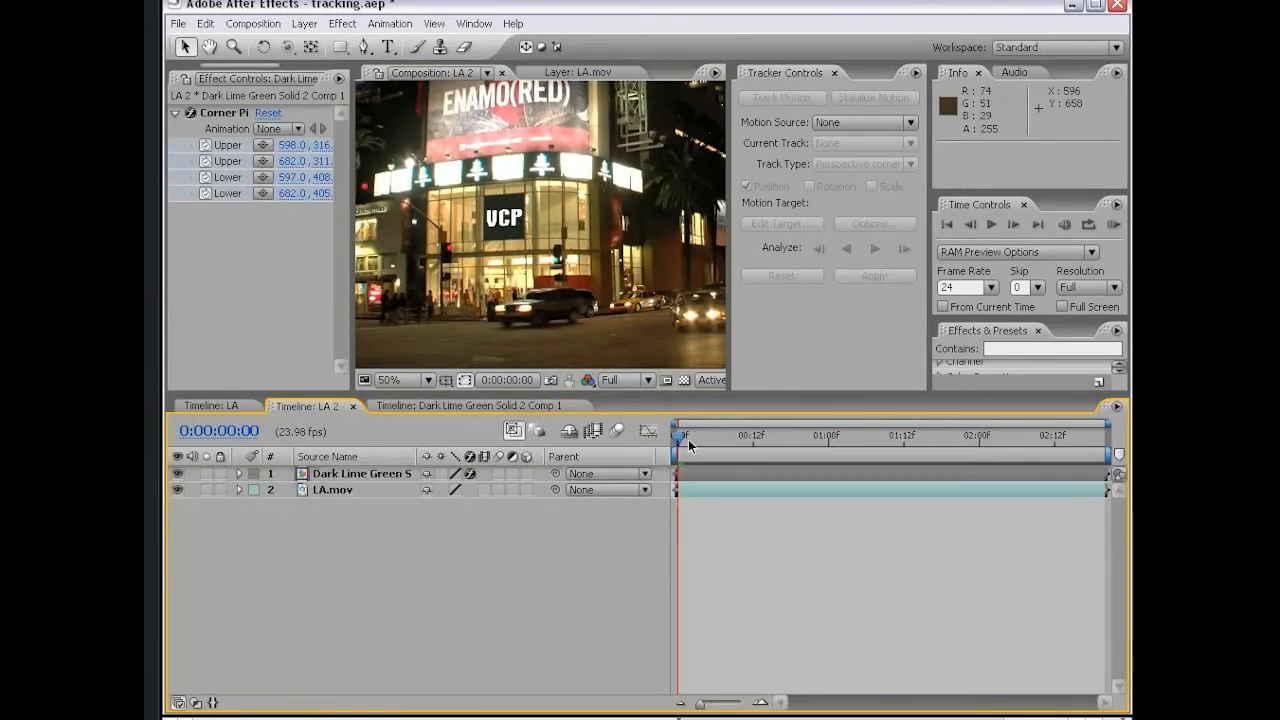
{"action": "left_click_drag", "start_coordinate": [684, 436], "coordinate": [1090, 436]}
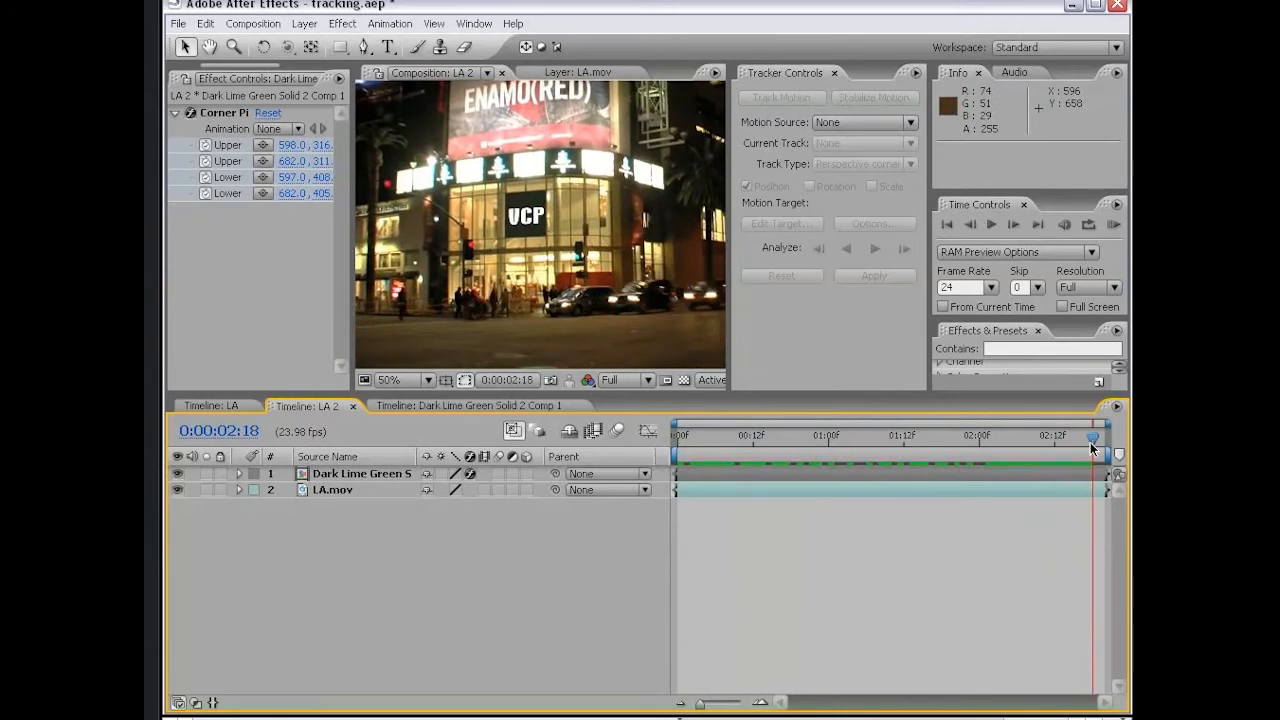
{"action": "left_click", "coordinate": [468, 404]}
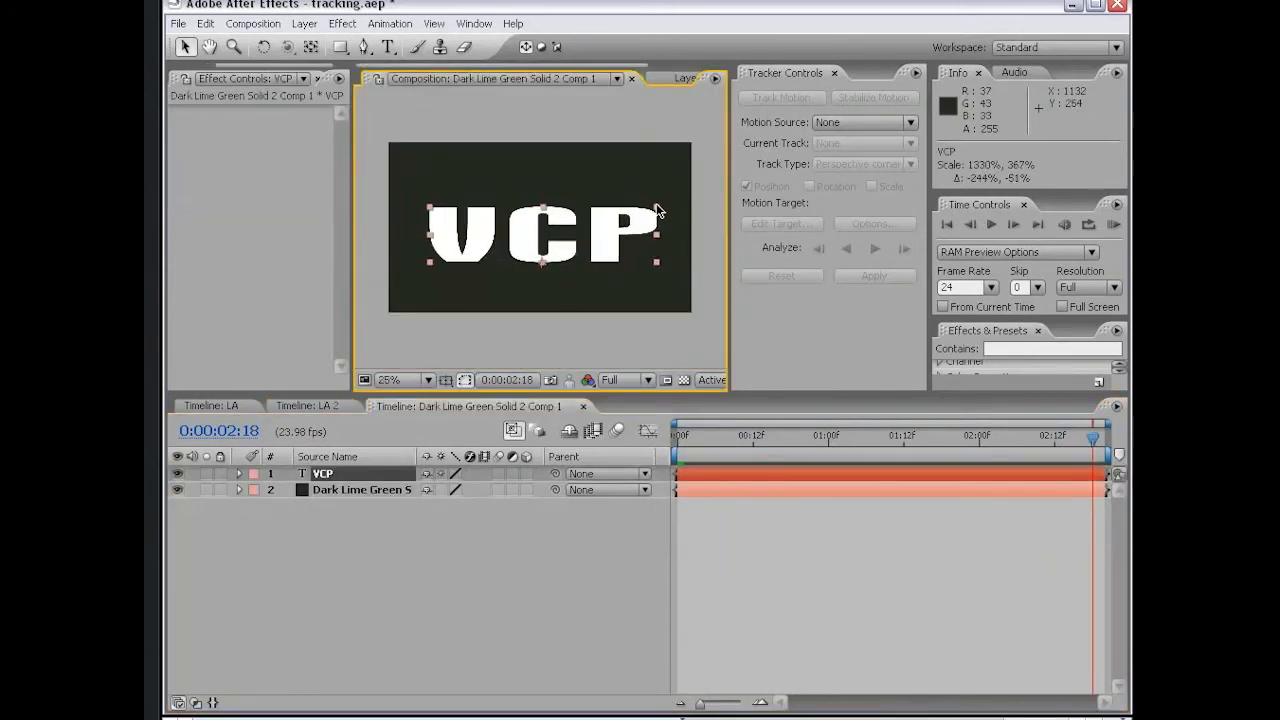
{"action": "left_click", "coordinate": [310, 404]}
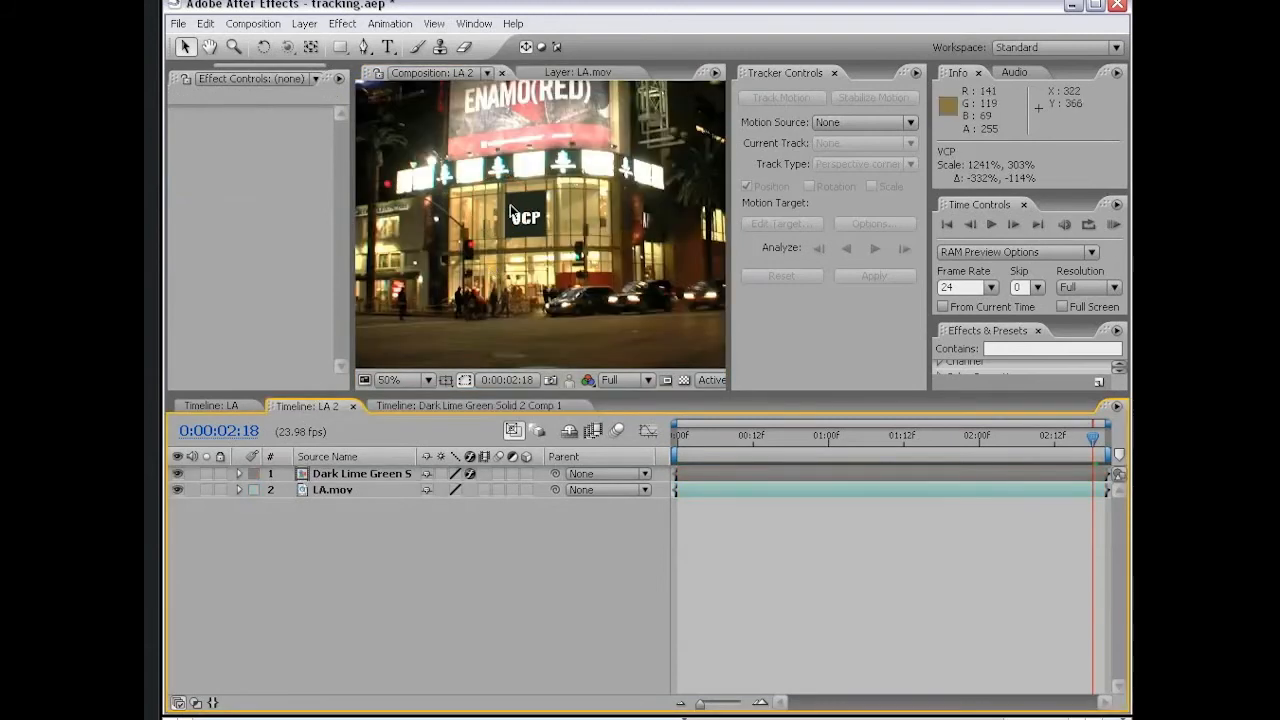
{"action": "left_click", "coordinate": [464, 406]}
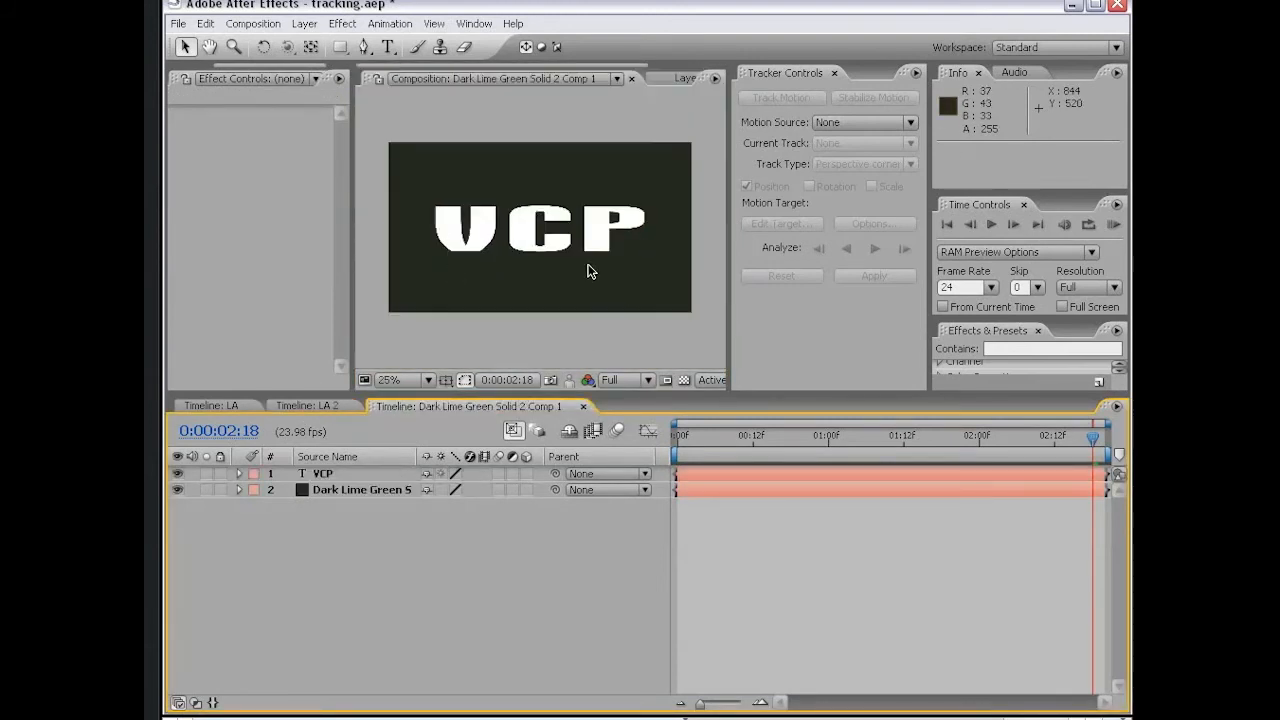
{"action": "mouse_move", "coordinate": [350, 384]}
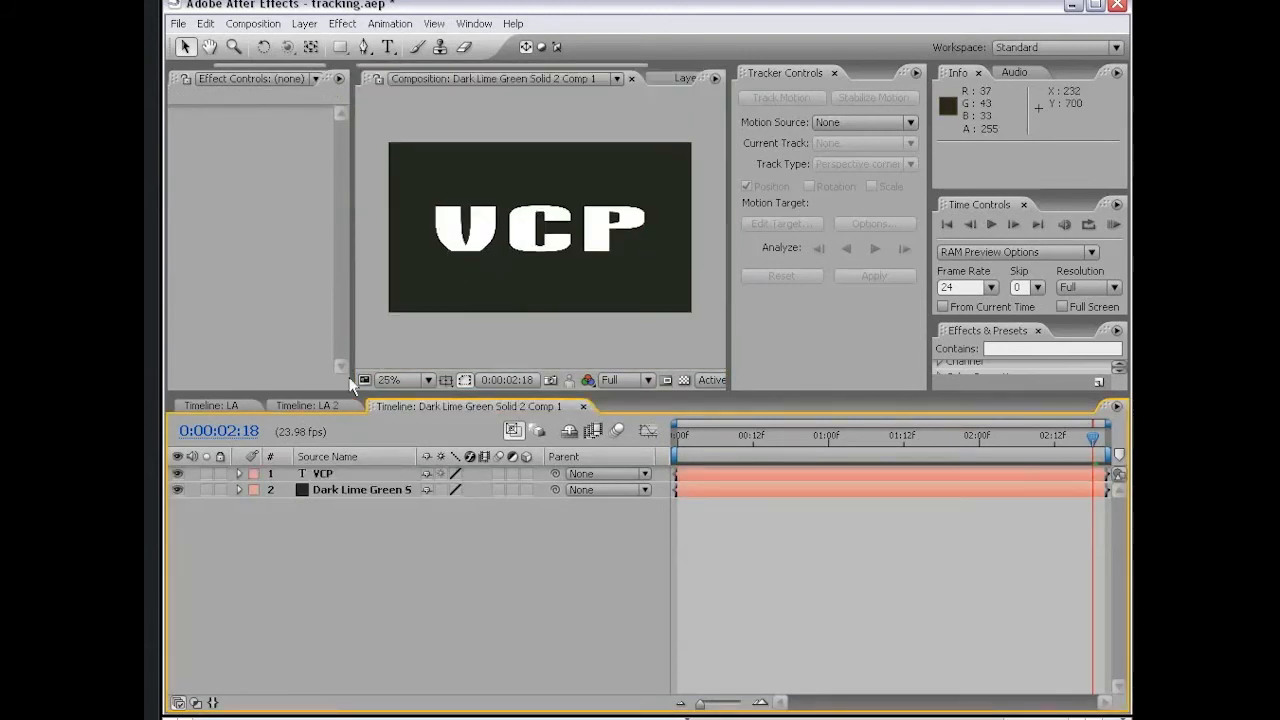
{"action": "left_click", "coordinate": [310, 404]}
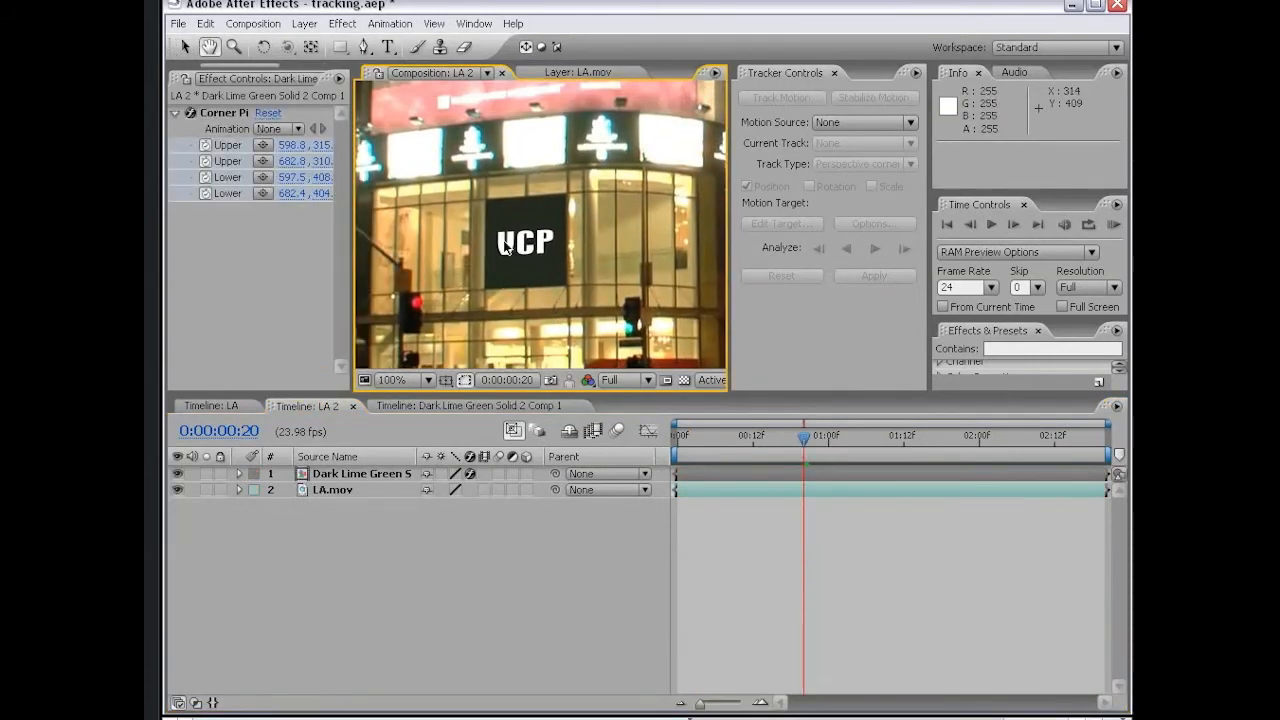
{"action": "mouse_move", "coordinate": [632, 304]}
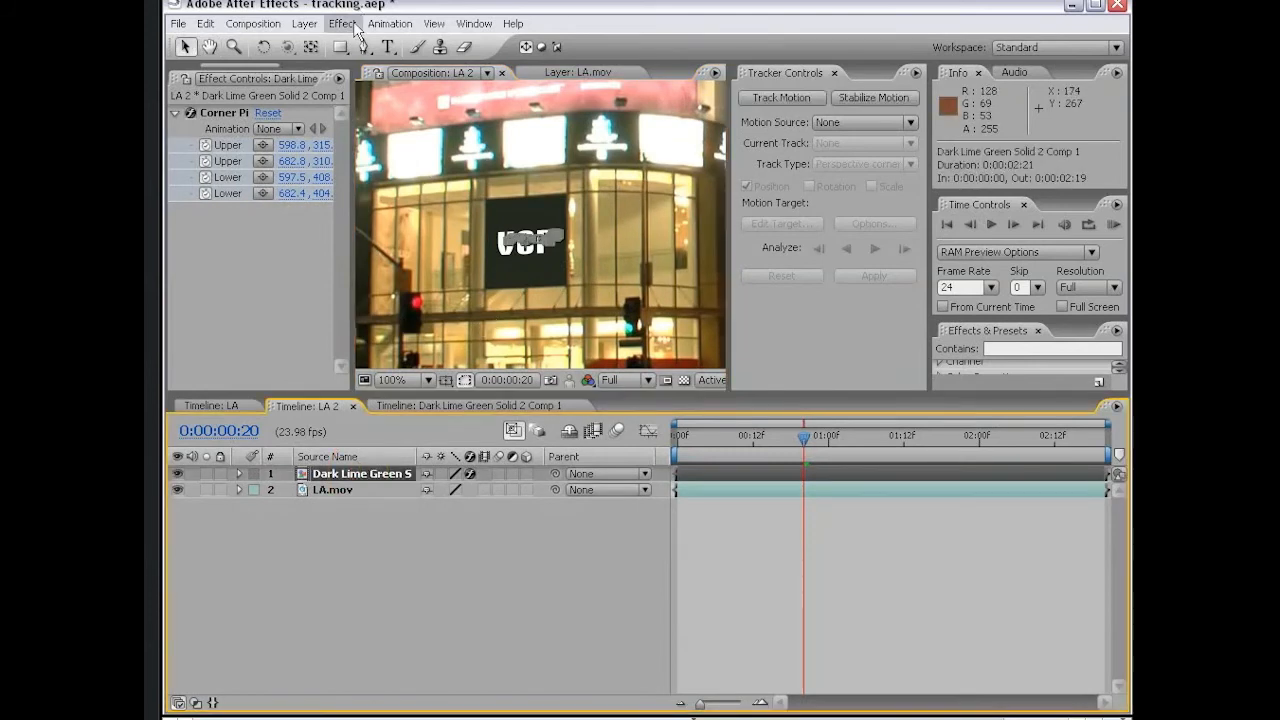
- Apply Fast Blur at 0.5 blurriness and a Glow effect to the VCP sign layer
{"action": "left_click", "coordinate": [340, 24]}
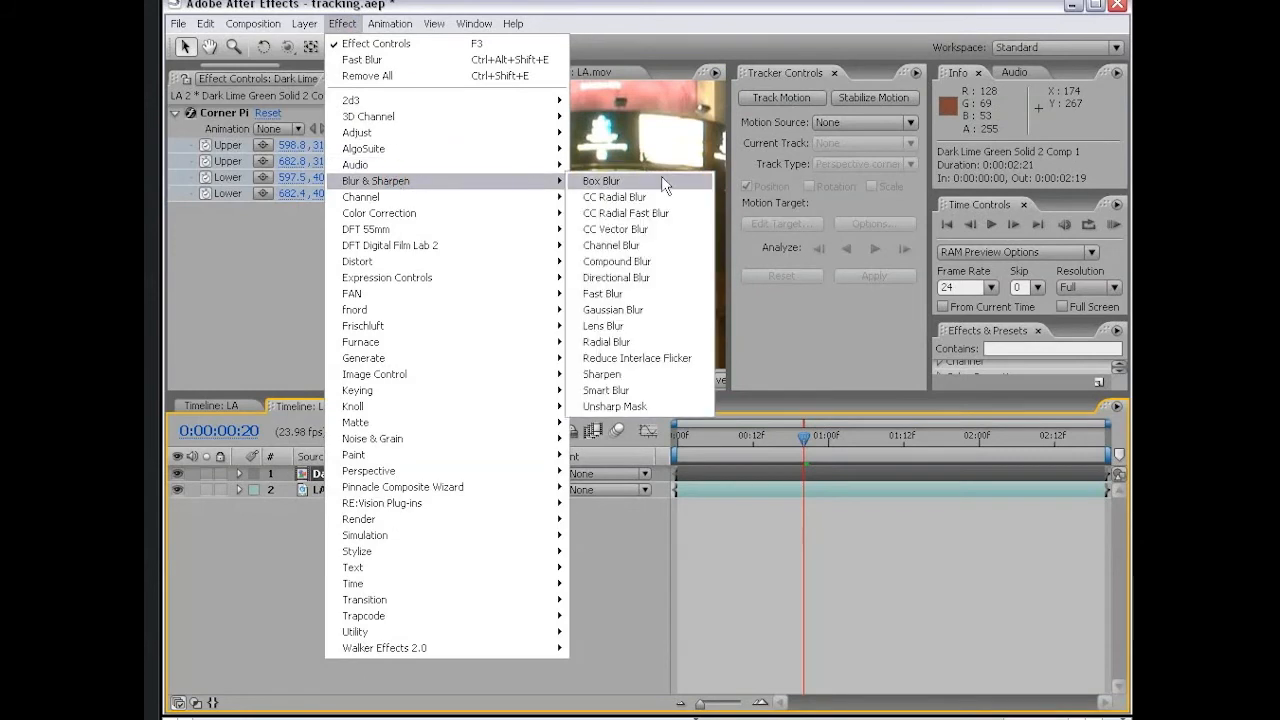
{"action": "left_click", "coordinate": [604, 292]}
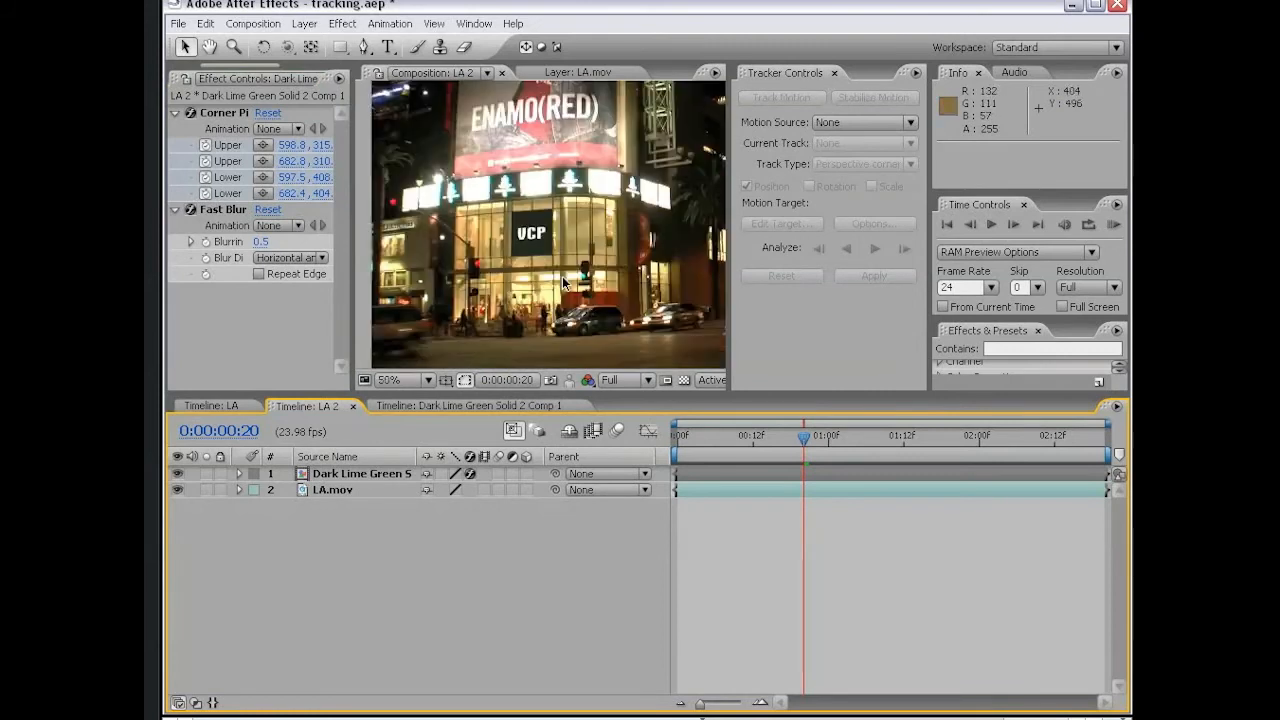
{"action": "mouse_move", "coordinate": [584, 342]}
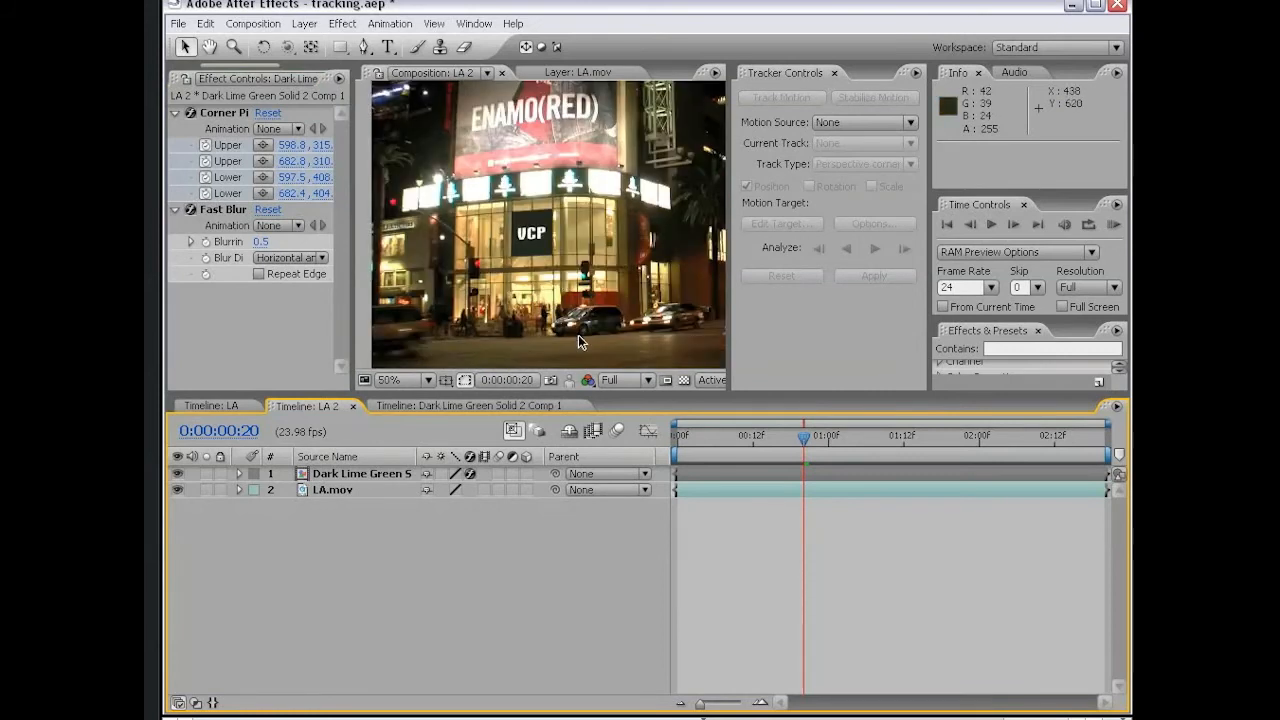
{"action": "left_click", "coordinate": [360, 472]}
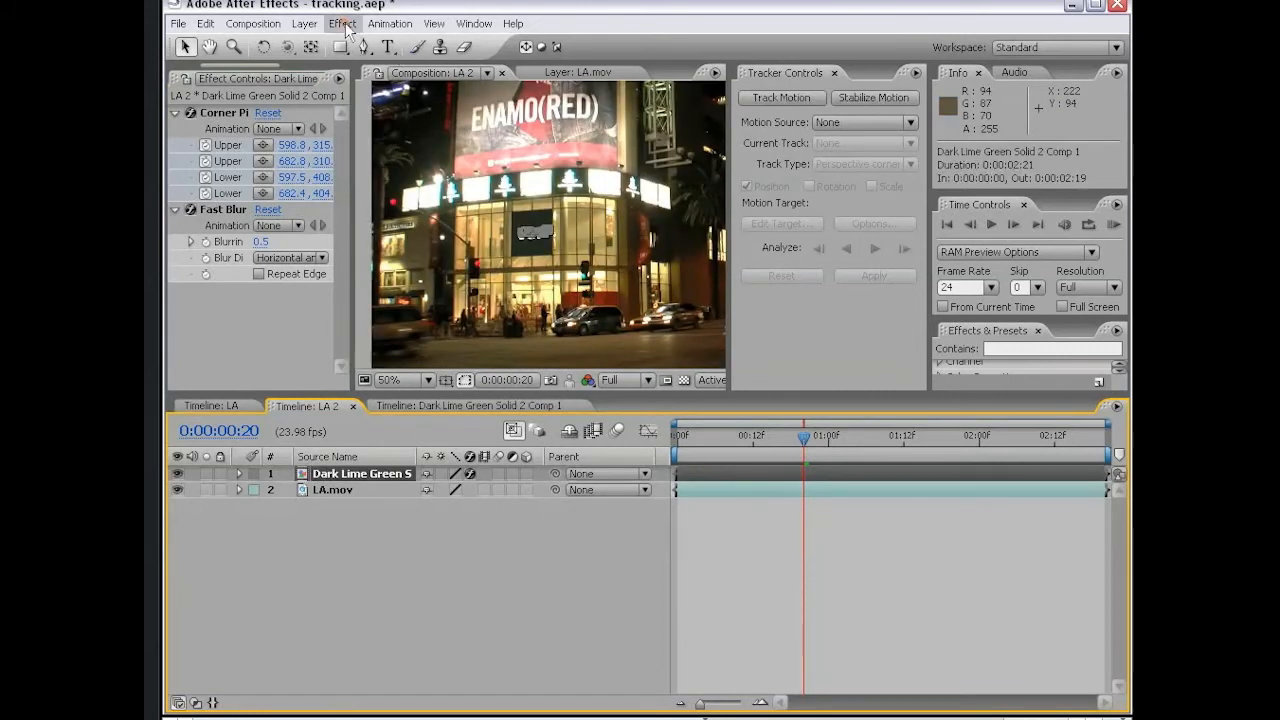
{"action": "left_click", "coordinate": [342, 24]}
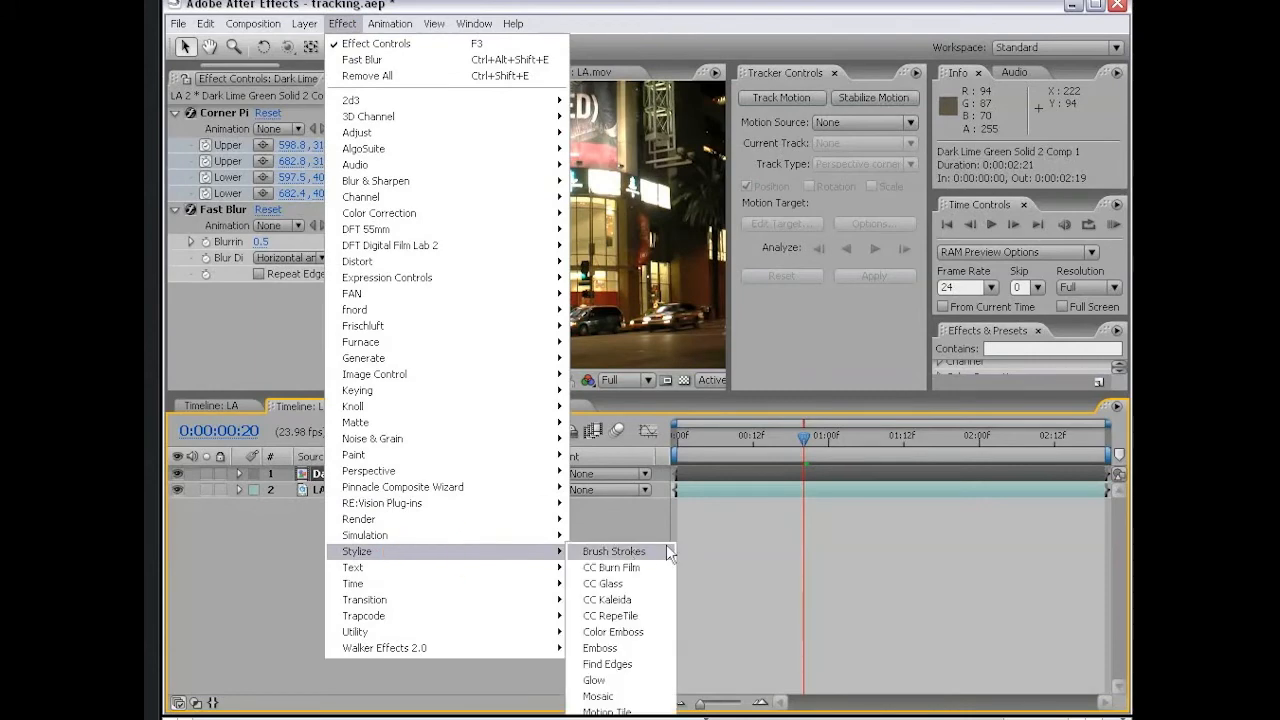
{"action": "left_click", "coordinate": [594, 680]}
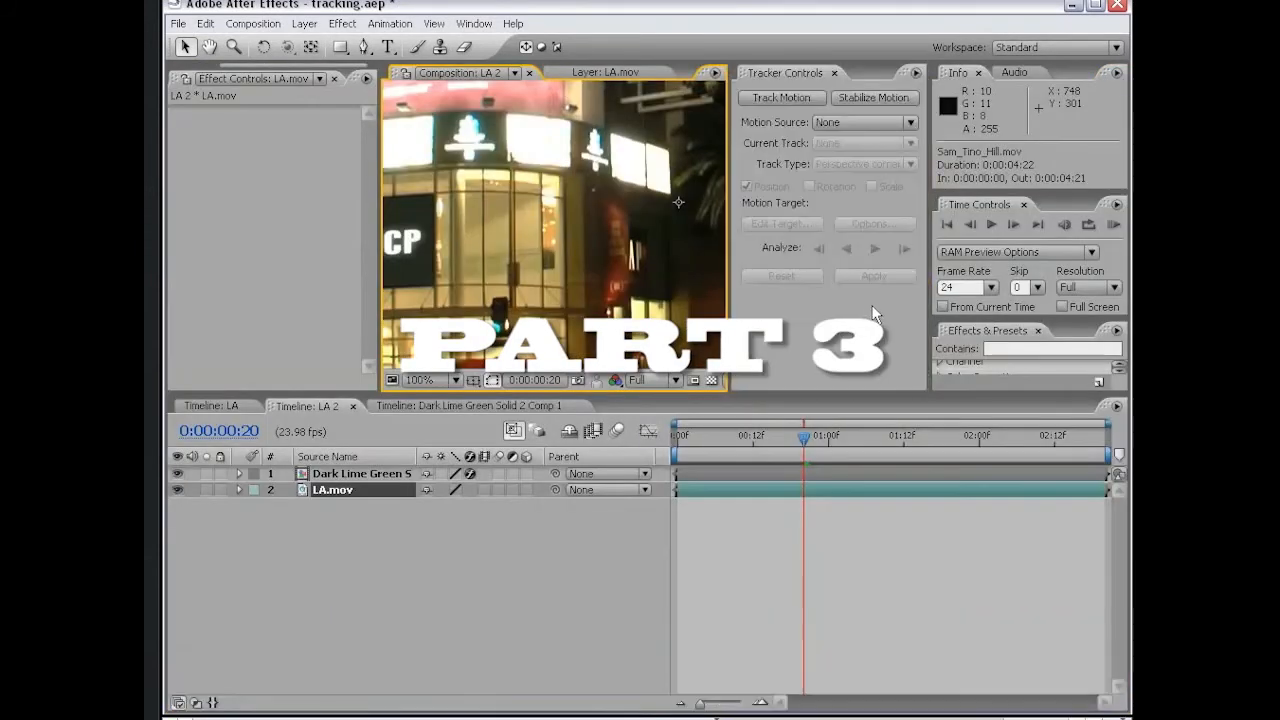
- Open the Sam_Tino_Hill composition and analyze a position track on the walking man
{"action": "left_click", "coordinate": [200, 78]}
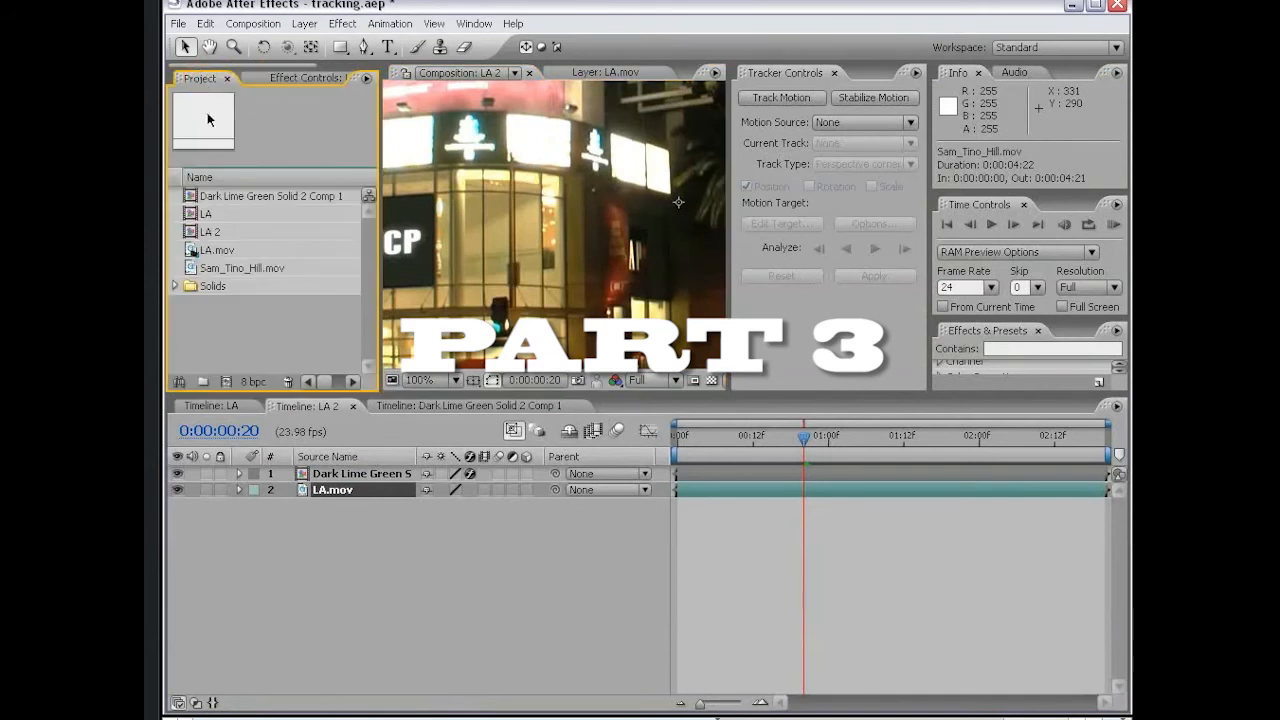
{"action": "left_click", "coordinate": [240, 268]}
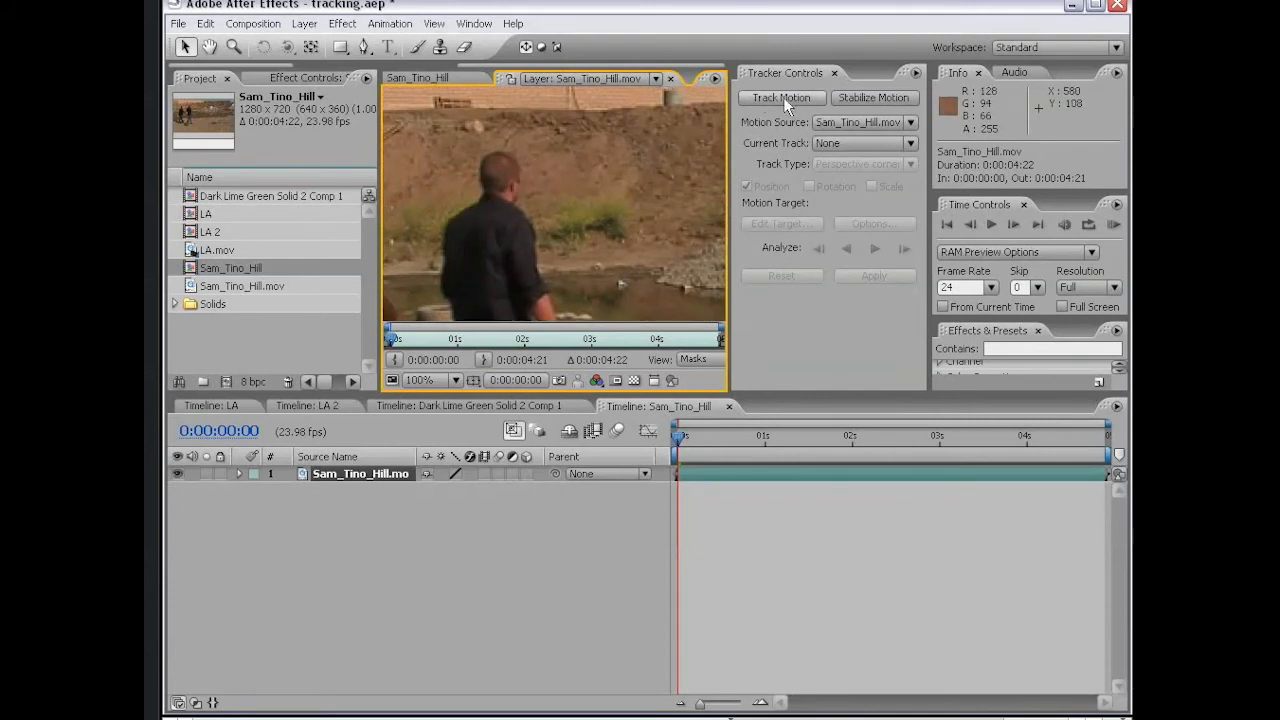
{"action": "left_click", "coordinate": [782, 96]}
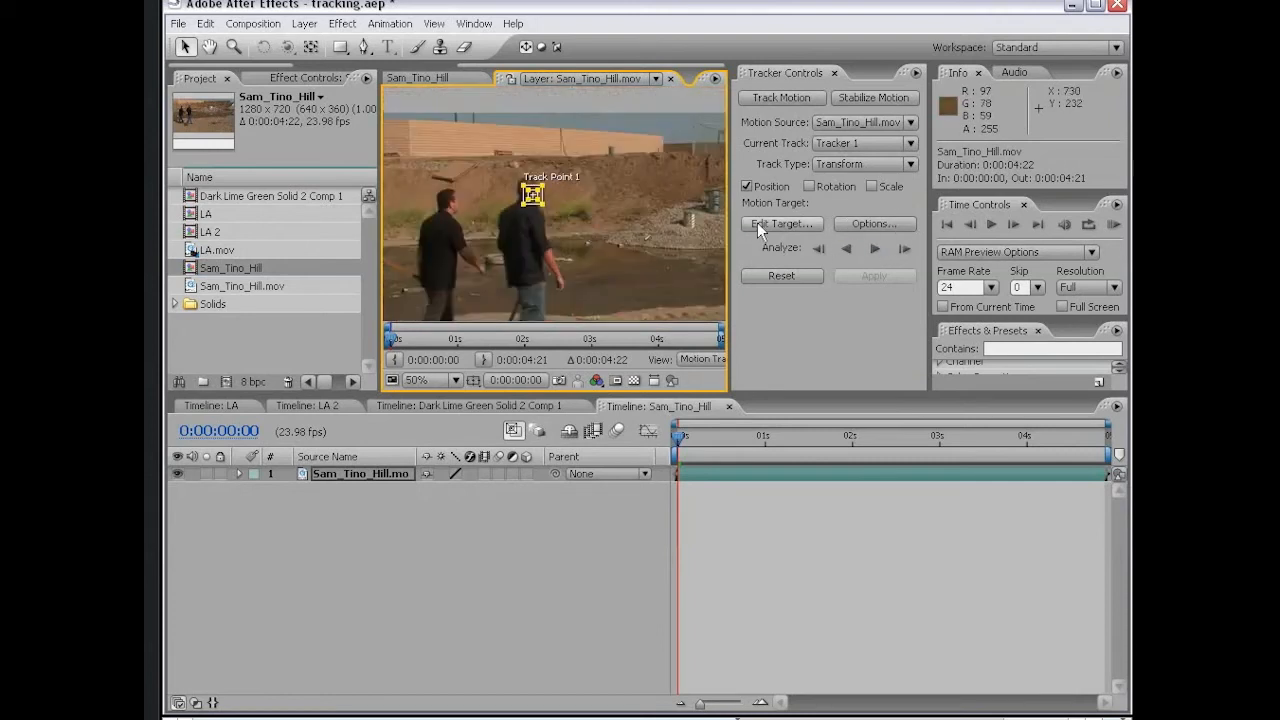
{"action": "left_click", "coordinate": [876, 248]}
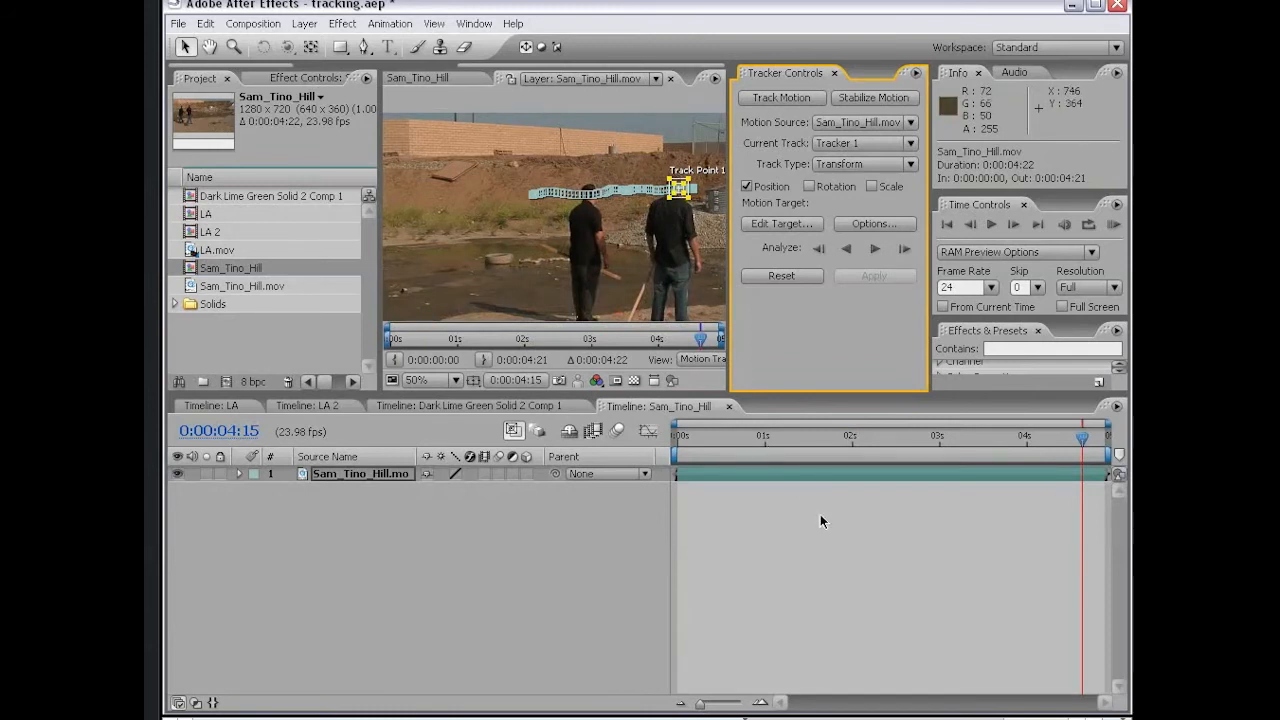
{"action": "mouse_move", "coordinate": [984, 436]}
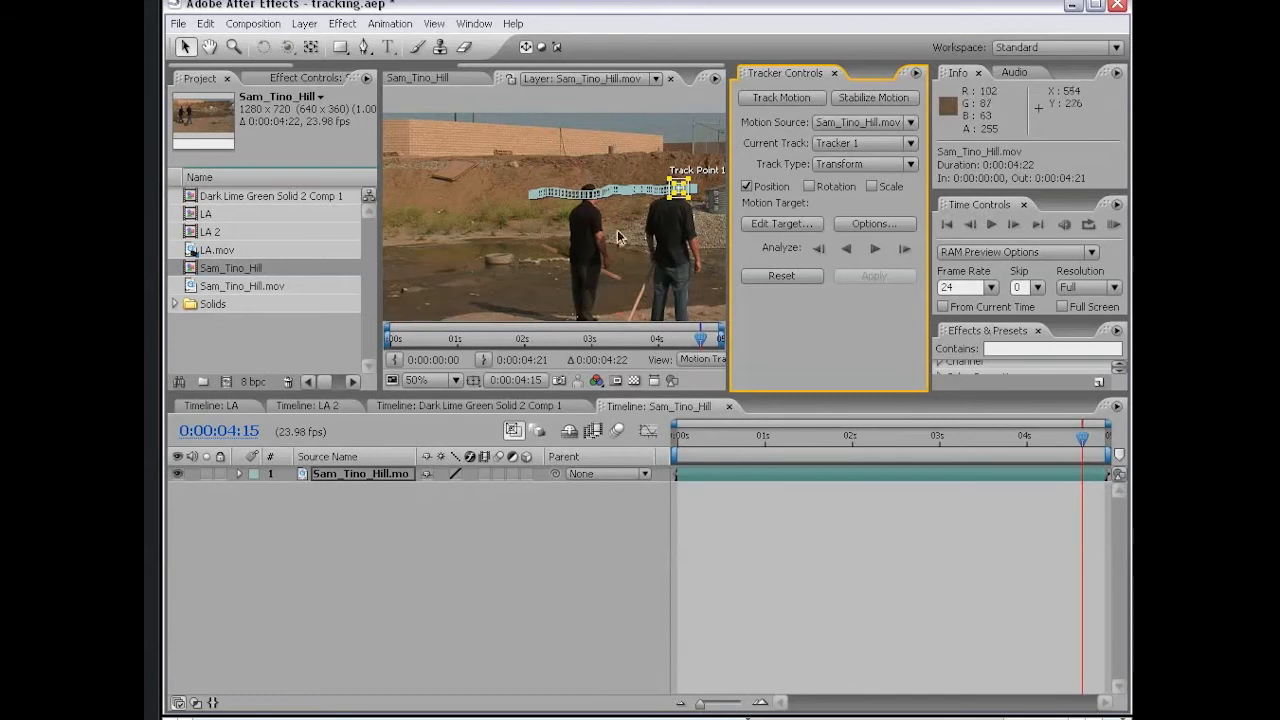
{"action": "mouse_move", "coordinate": [596, 236]}
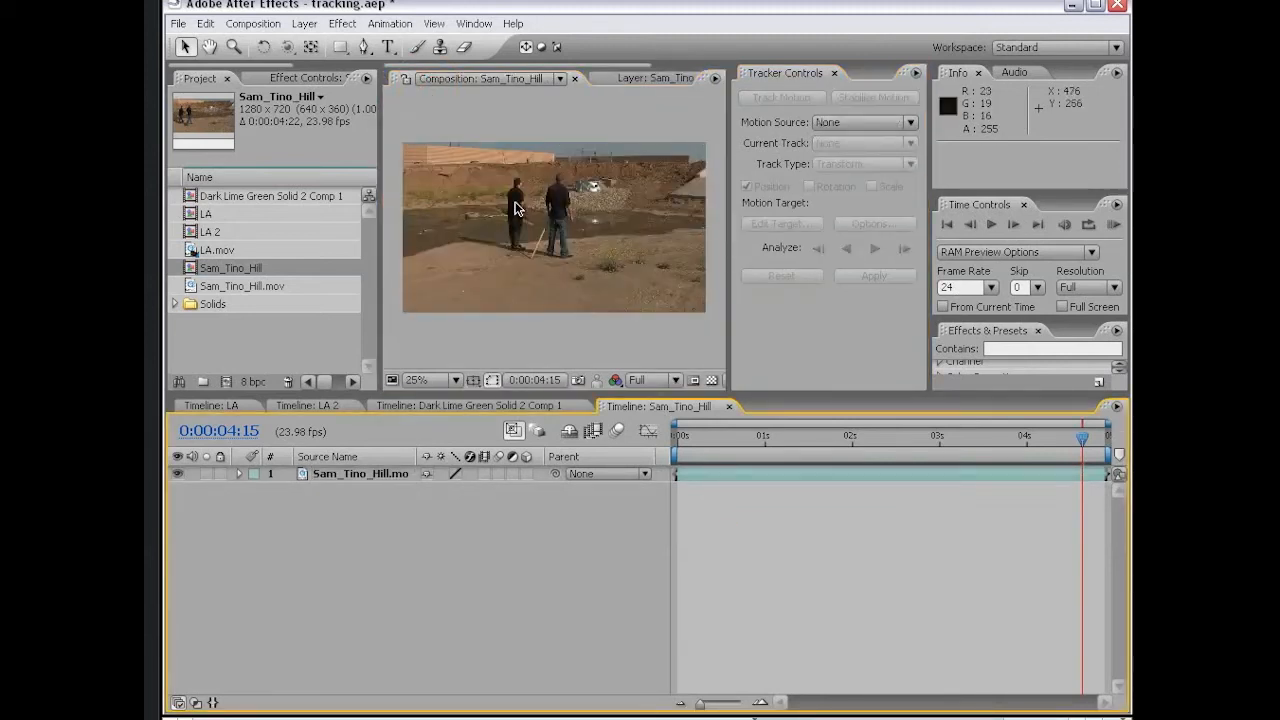
- Add a Null 1 layer to the Sam_Tino_Hill composition
{"action": "left_click", "coordinate": [304, 24]}
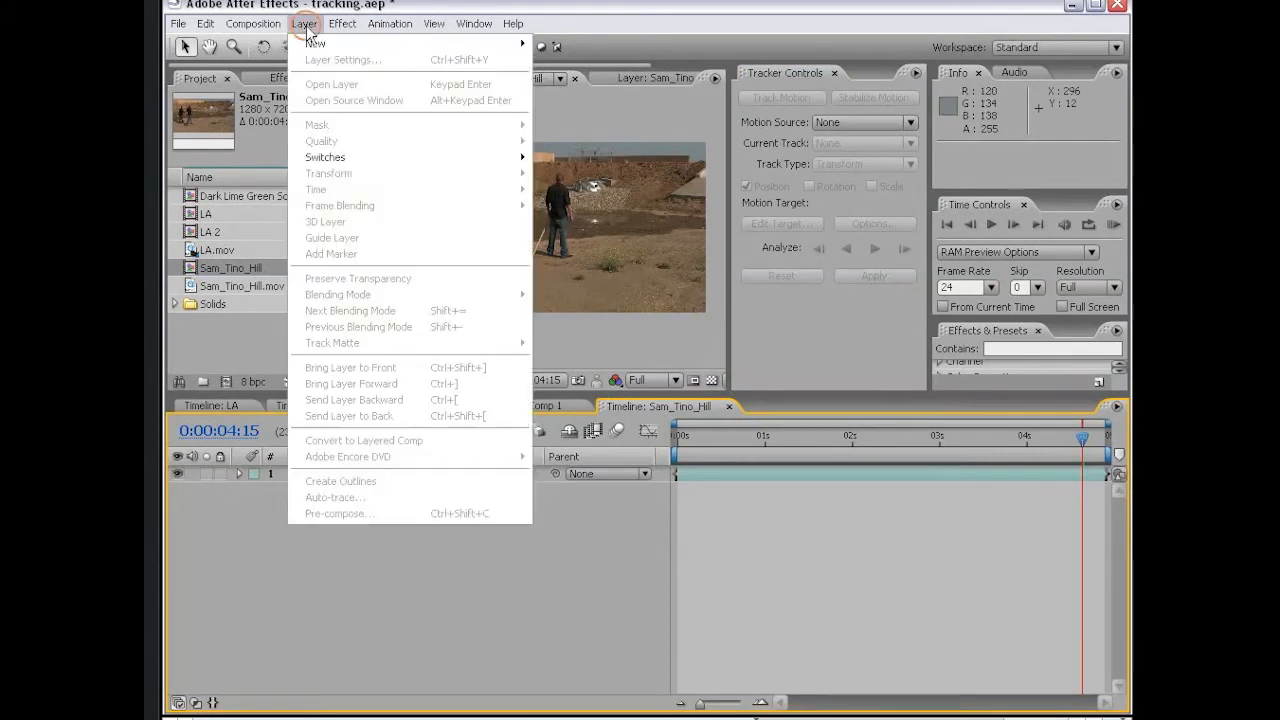
{"action": "mouse_move", "coordinate": [316, 44]}
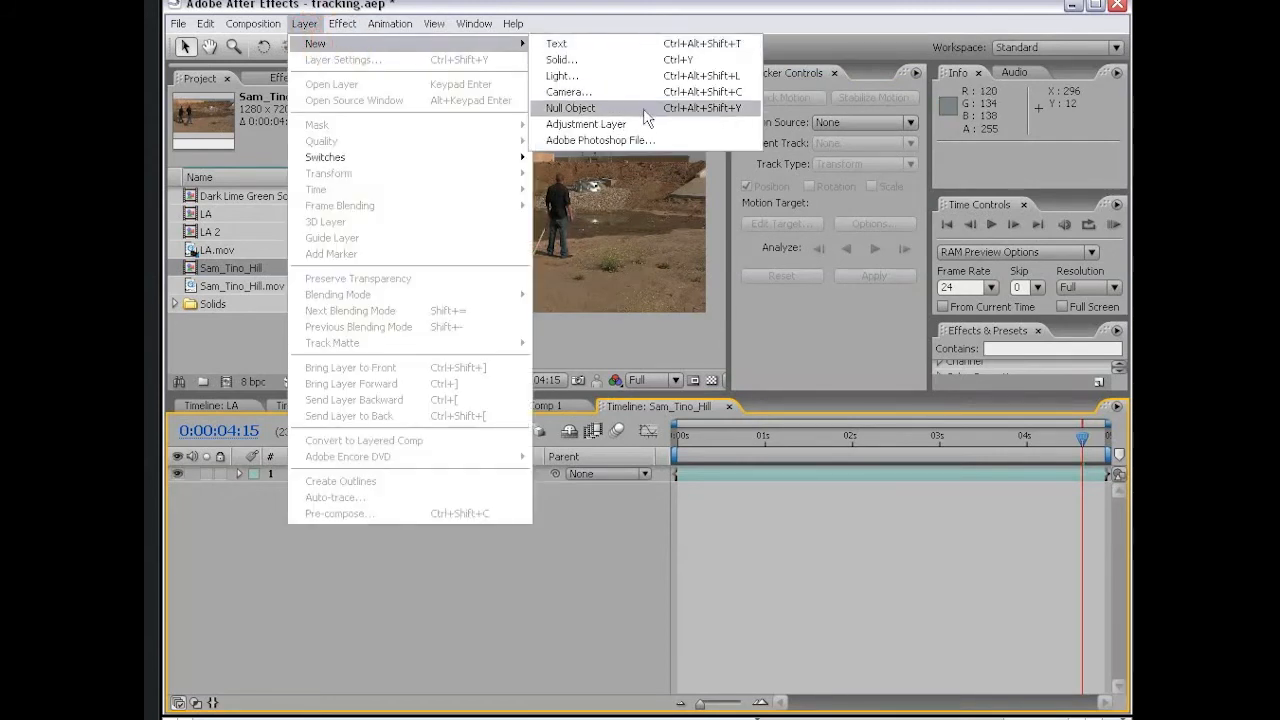
{"action": "left_click", "coordinate": [568, 108]}
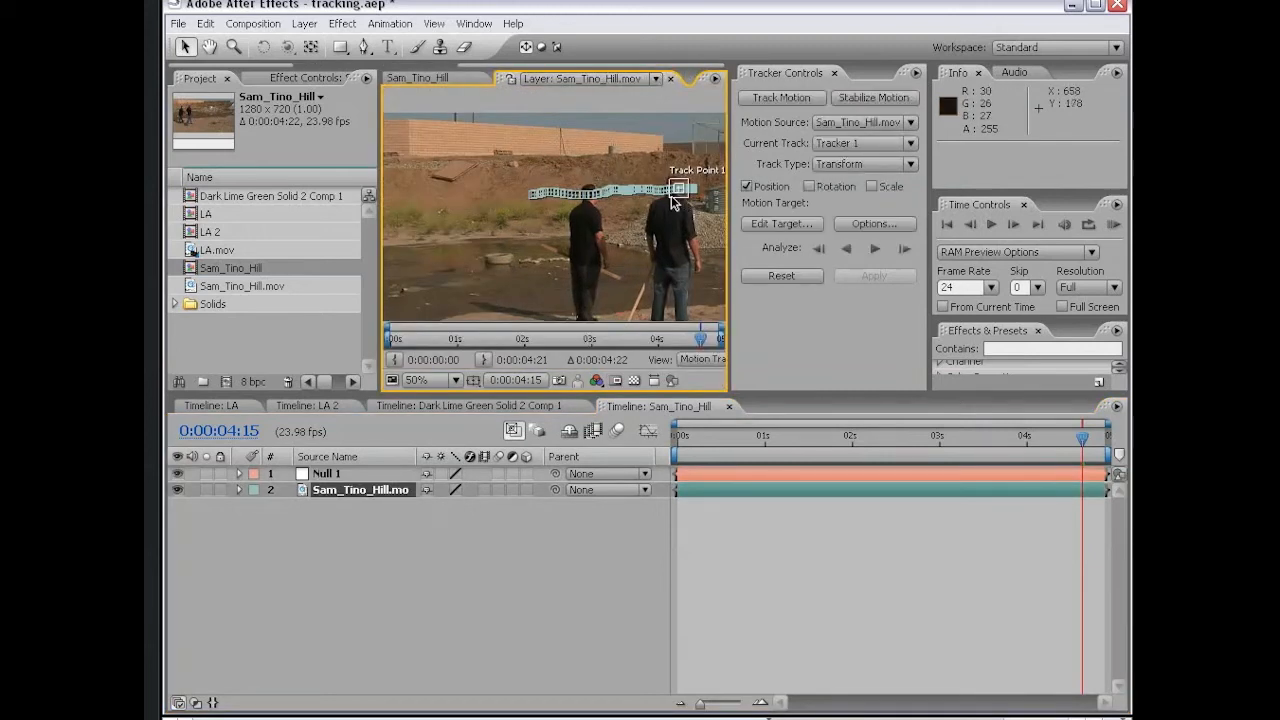
- Target Null 1 and apply the tracked X and Y motion as Position keyframes
{"action": "left_click", "coordinate": [782, 224]}
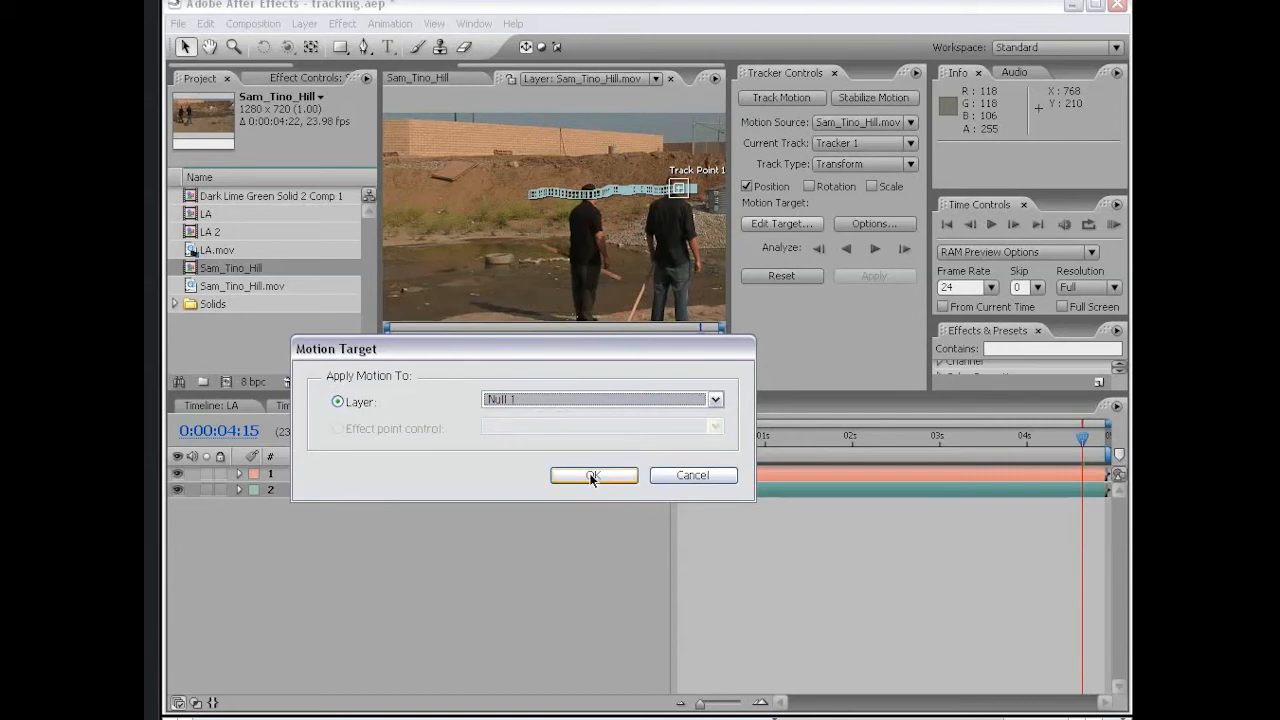
{"action": "left_click", "coordinate": [592, 476]}
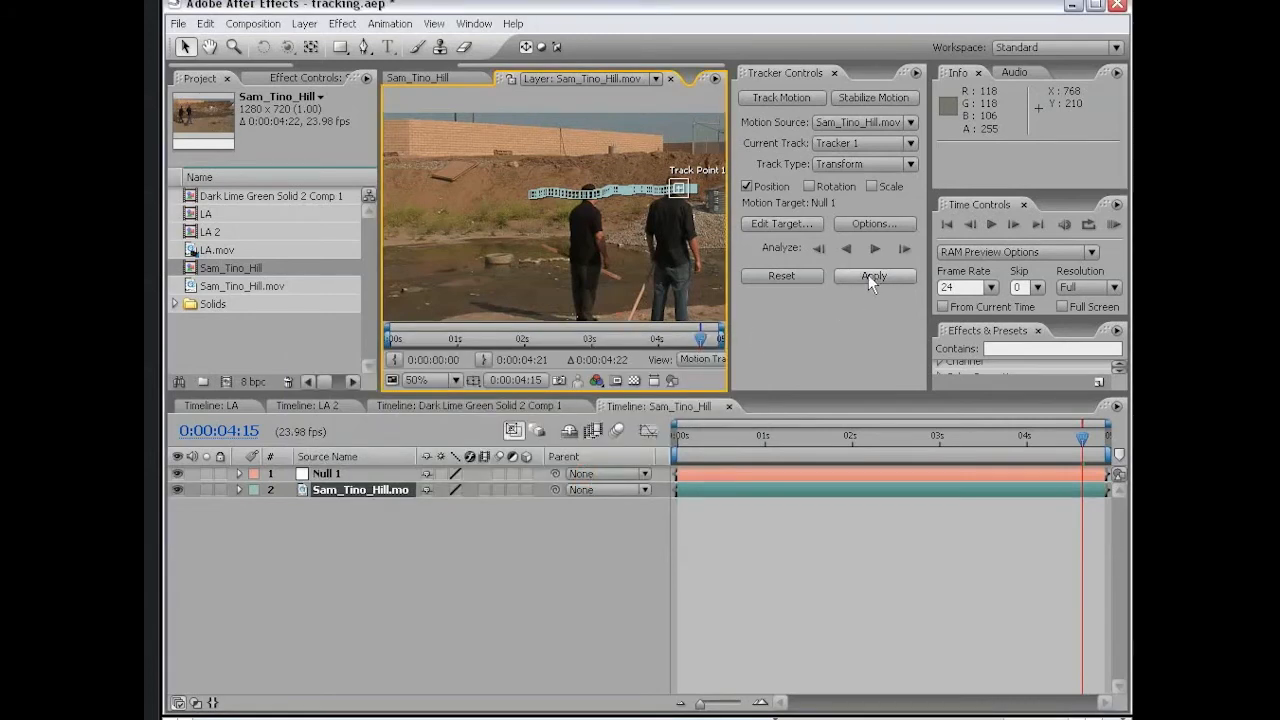
{"action": "left_click", "coordinate": [872, 276]}
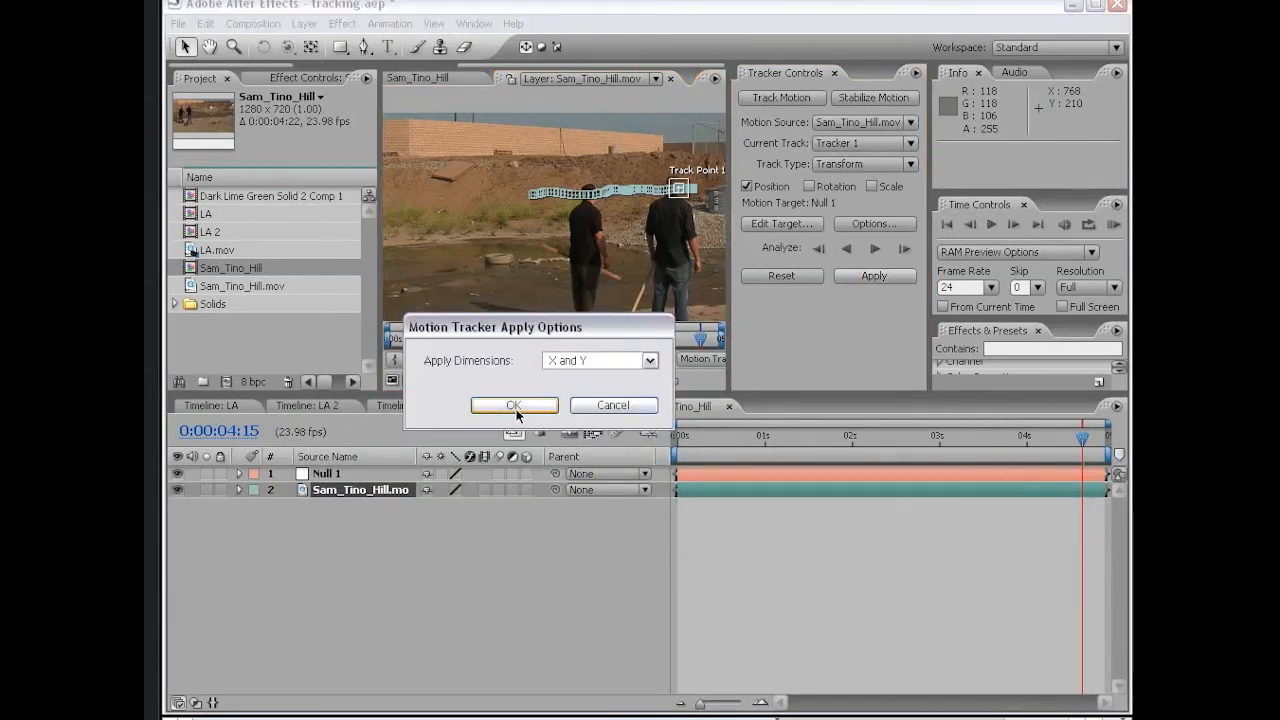
{"action": "left_click", "coordinate": [512, 404]}
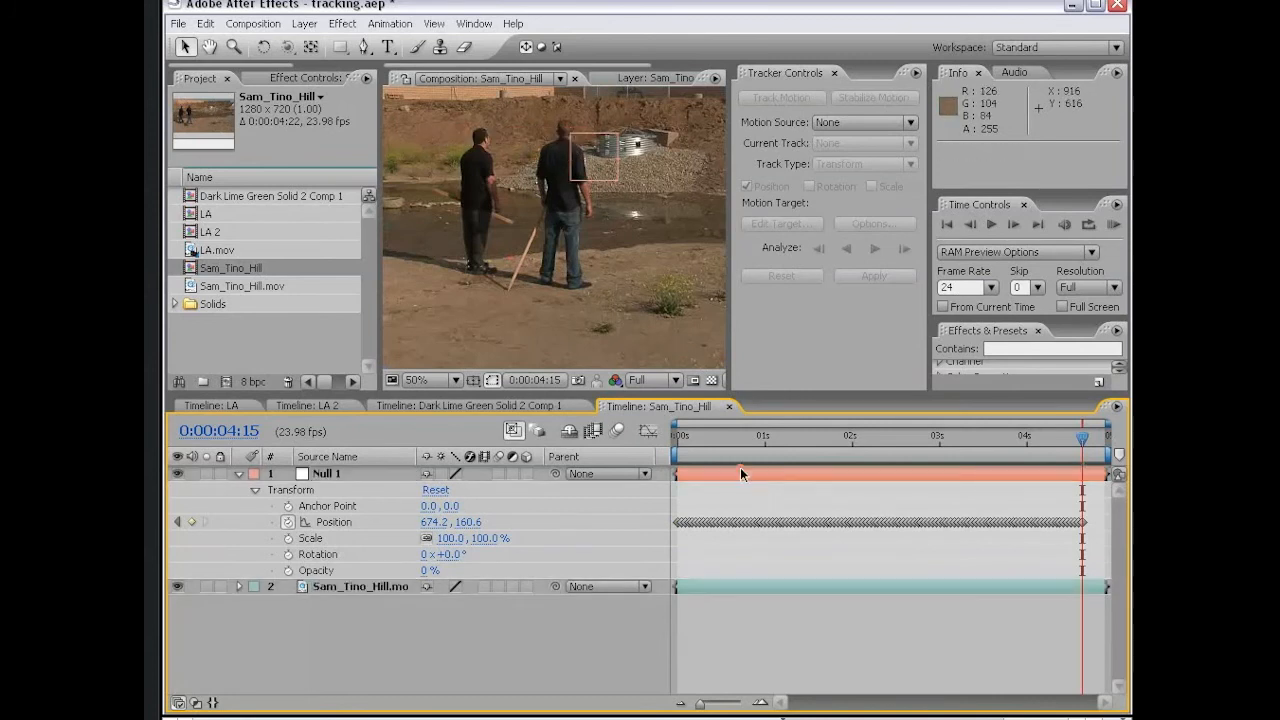
- Rewind to frame 0 and begin a new white solid layer
{"action": "left_click_drag", "start_coordinate": [1084, 438], "coordinate": [808, 438]}
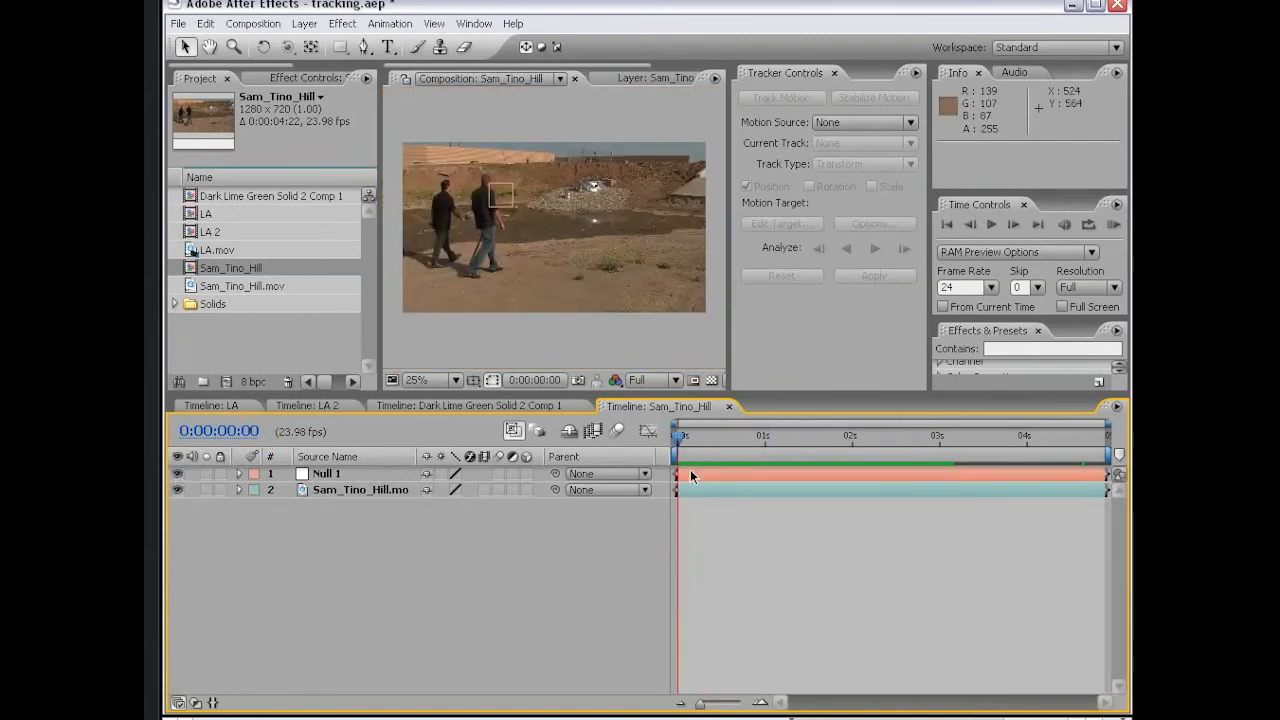
{"action": "left_click", "coordinate": [304, 24]}
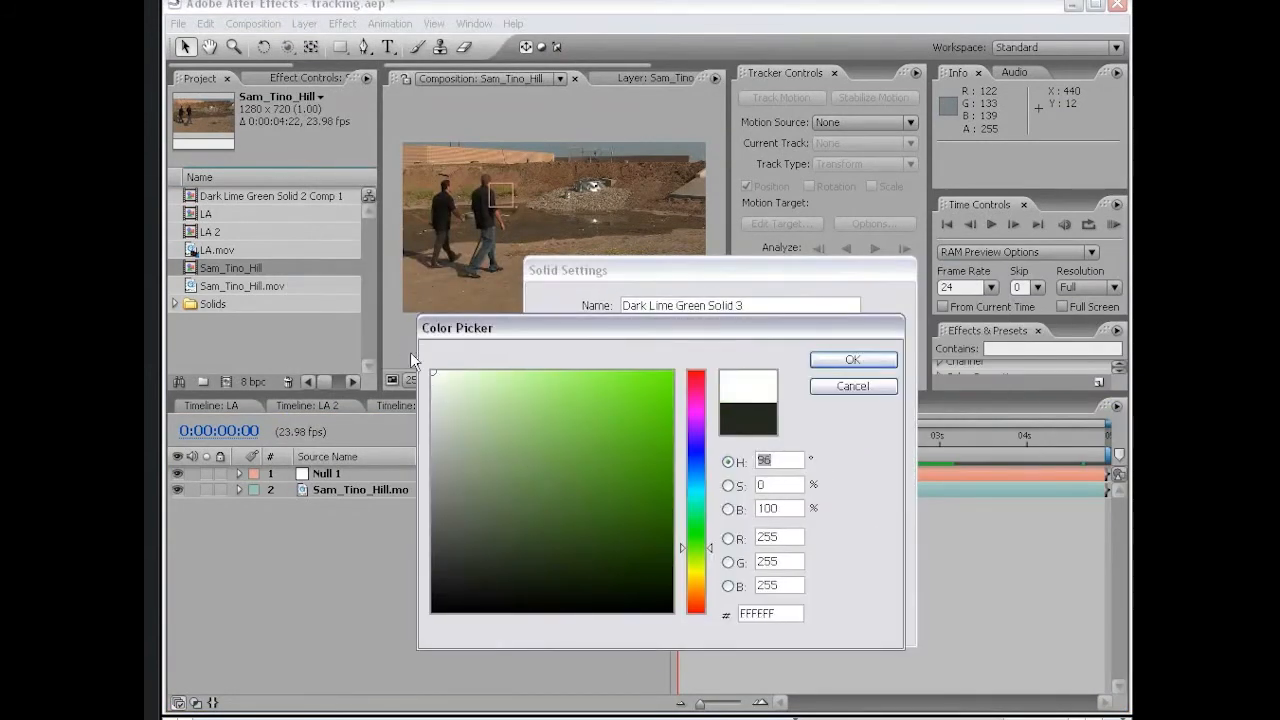
- Create White Solid 1 and mask it into a speech bubble pointing at the man's head
{"action": "left_click", "coordinate": [852, 360]}
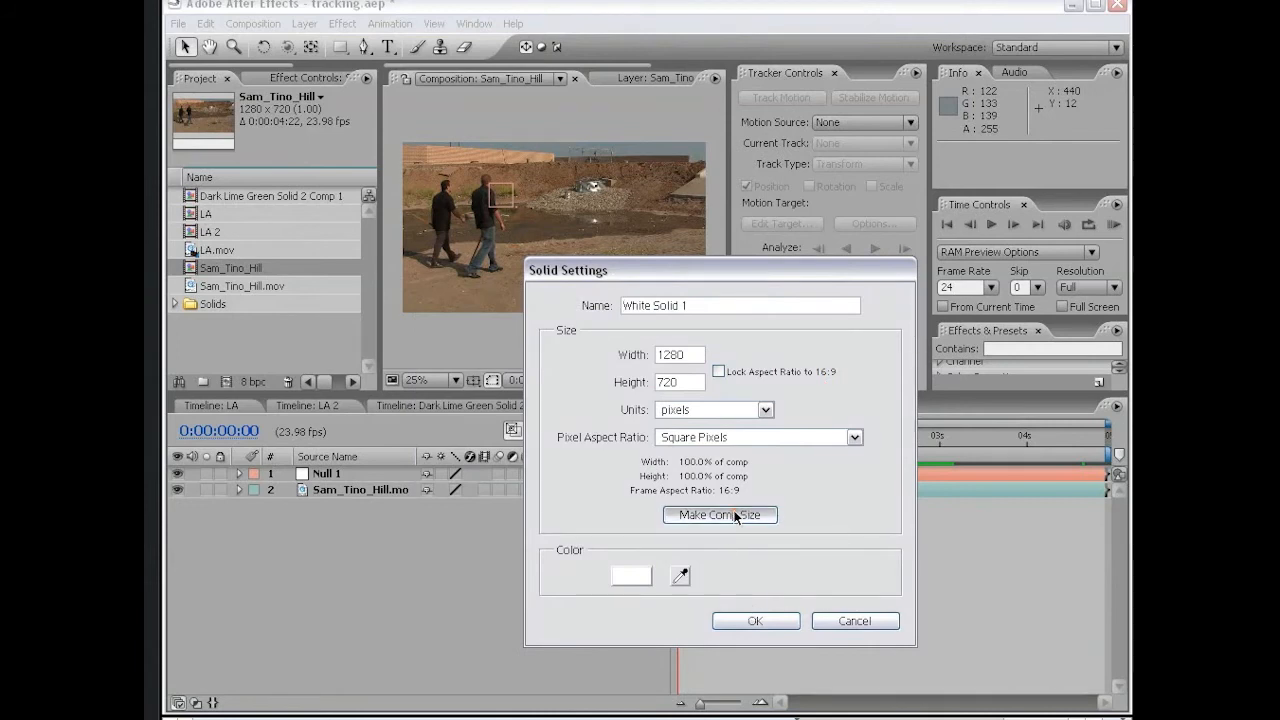
{"action": "left_click", "coordinate": [756, 620]}
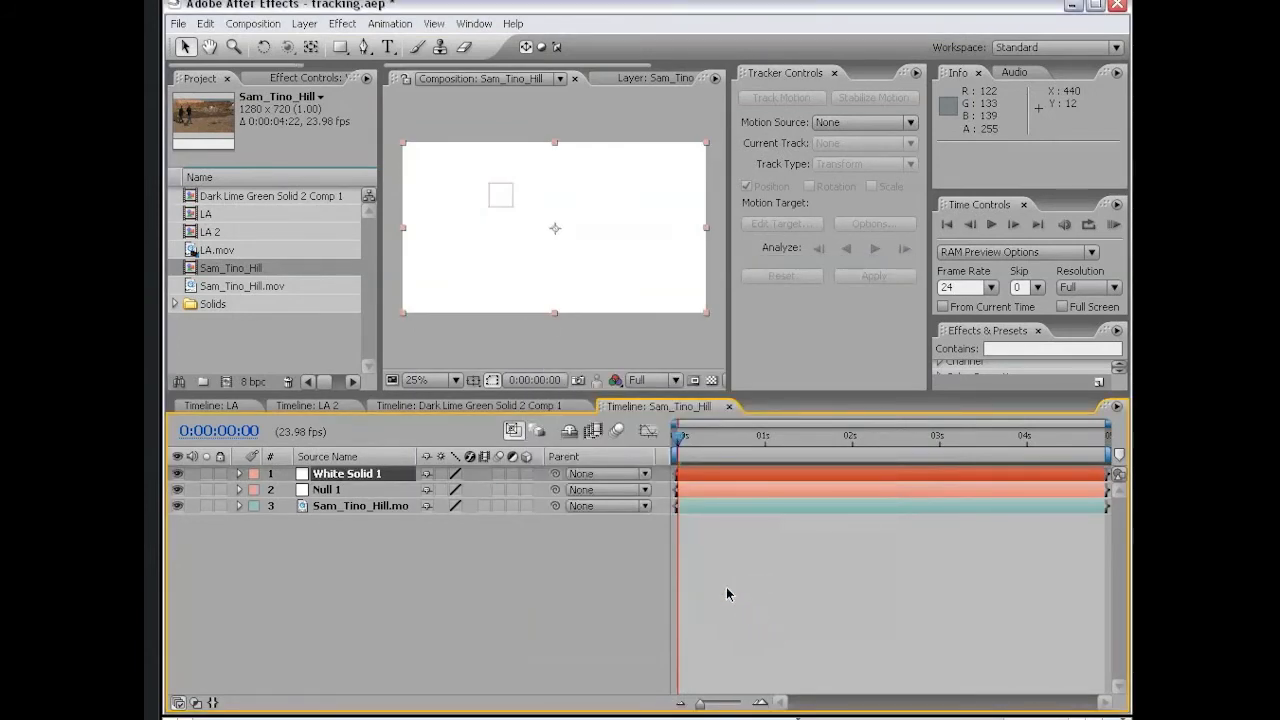
{"action": "left_click", "coordinate": [364, 48]}
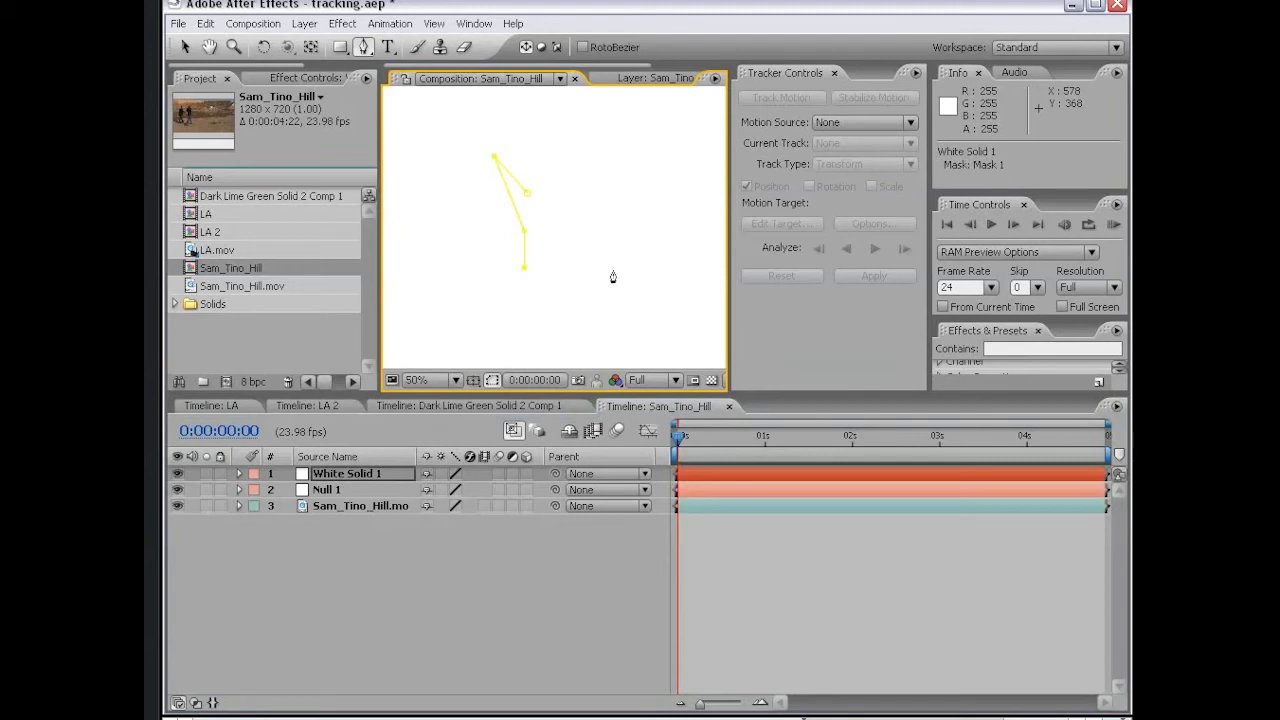
{"action": "left_click", "coordinate": [636, 172]}
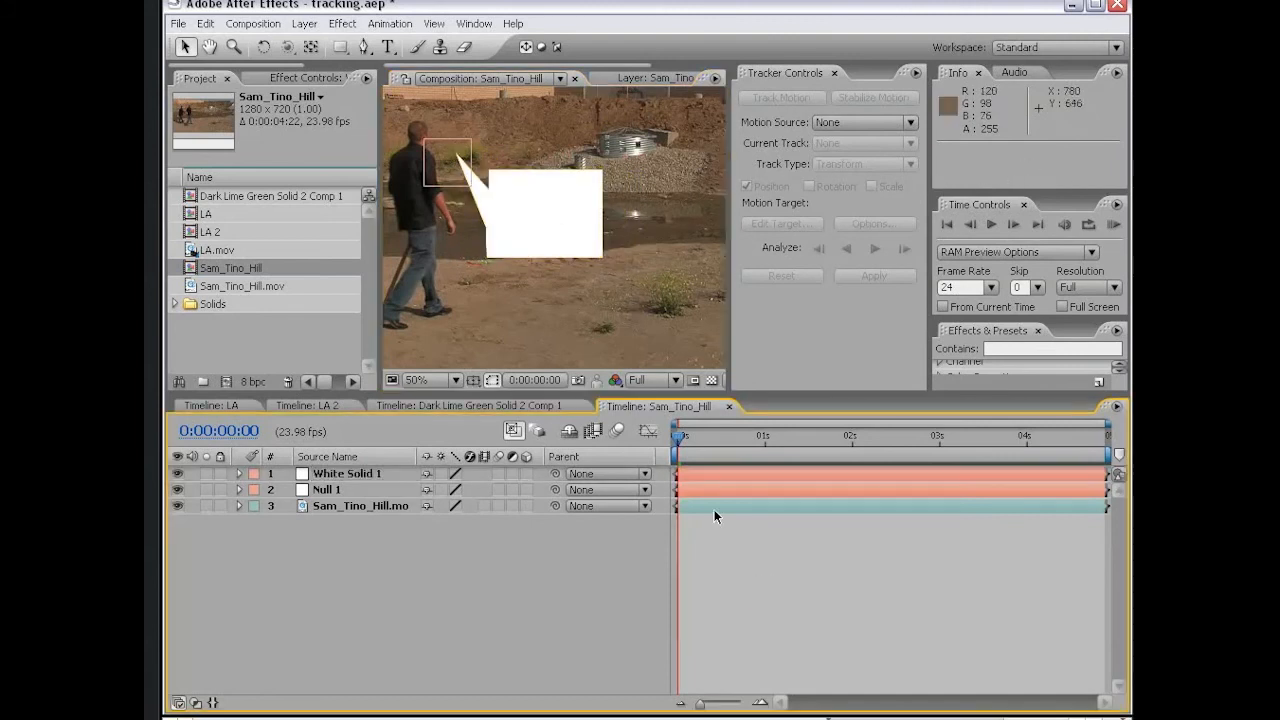
- Add a text layer reading I'M LOST inside the white bubble
{"action": "left_click", "coordinate": [388, 48]}
{"action": "type", "text": "I'M"}
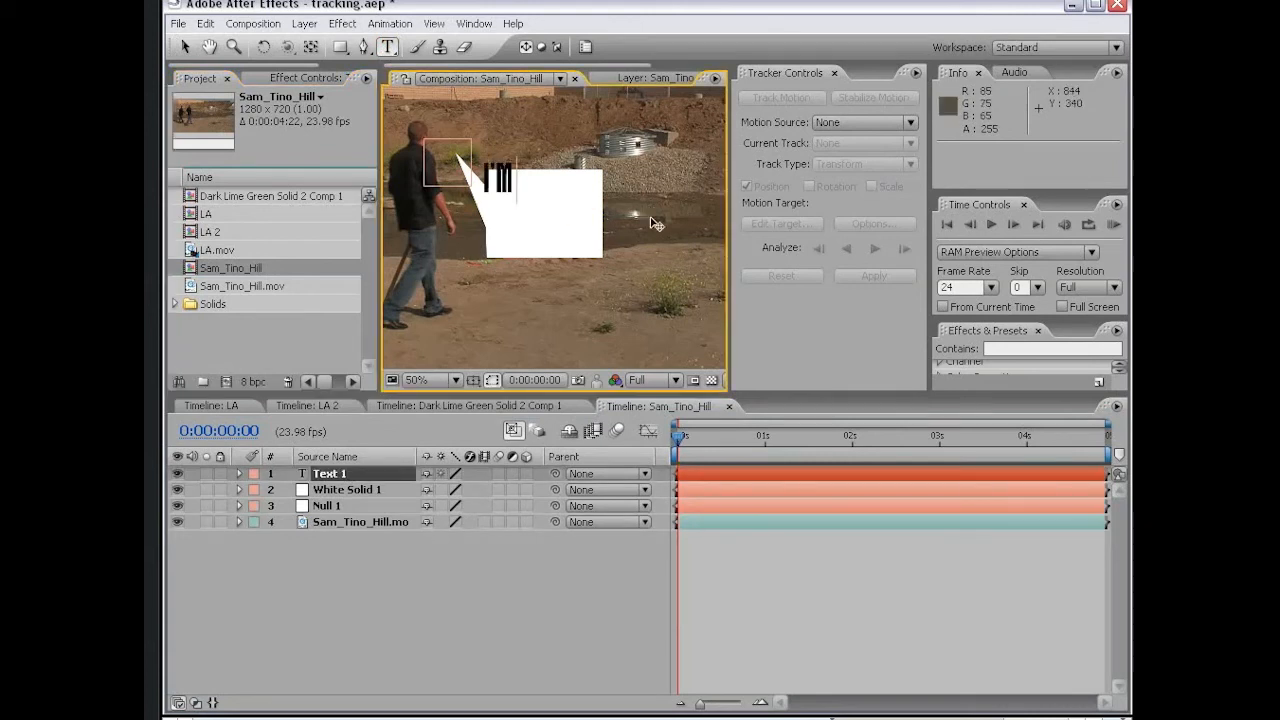
{"action": "type", "text": "LOST"}
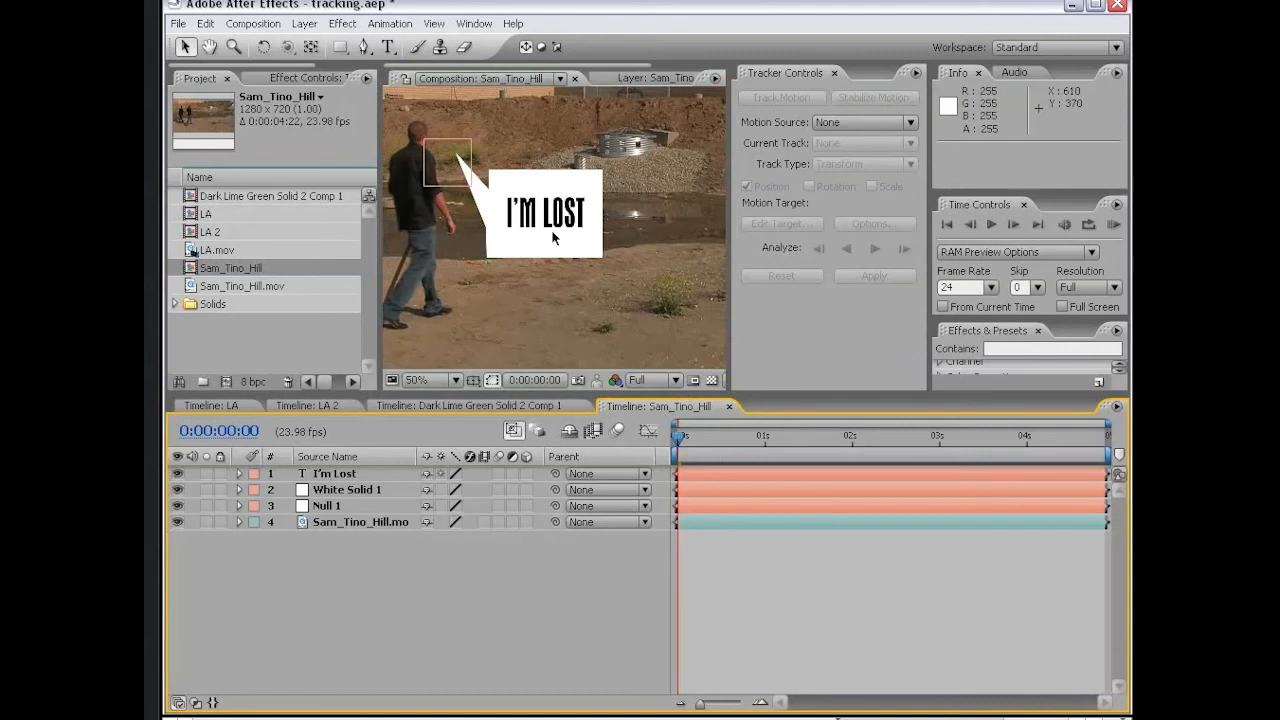
{"action": "mouse_move", "coordinate": [528, 322]}
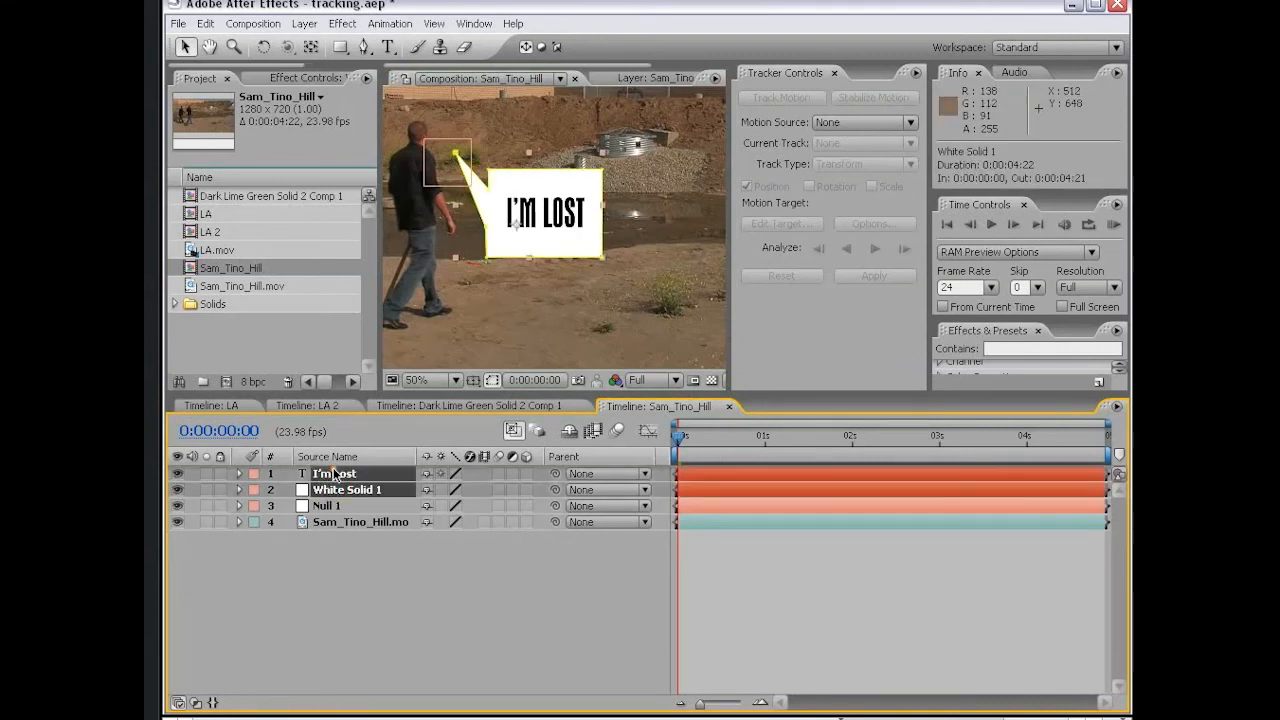
- Parent the I'm Lost and White Solid 1 layers to Null 1 and position them beside his head
{"action": "left_click", "coordinate": [348, 488]}
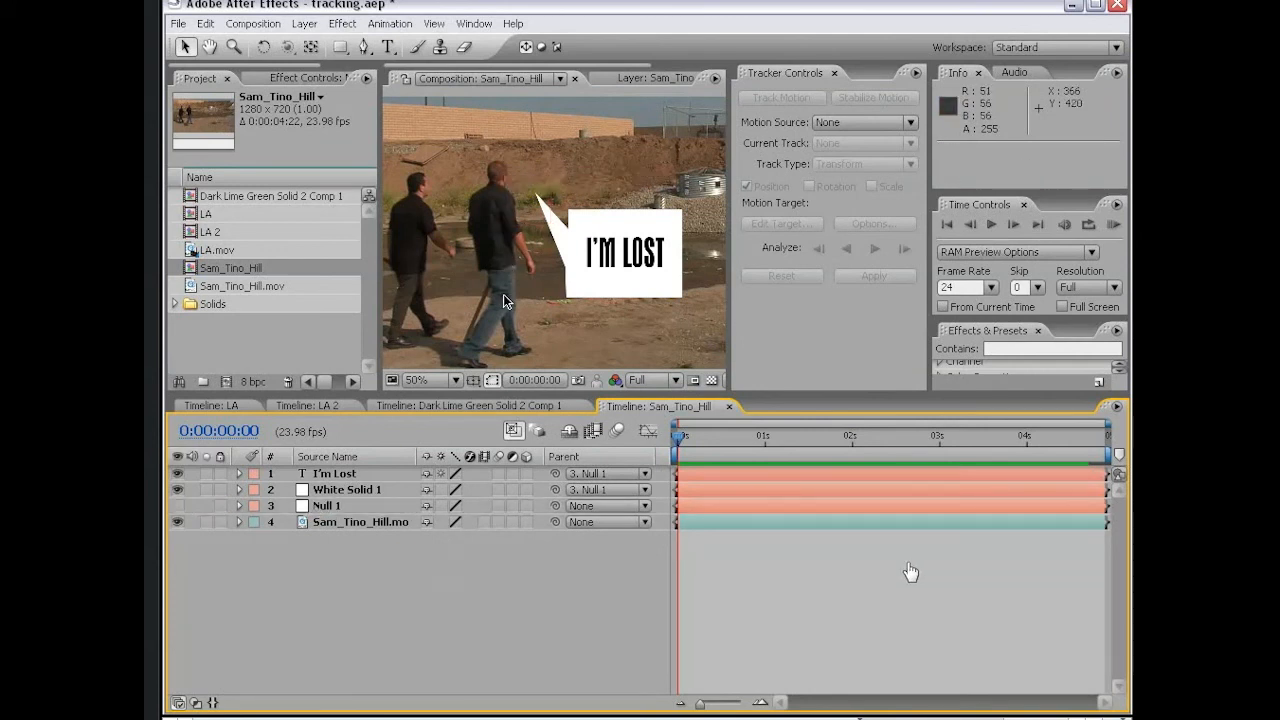
{"action": "left_click", "coordinate": [348, 488]}
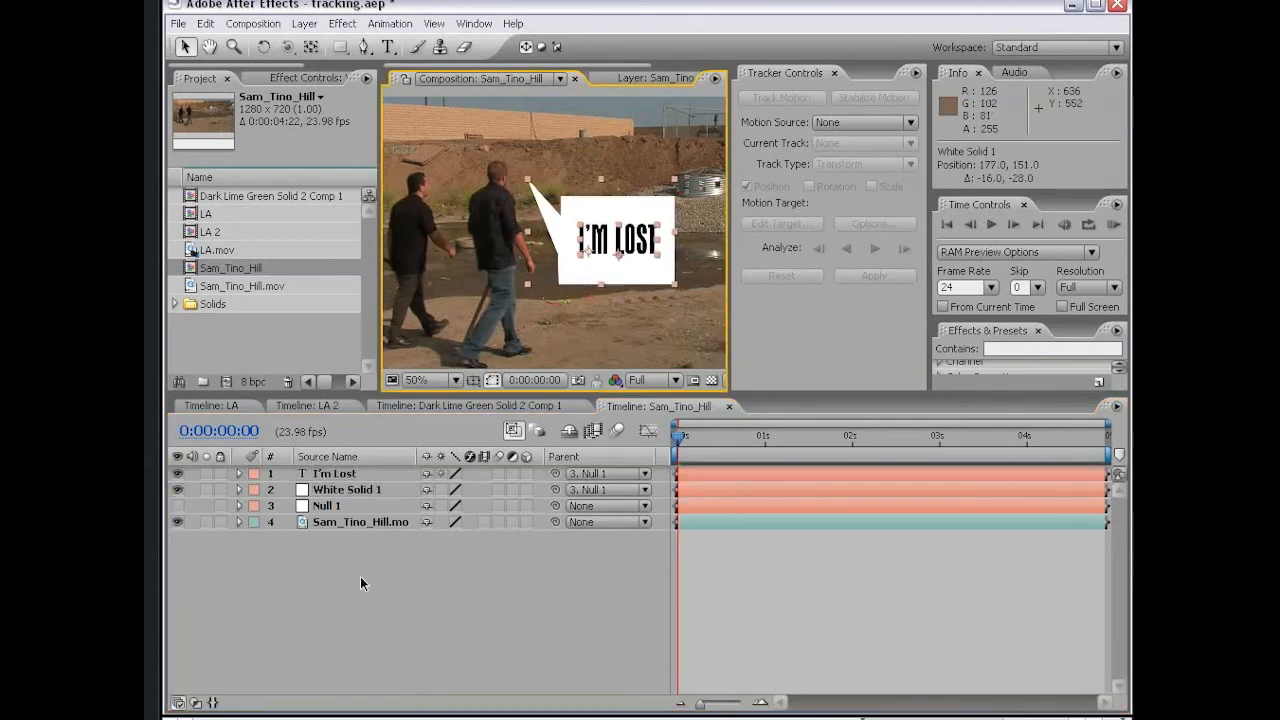
{"action": "left_click", "coordinate": [348, 488]}
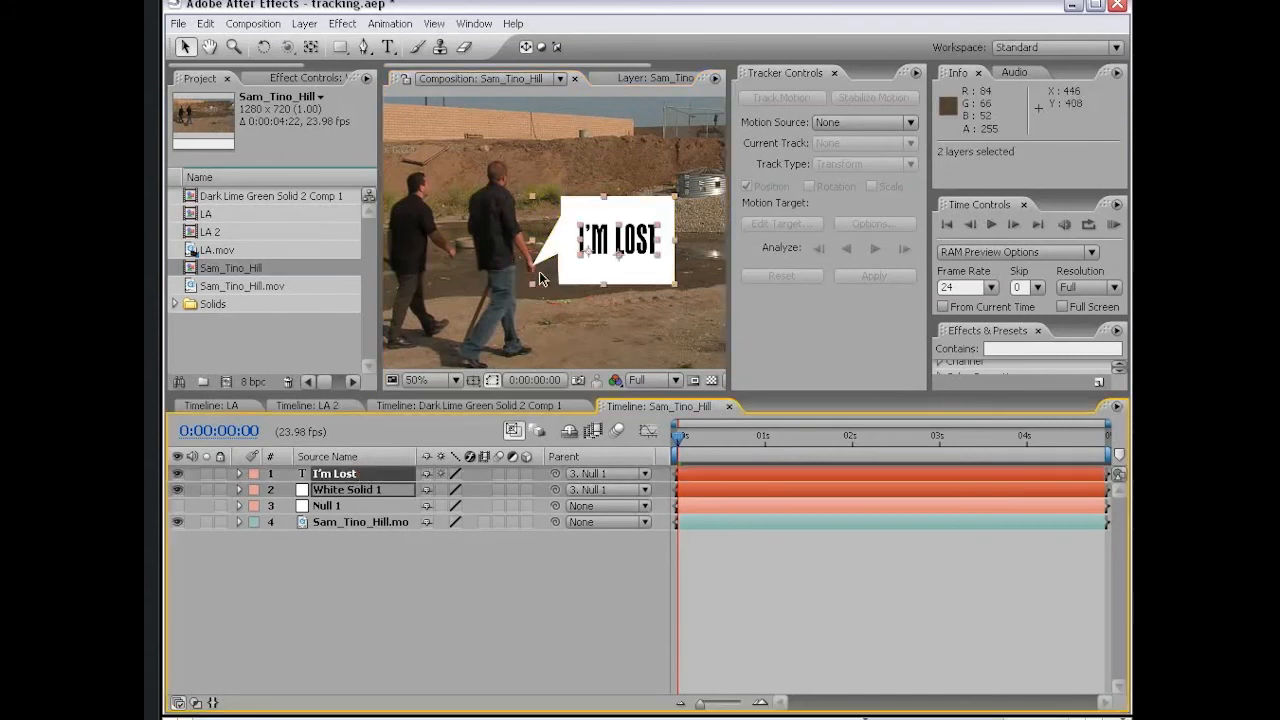
{"action": "left_click_drag", "start_coordinate": [616, 240], "coordinate": [612, 150]}
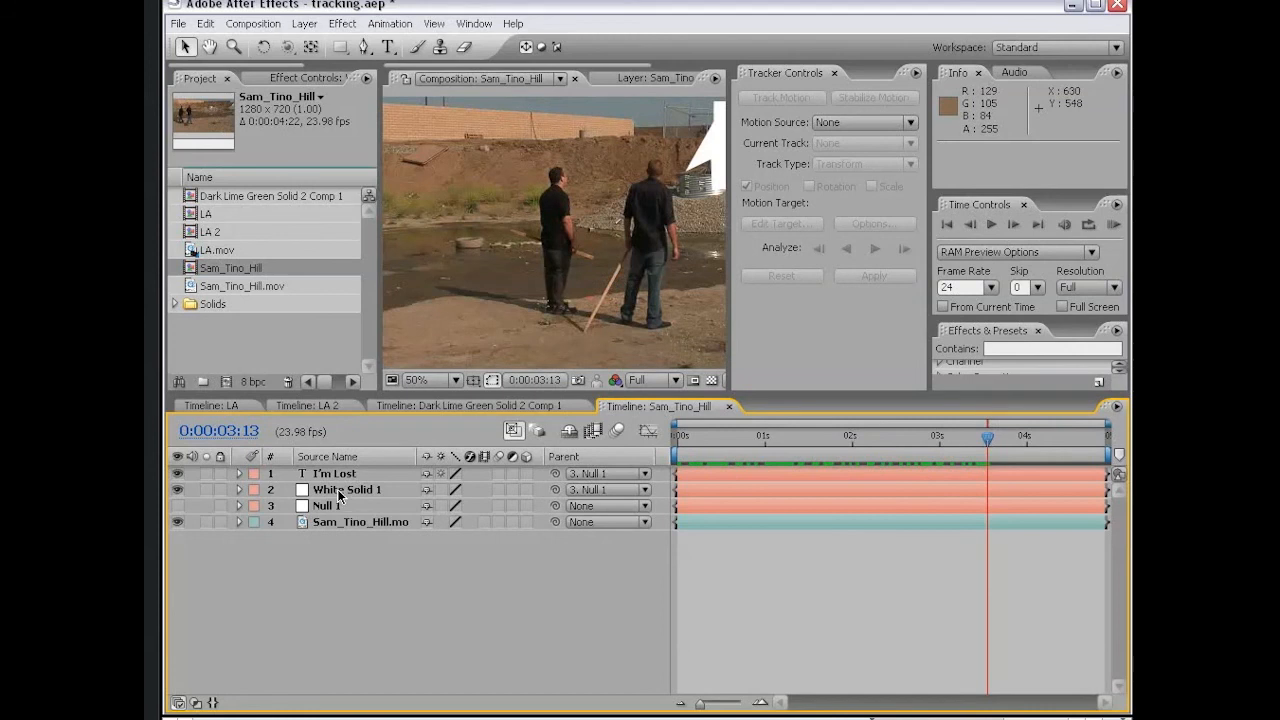
- Apply Effect > Perspective > Drop Shadow to White Solid 1
{"action": "left_click", "coordinate": [348, 488]}
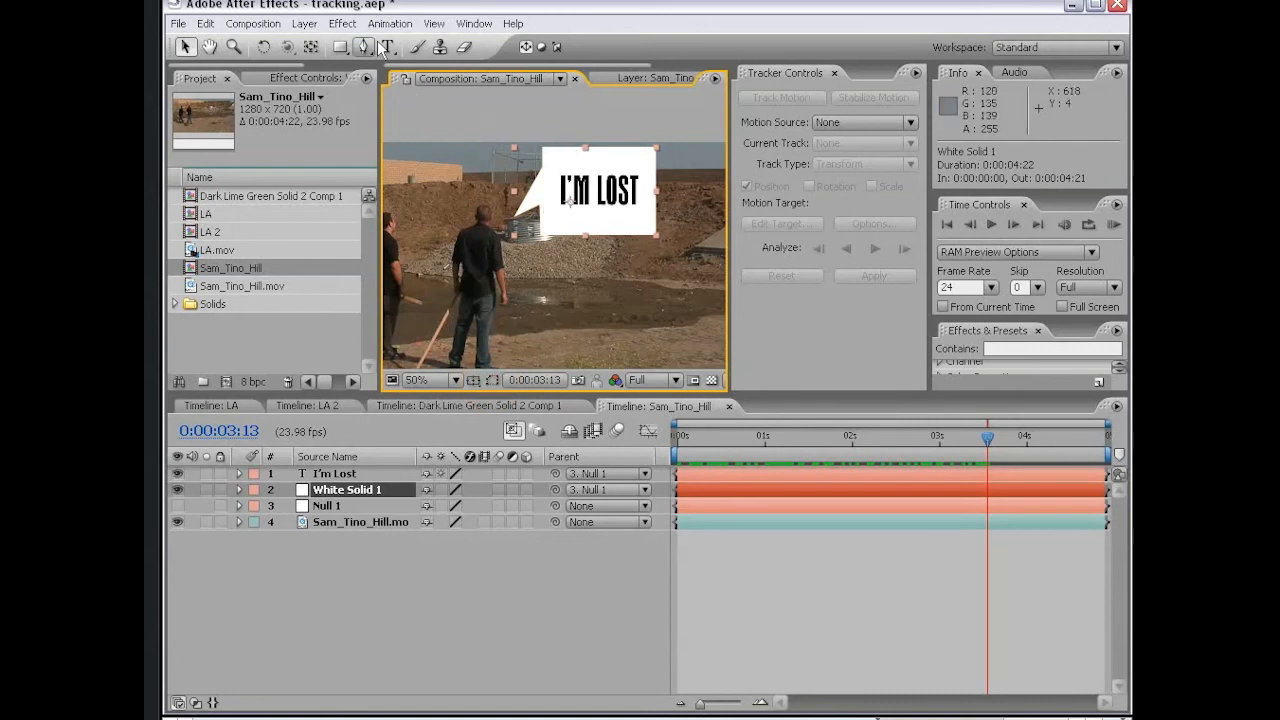
{"action": "left_click", "coordinate": [342, 24]}
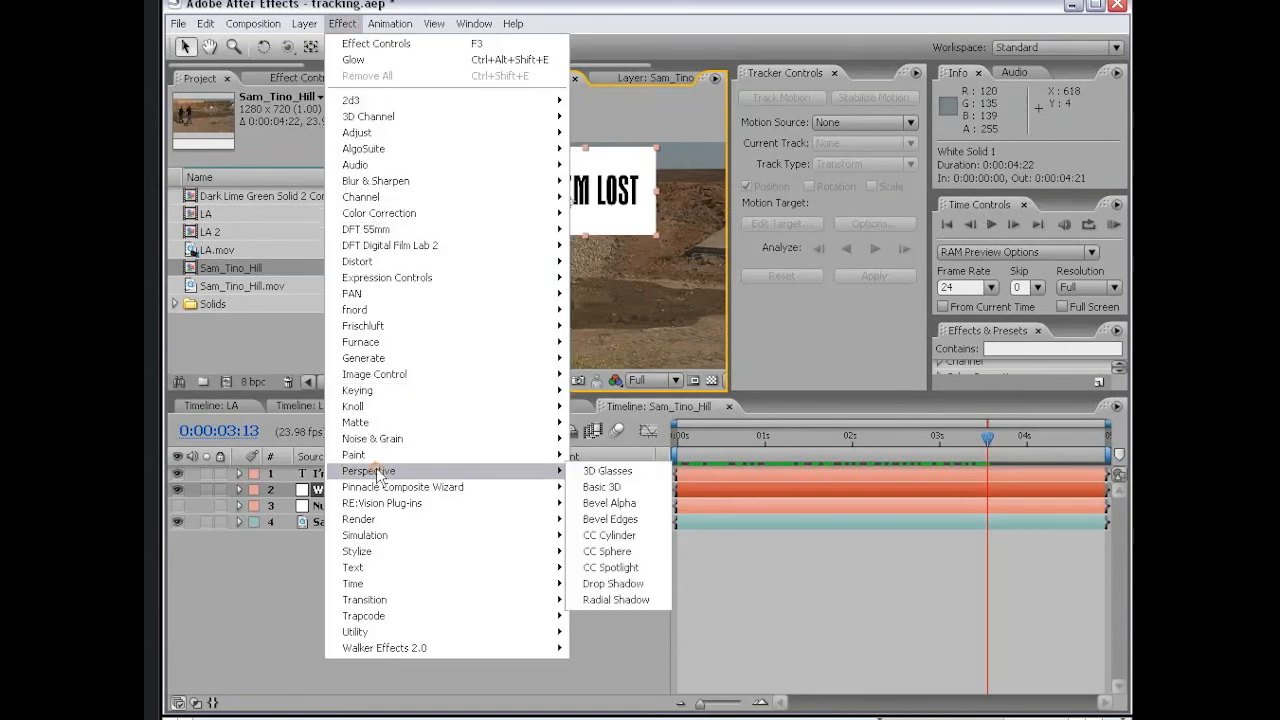
{"action": "mouse_move", "coordinate": [612, 584]}
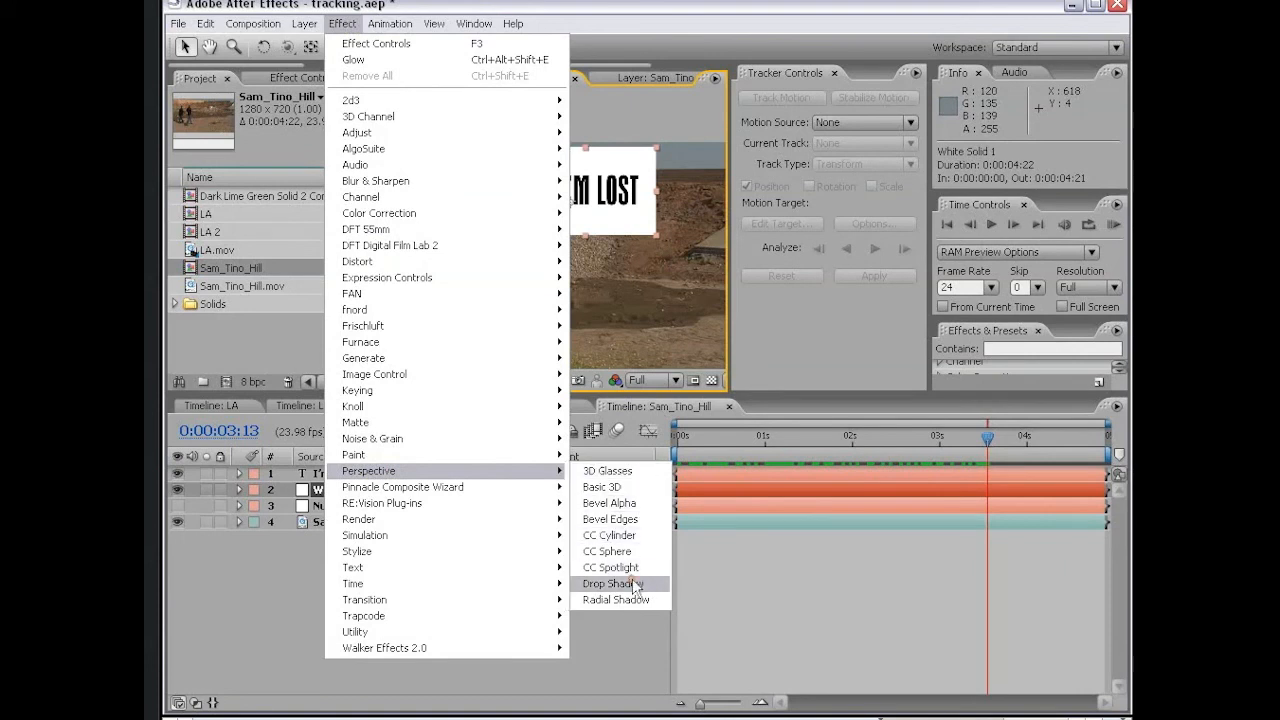
{"action": "left_click", "coordinate": [612, 584]}
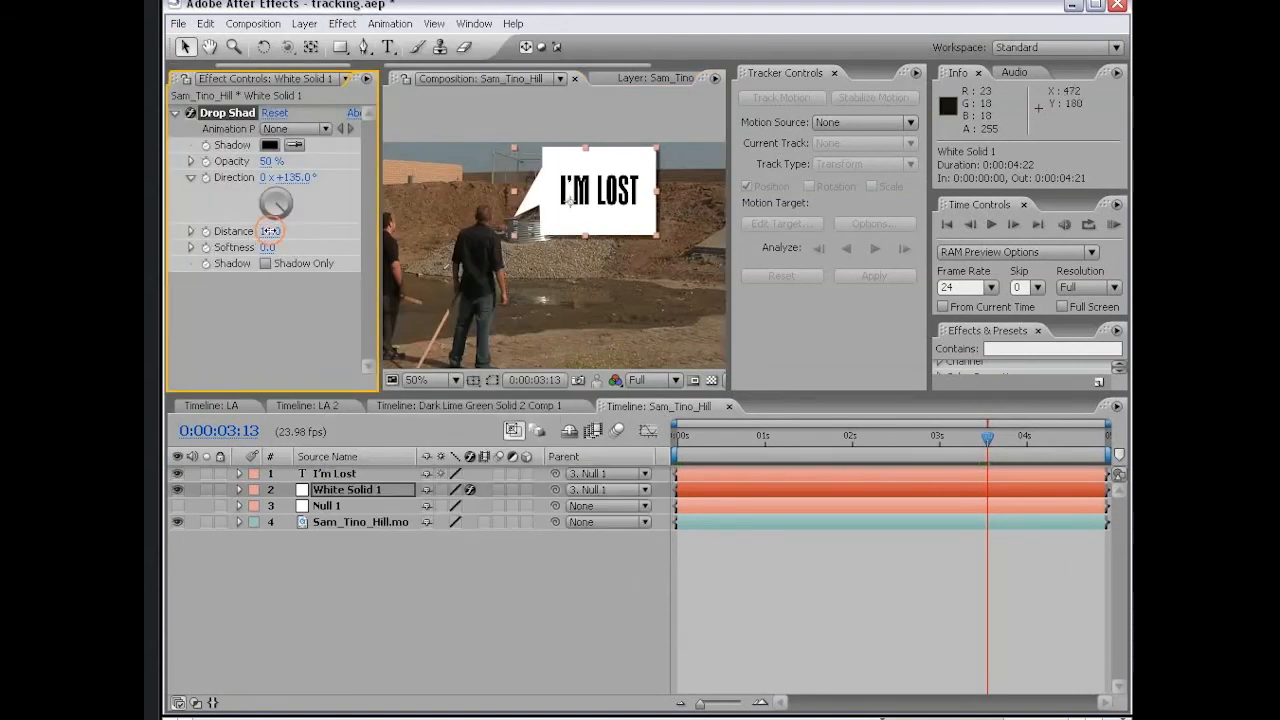